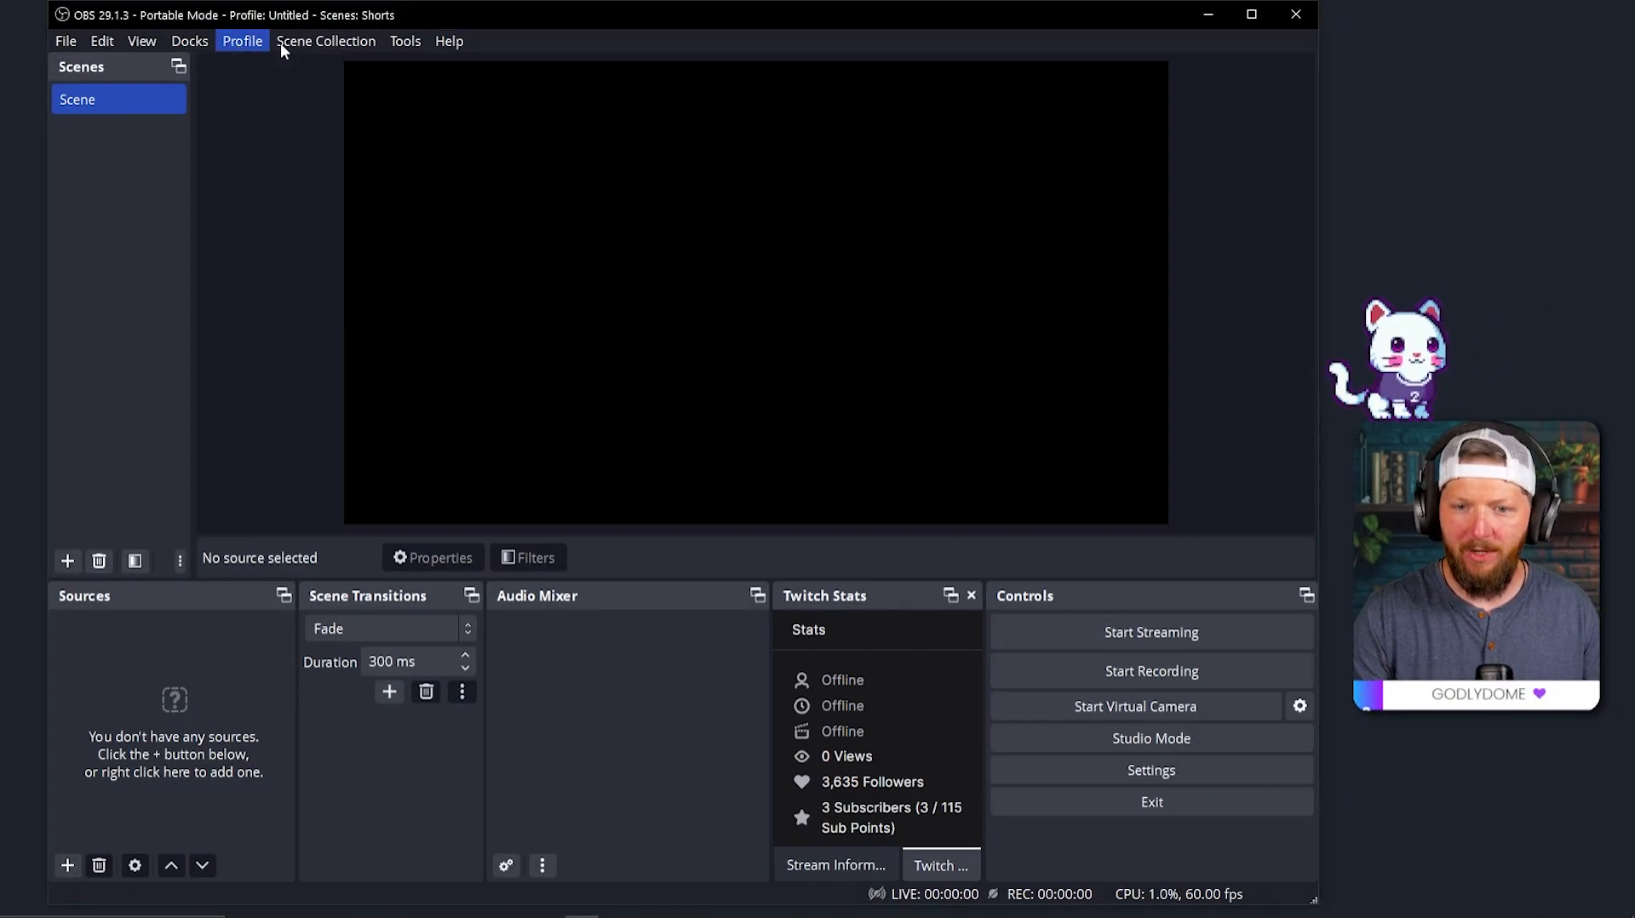
Step: Create a new OBS profile named Shorts
left_click(243, 41)
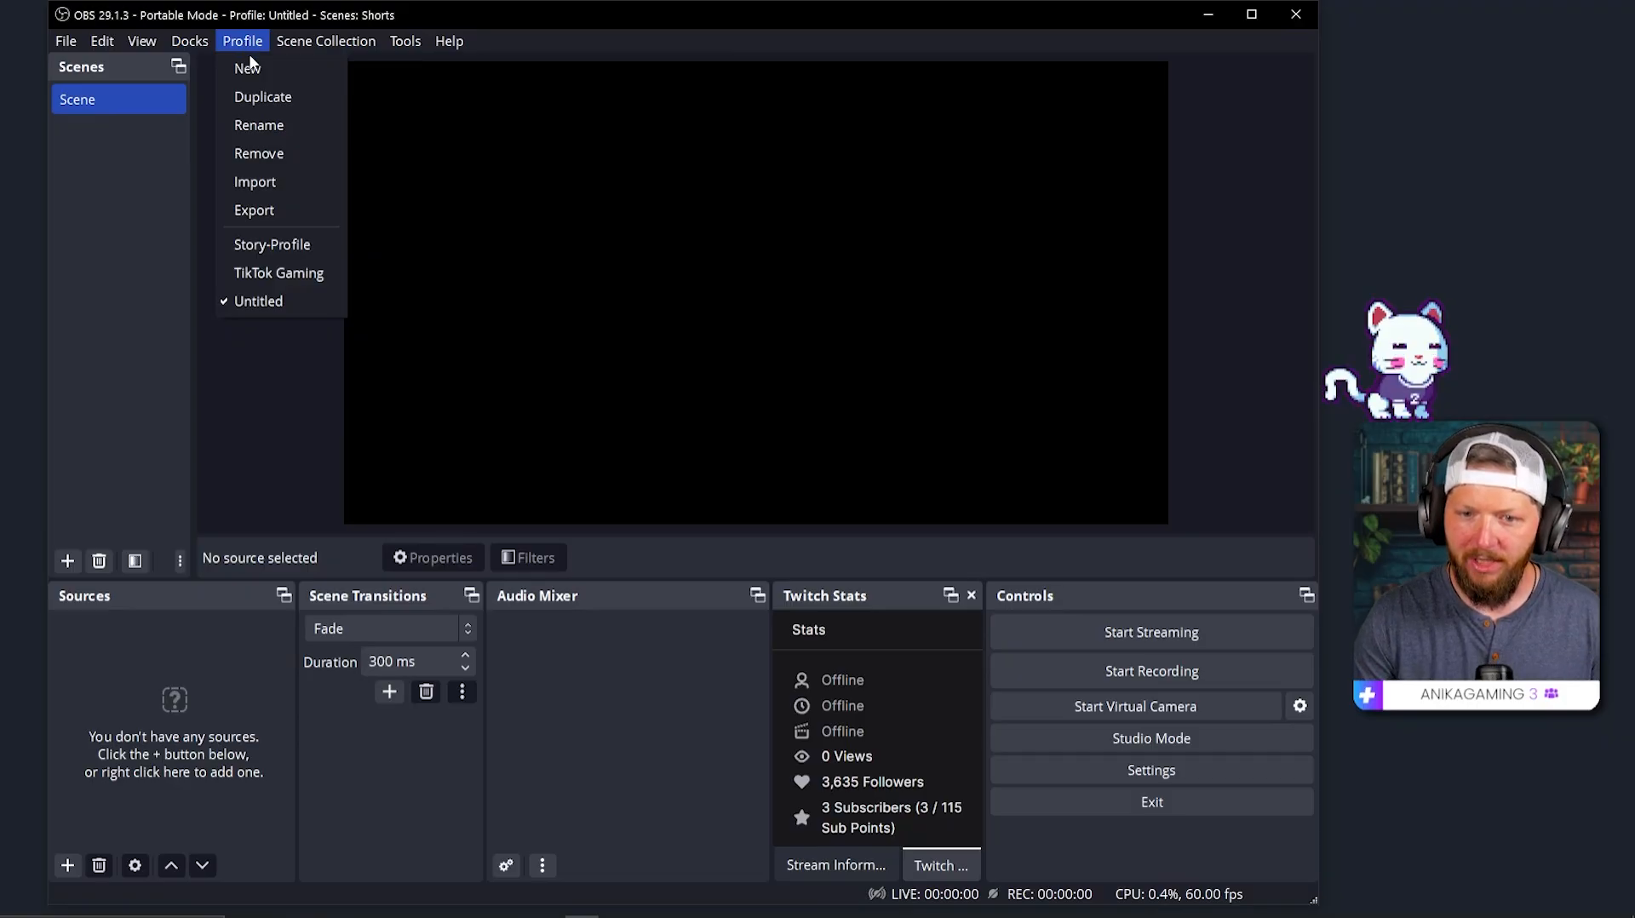
left_click(246, 68)
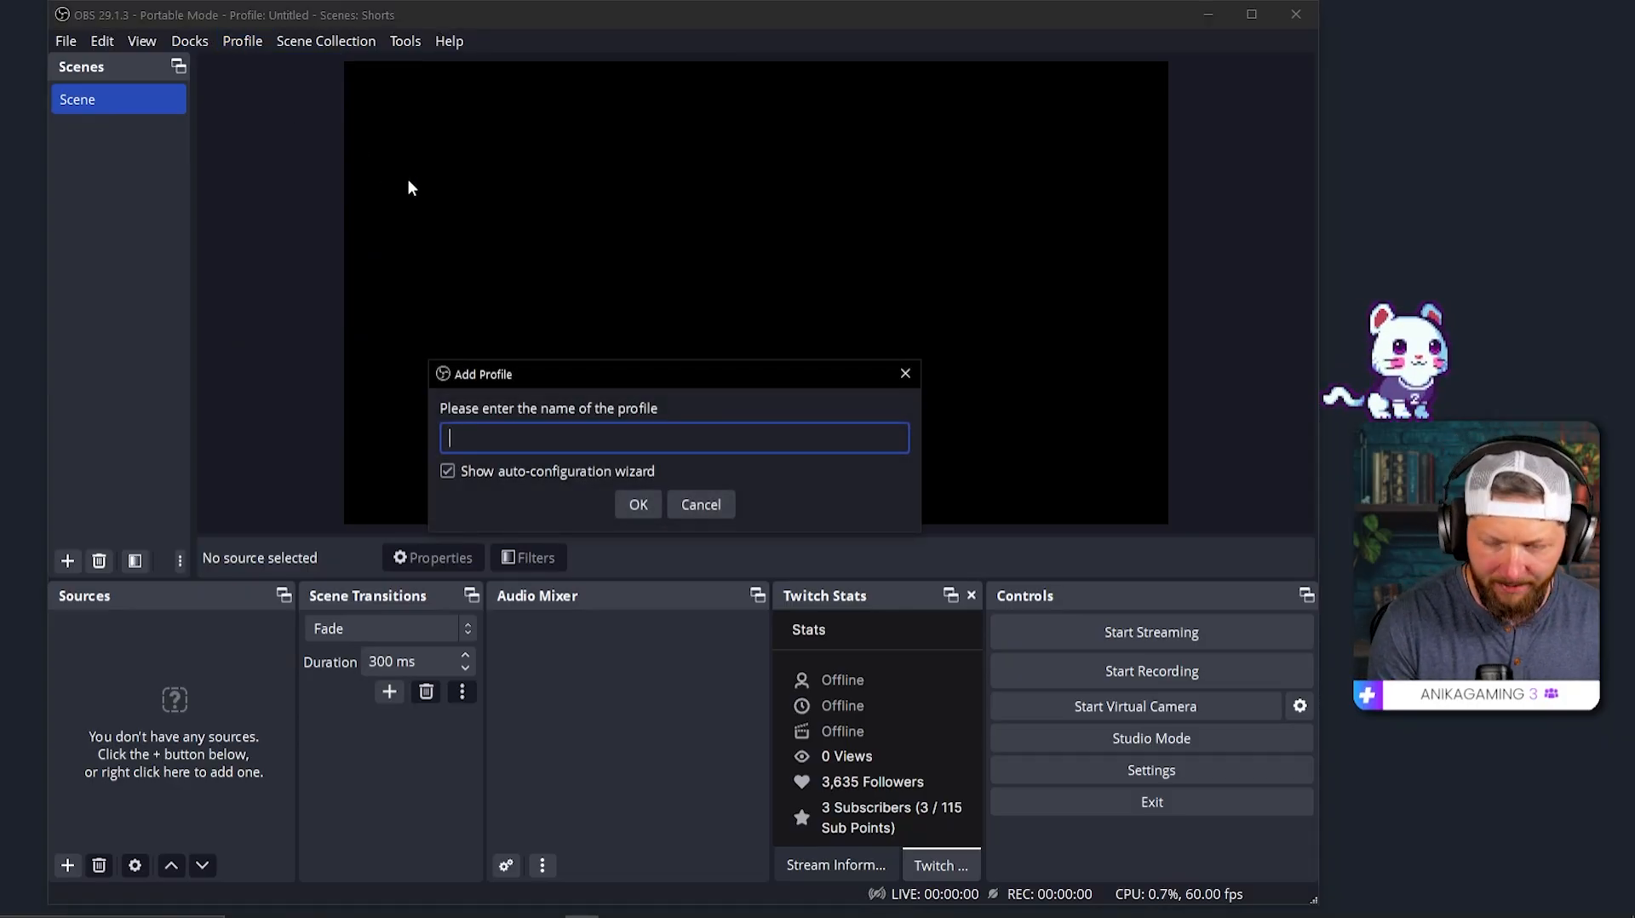
type("Shorts")
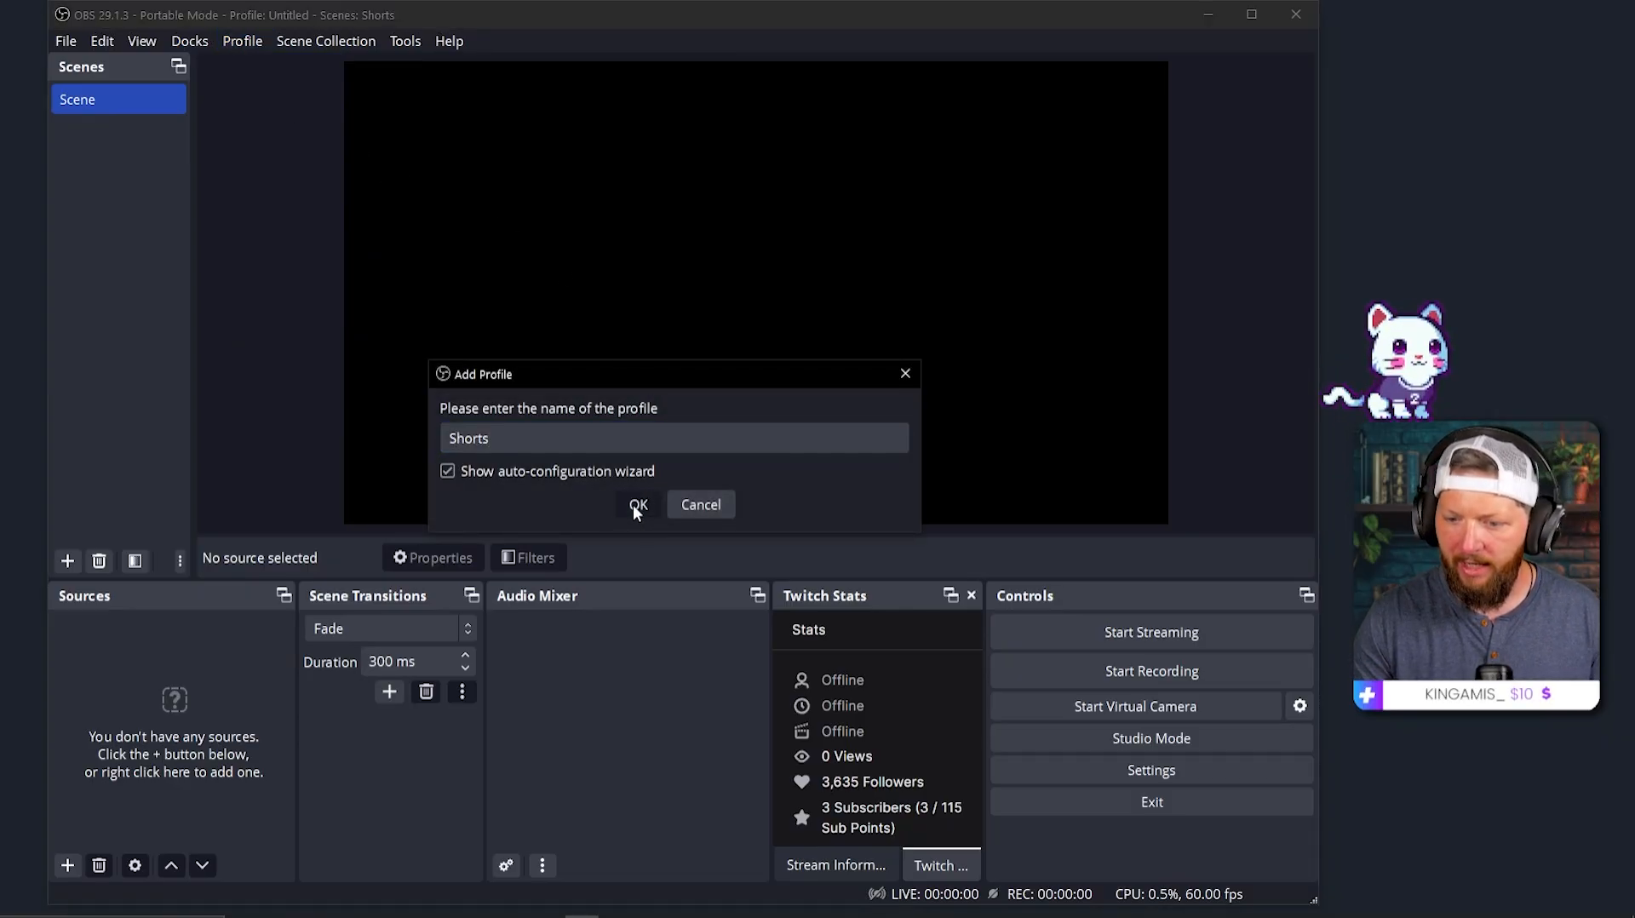
left_click(637, 504)
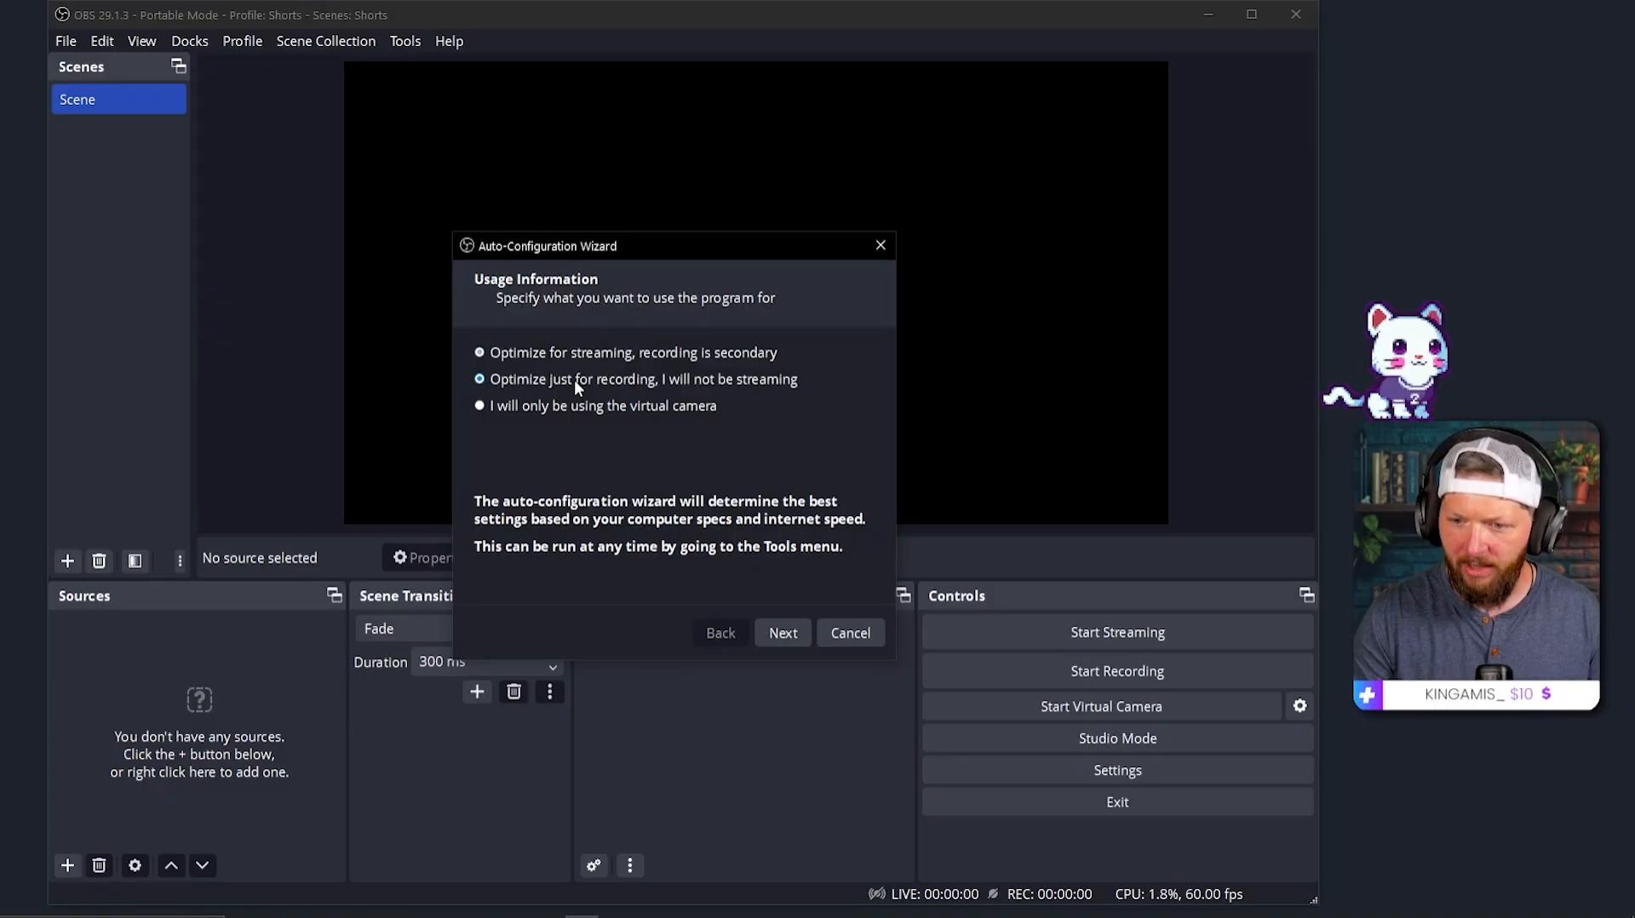
Step: Apply the Auto-Configuration Wizard's recording-optimized settings with default resolution and frame rate
left_click(783, 633)
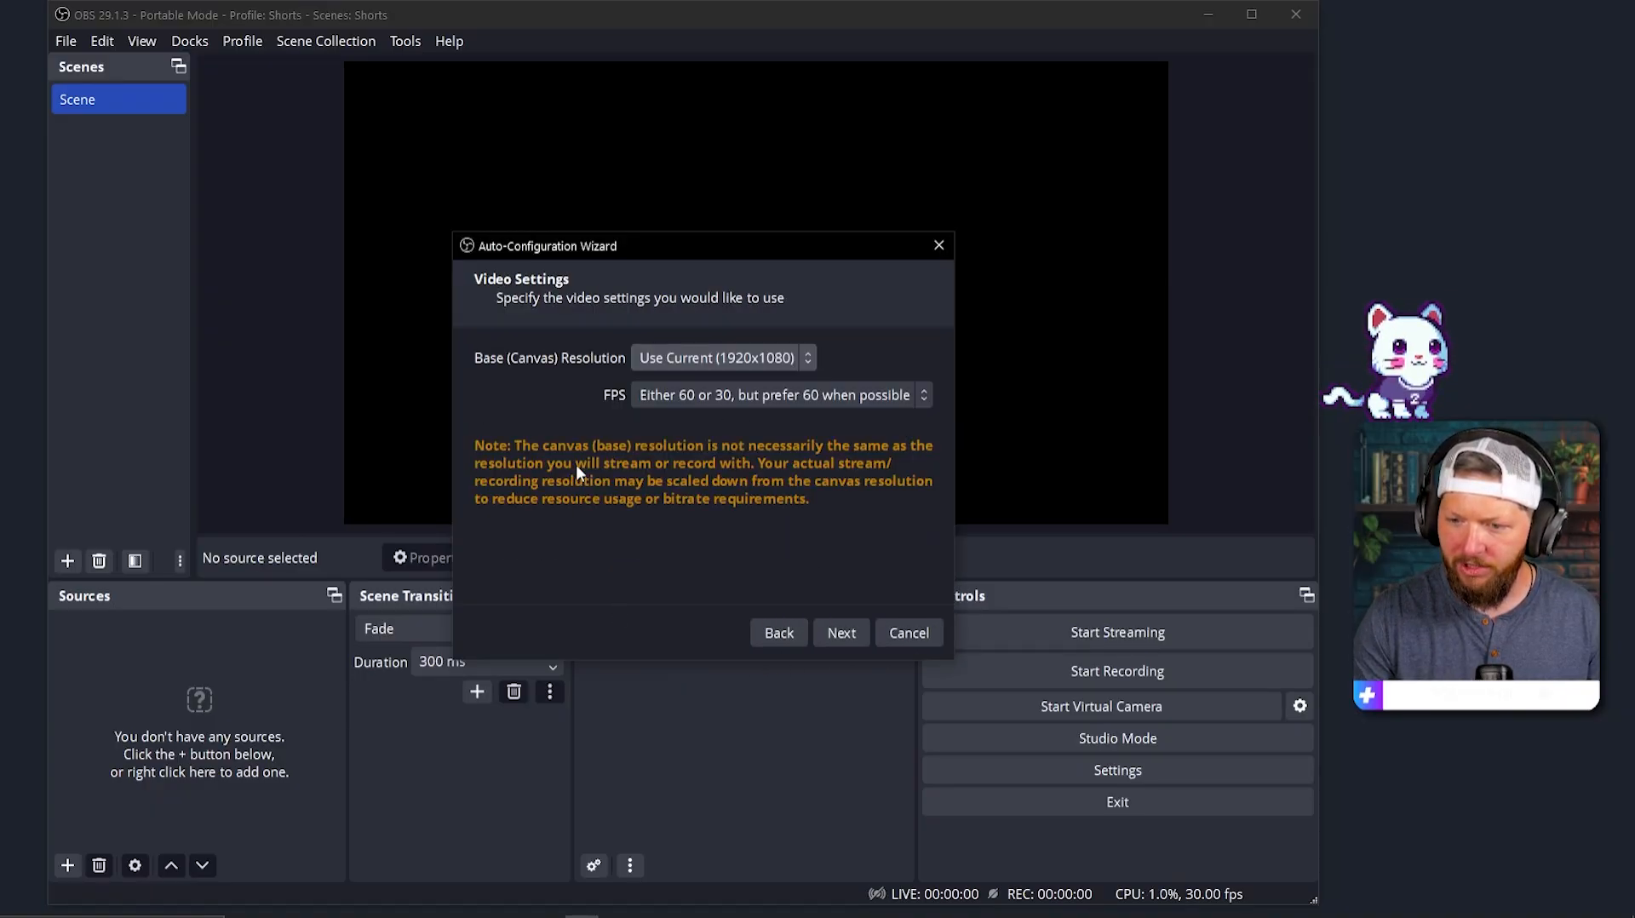
left_click(841, 633)
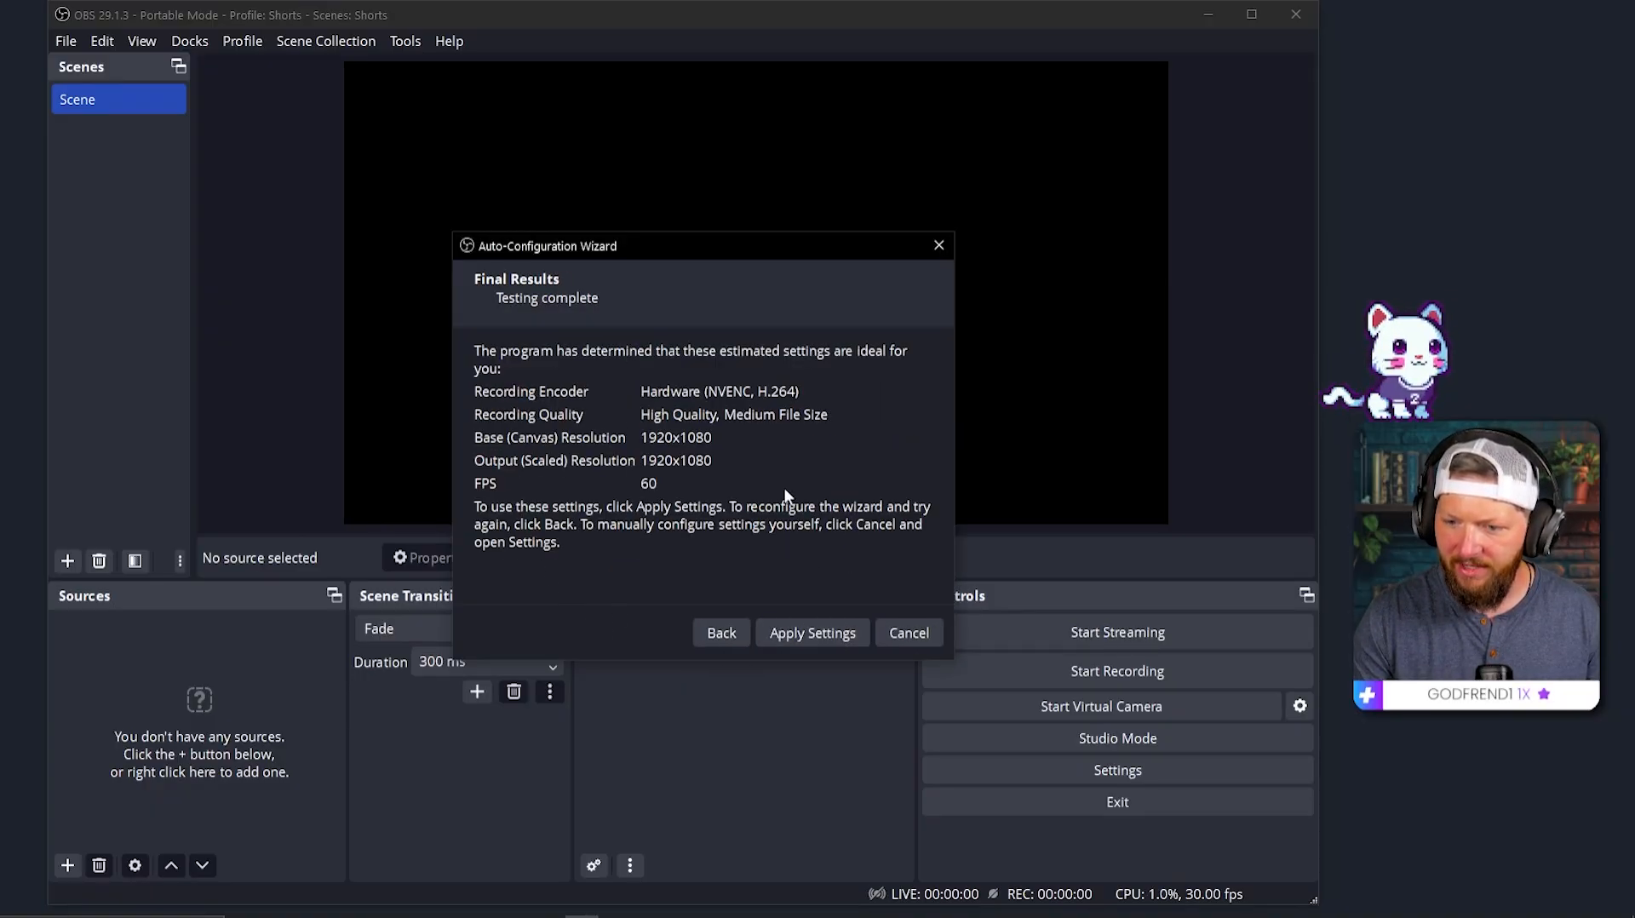
left_click(813, 633)
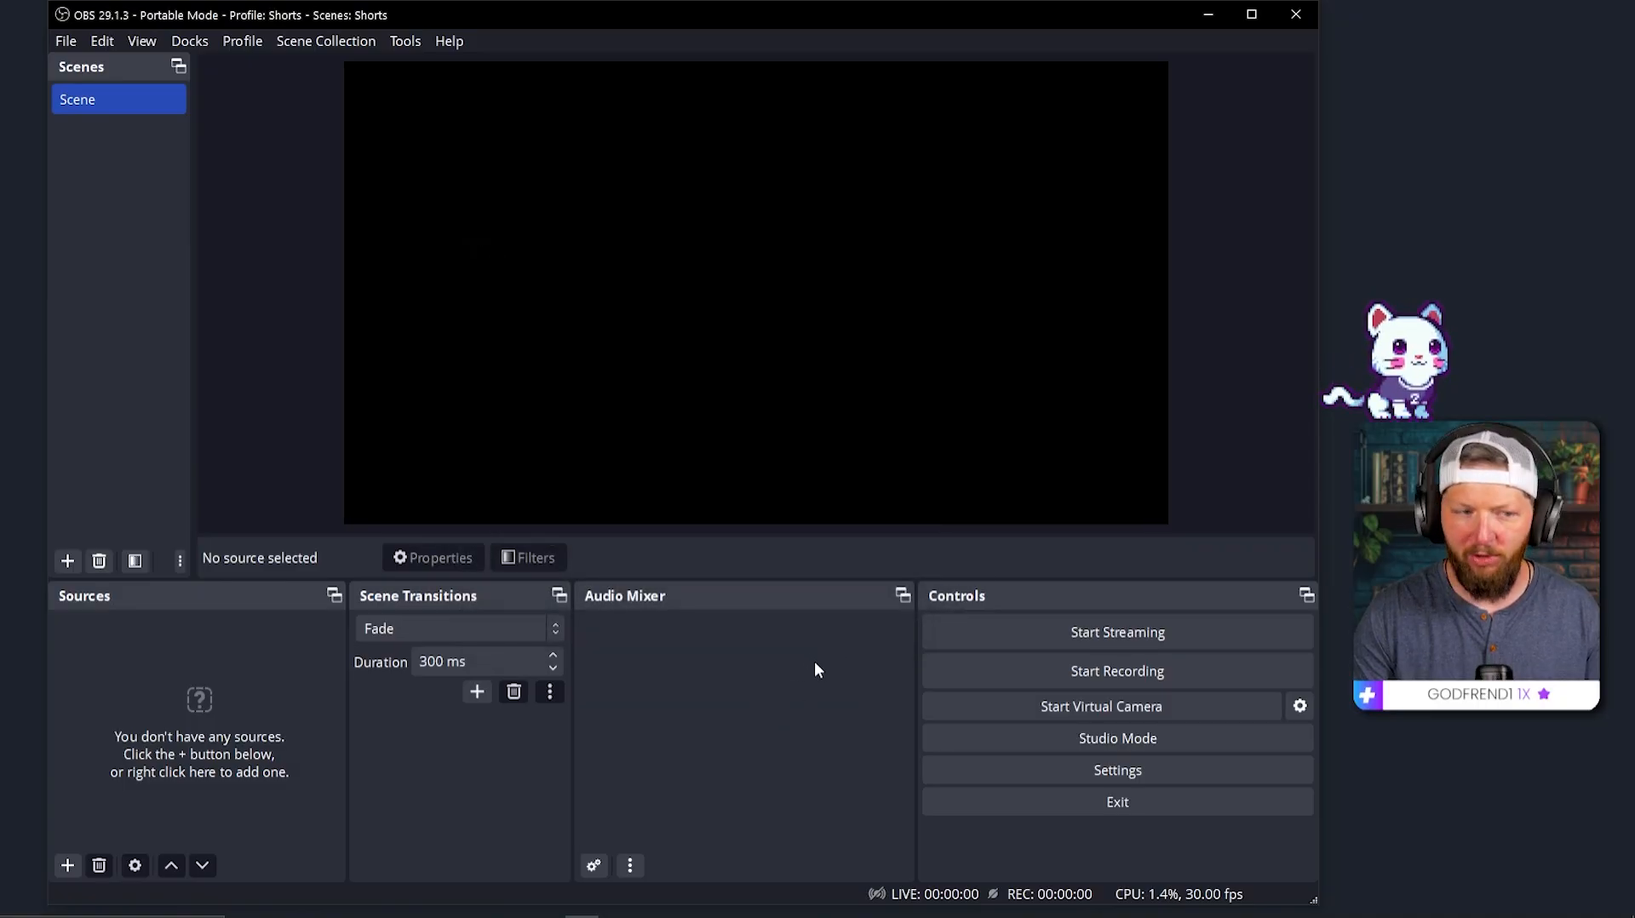
Step: Set Base and Output resolution to 1080x1920 in Video settings and save
left_click(1117, 770)
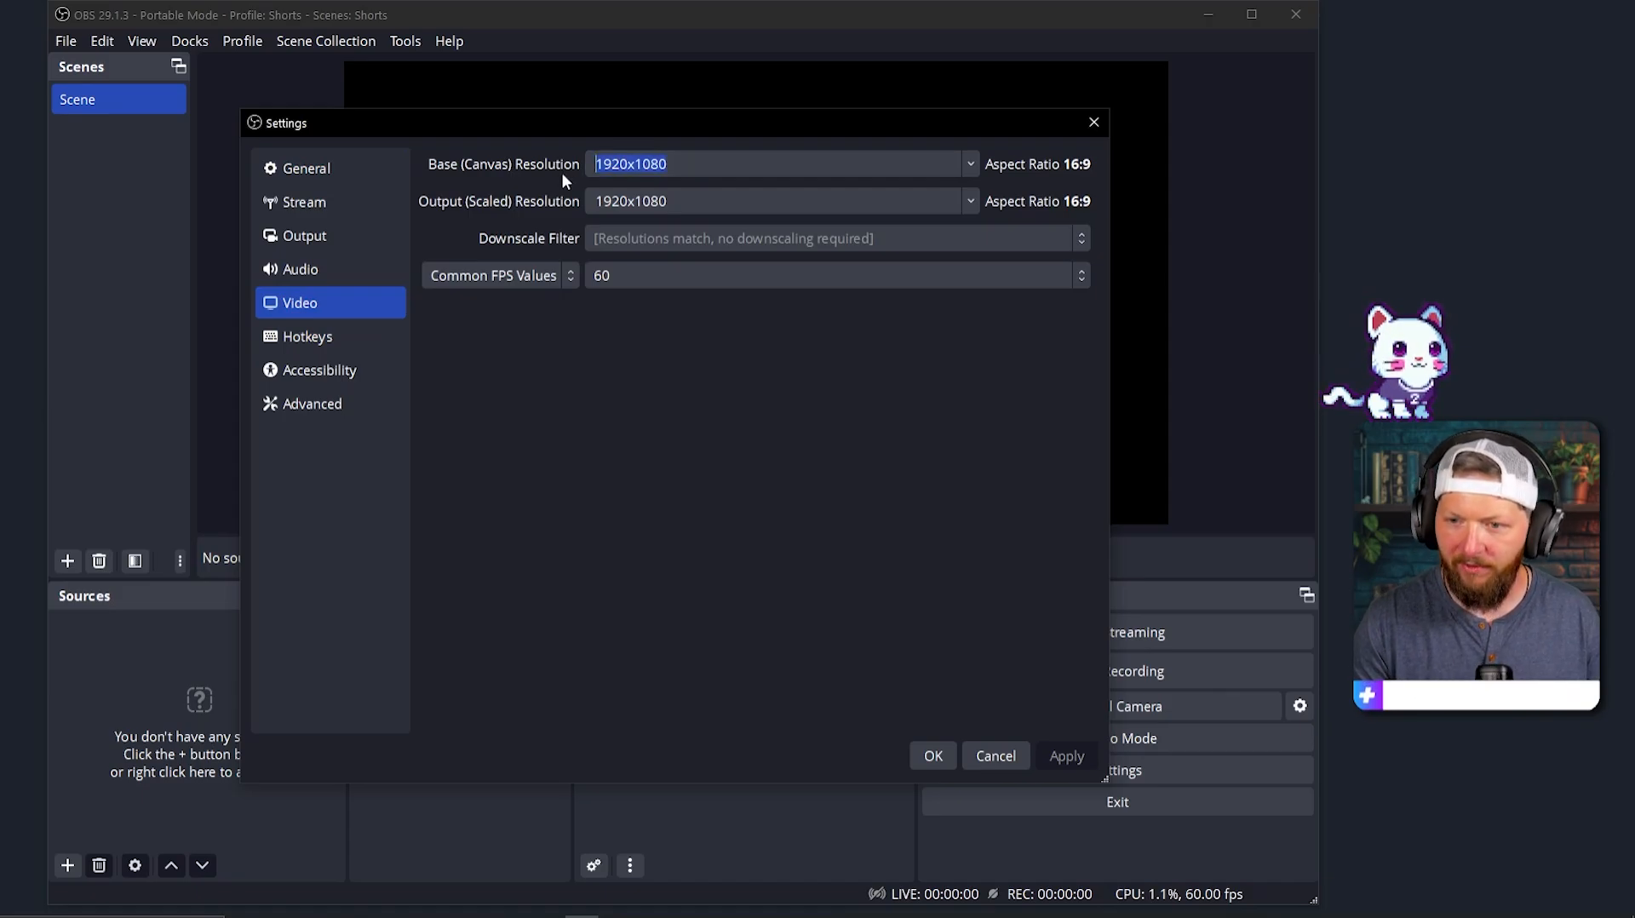
type("1080x1920")
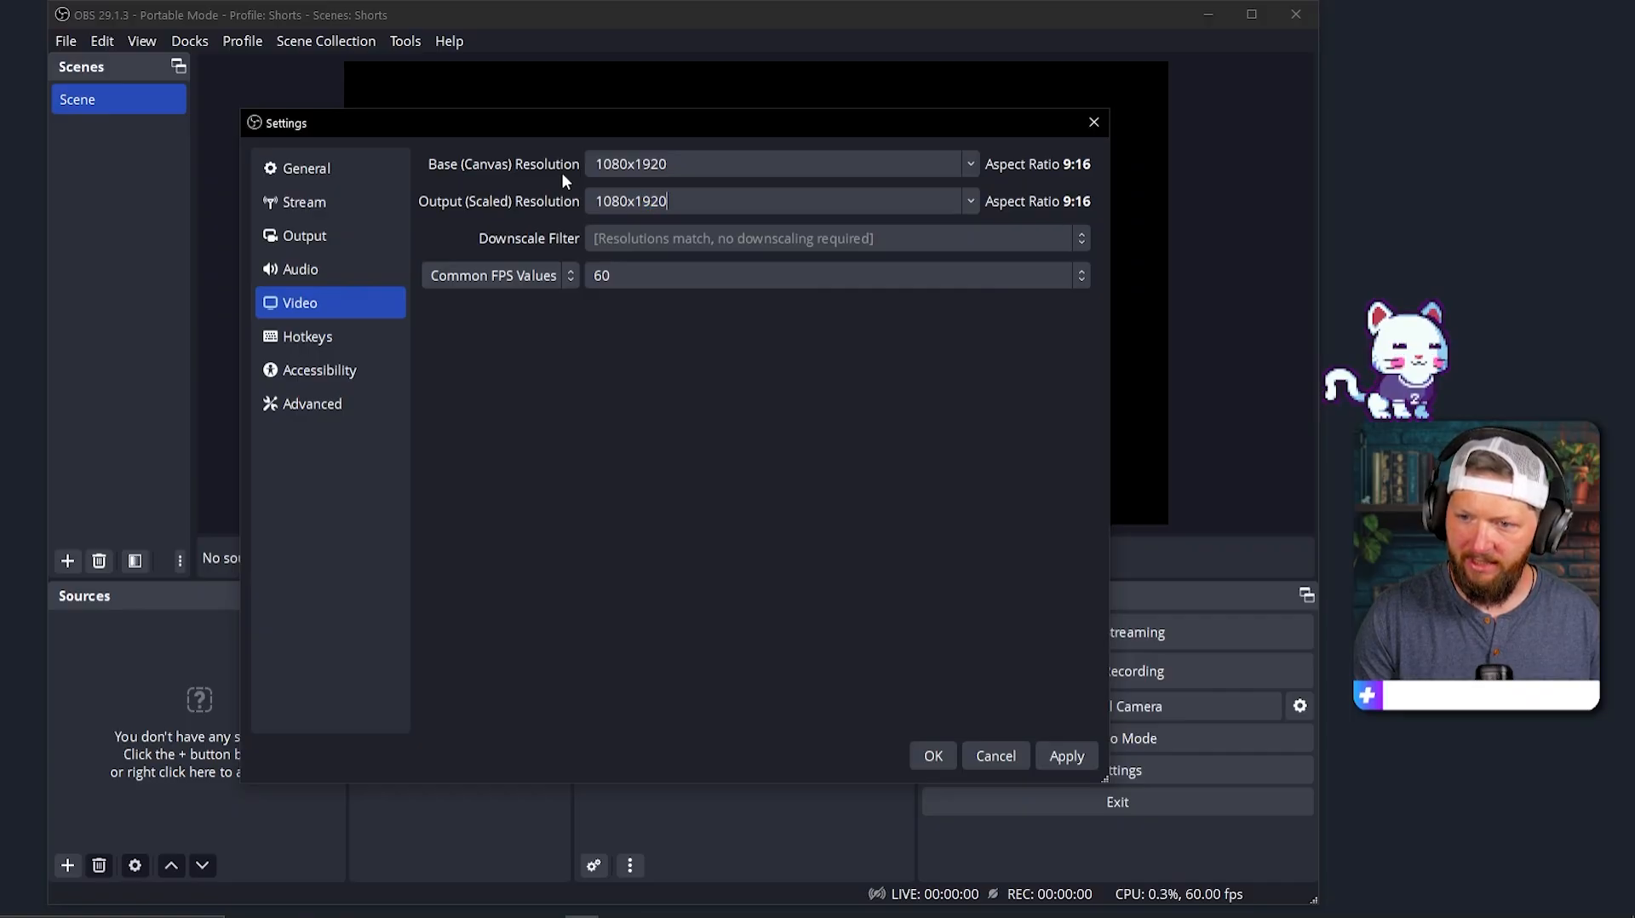
left_click(1067, 756)
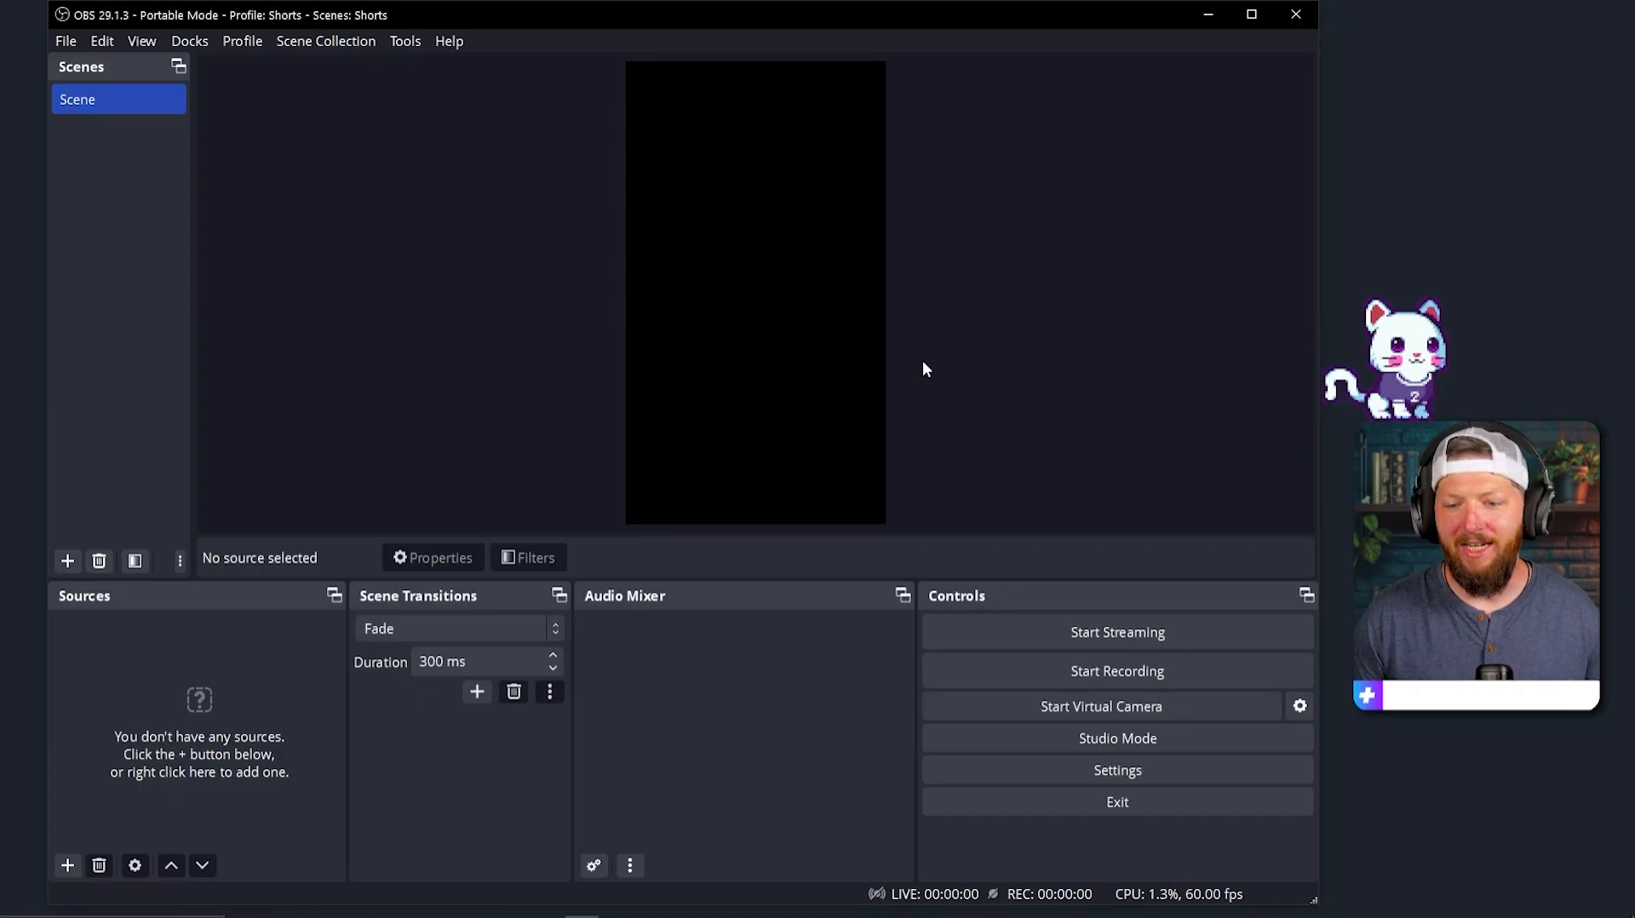
Step: Rename the existing scene to 'Full Screen' and add a scene named 'Screen Share'
right_click(93, 100)
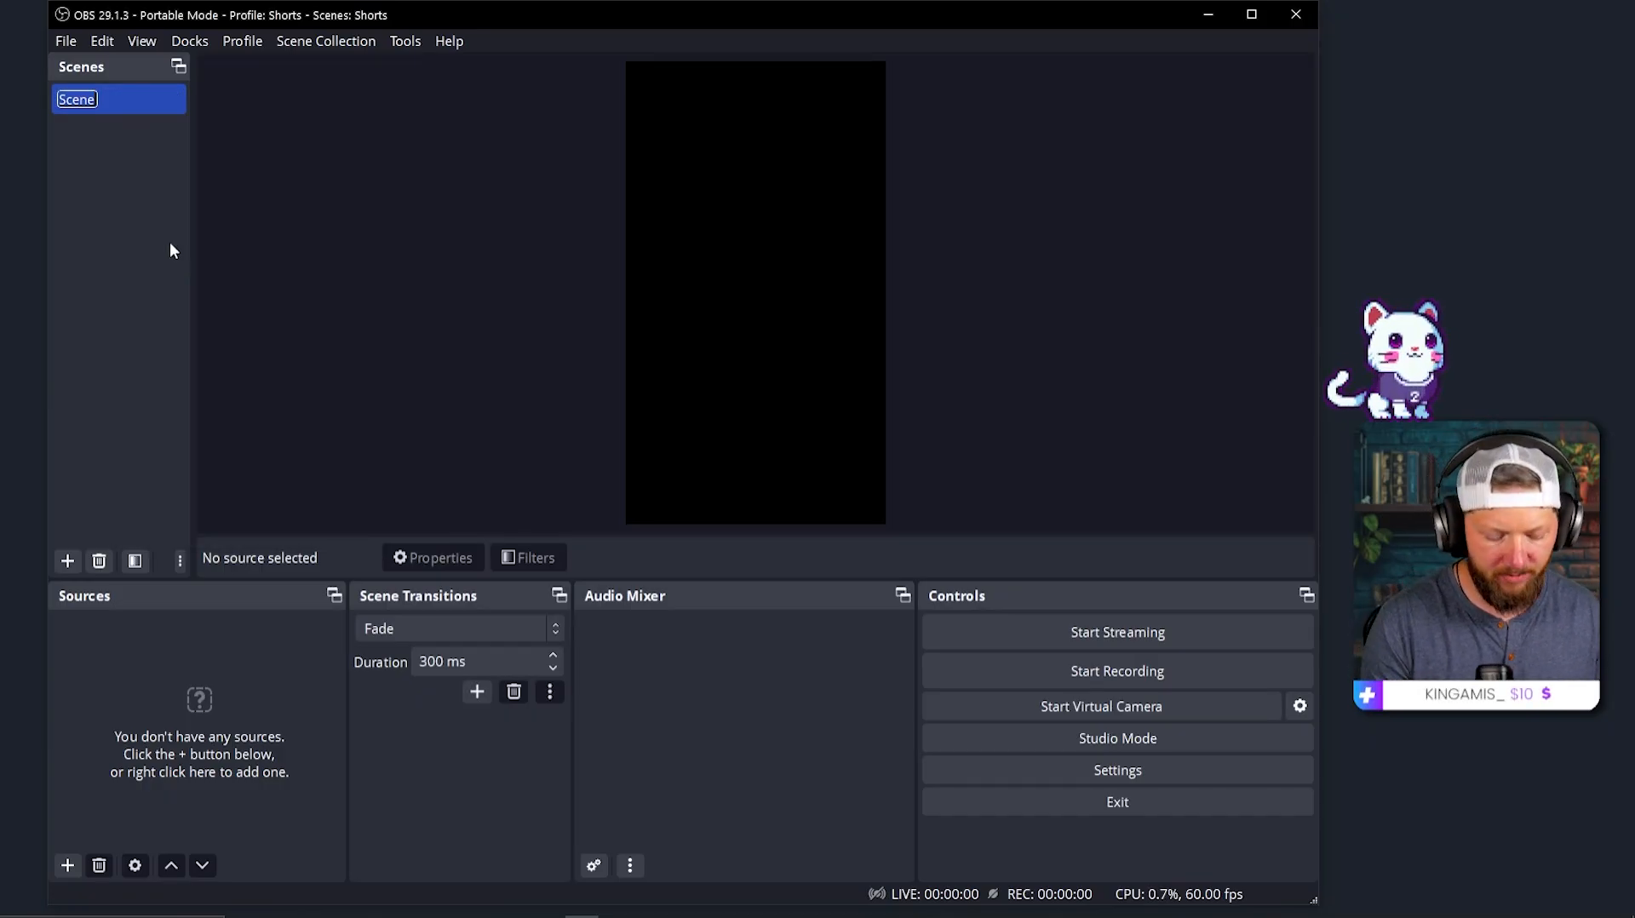
type("Full Screen")
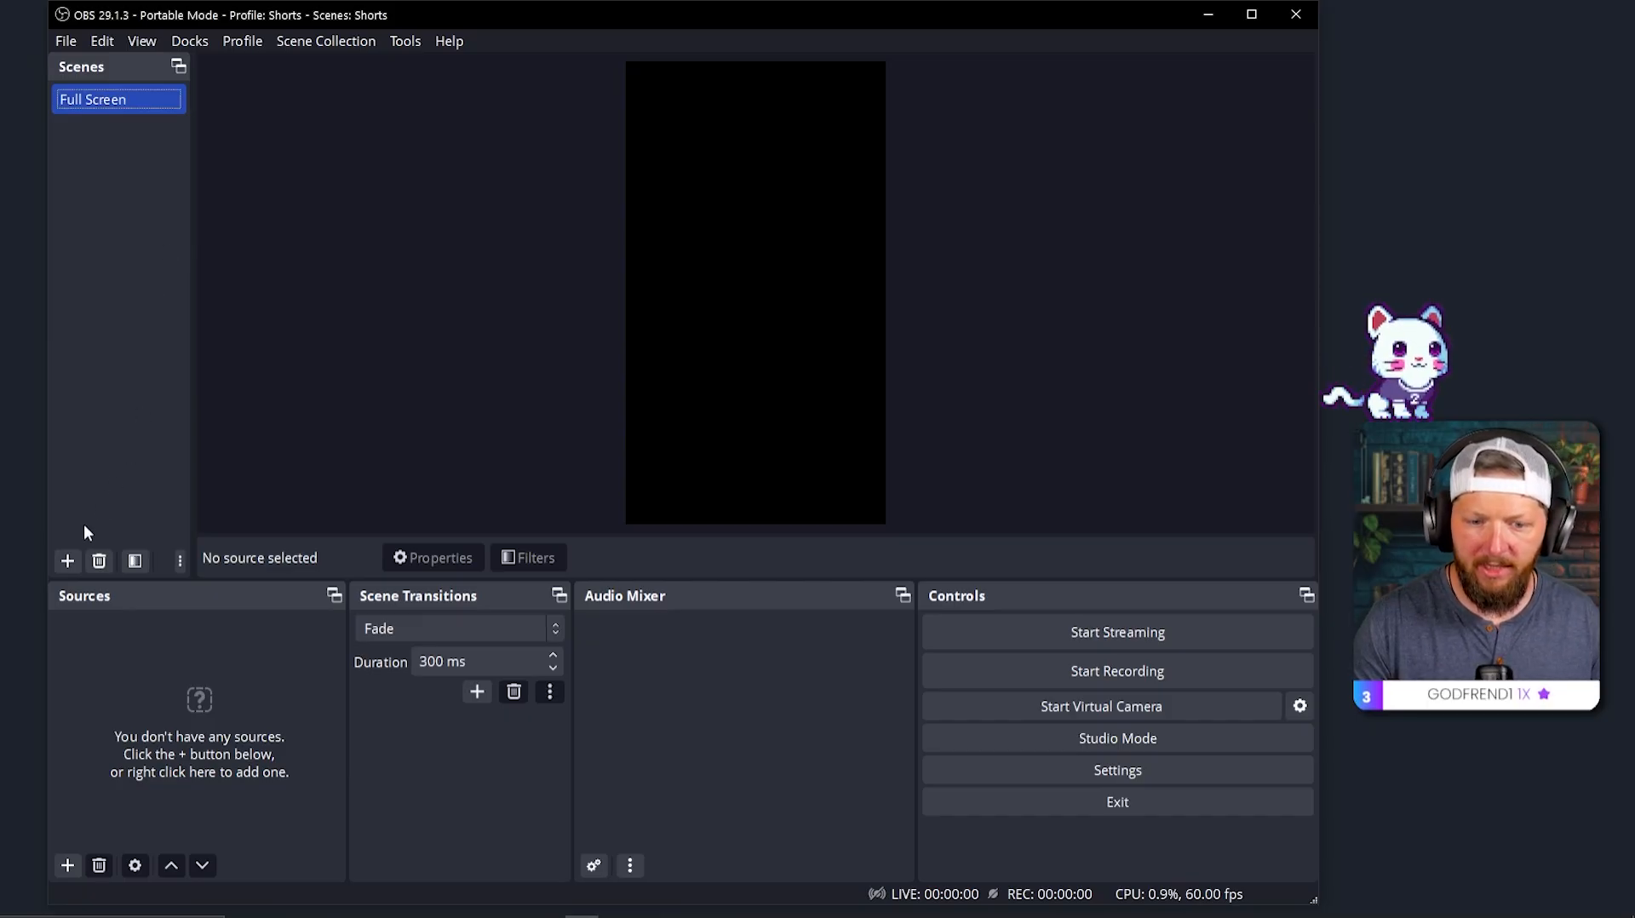
type("Scree")
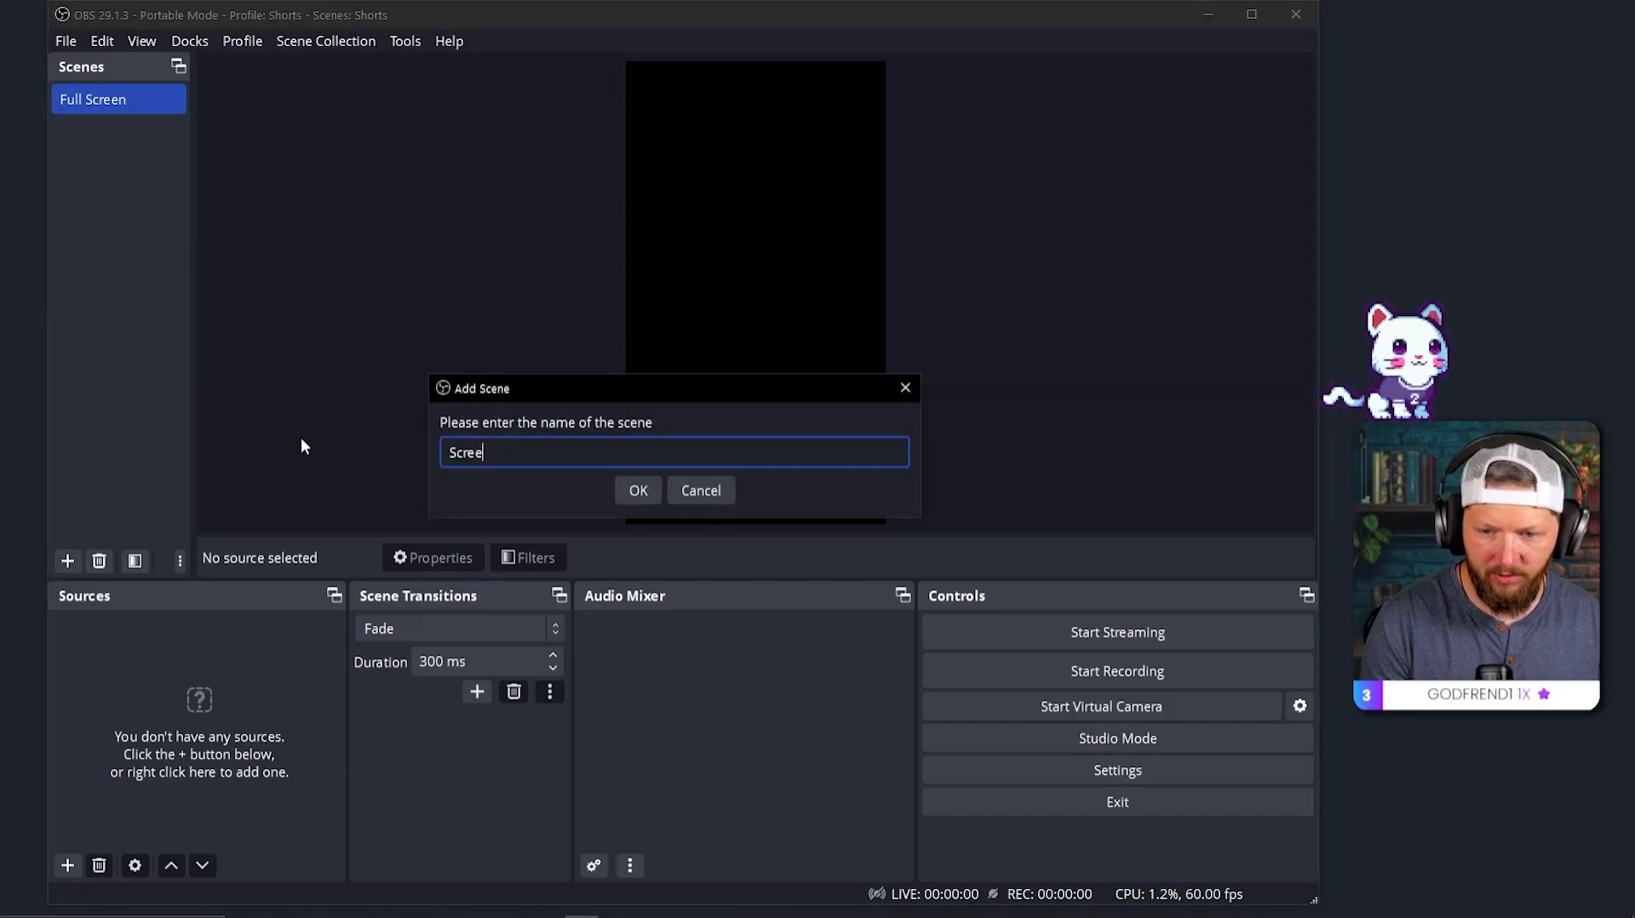
left_click(638, 490)
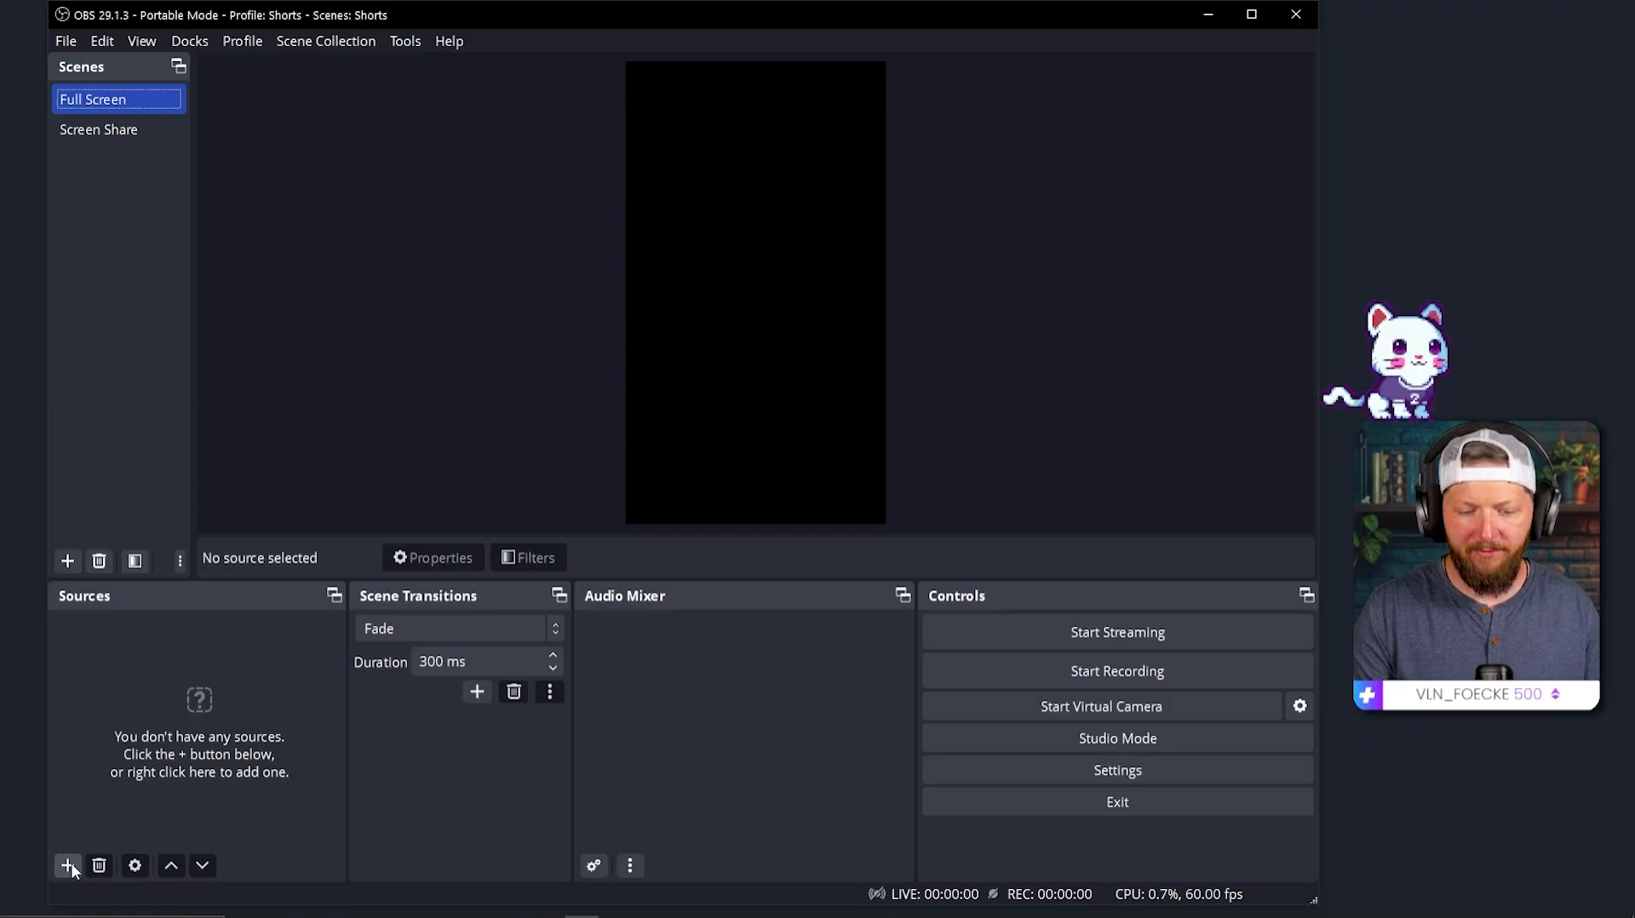
Step: Add a Video Capture Device source named G7 using the camera
left_click(66, 867)
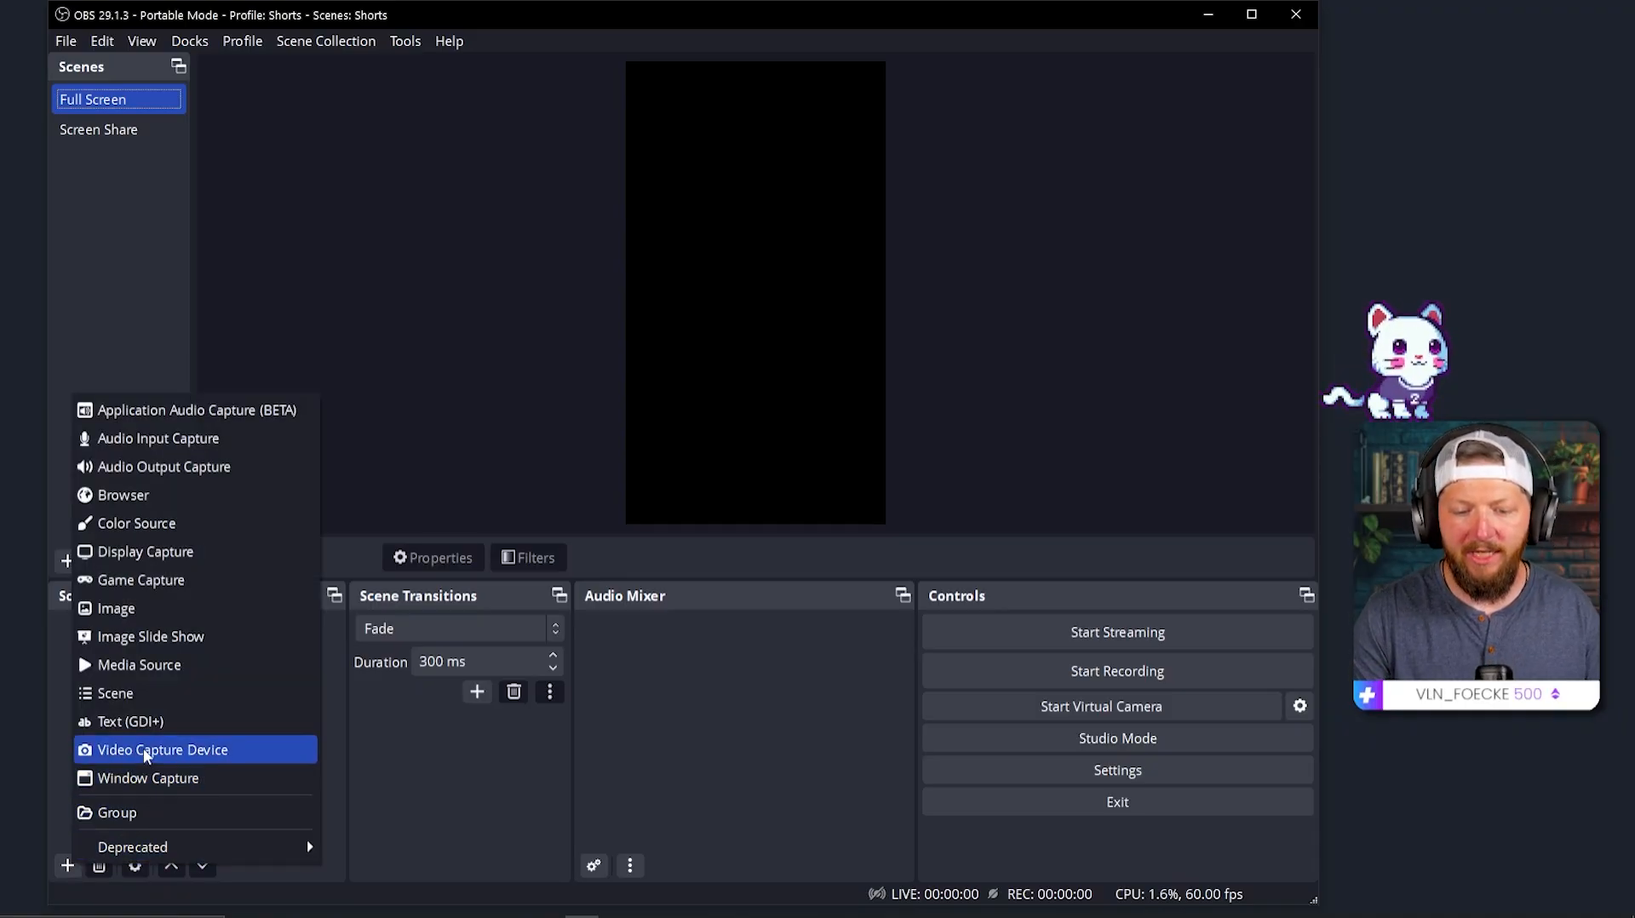
left_click(163, 749)
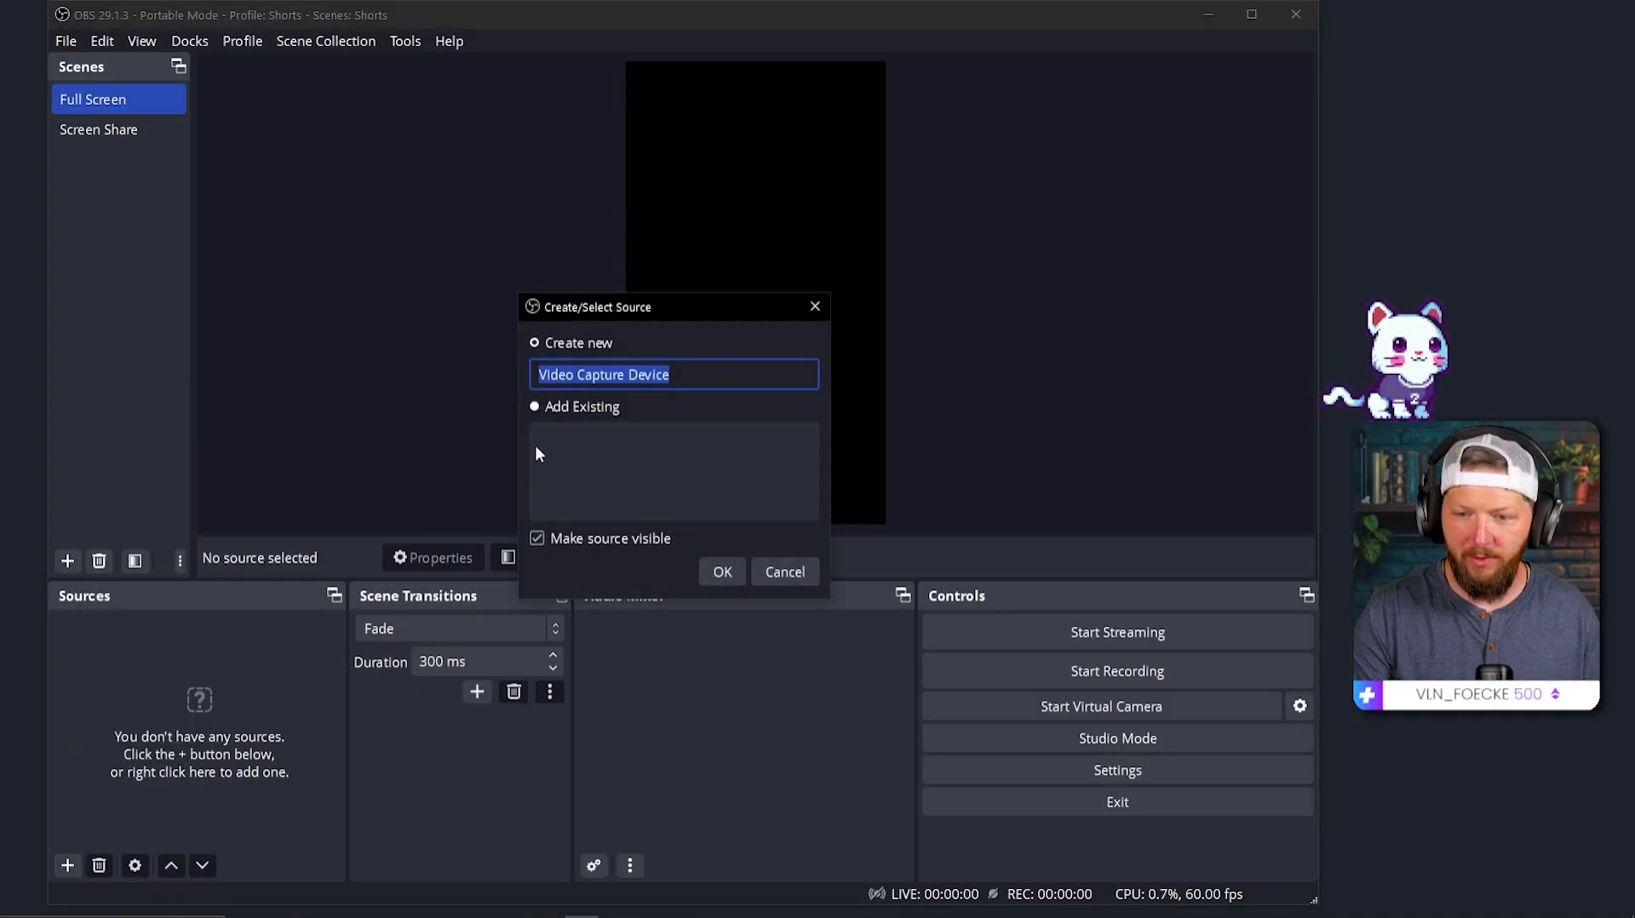
type("G7")
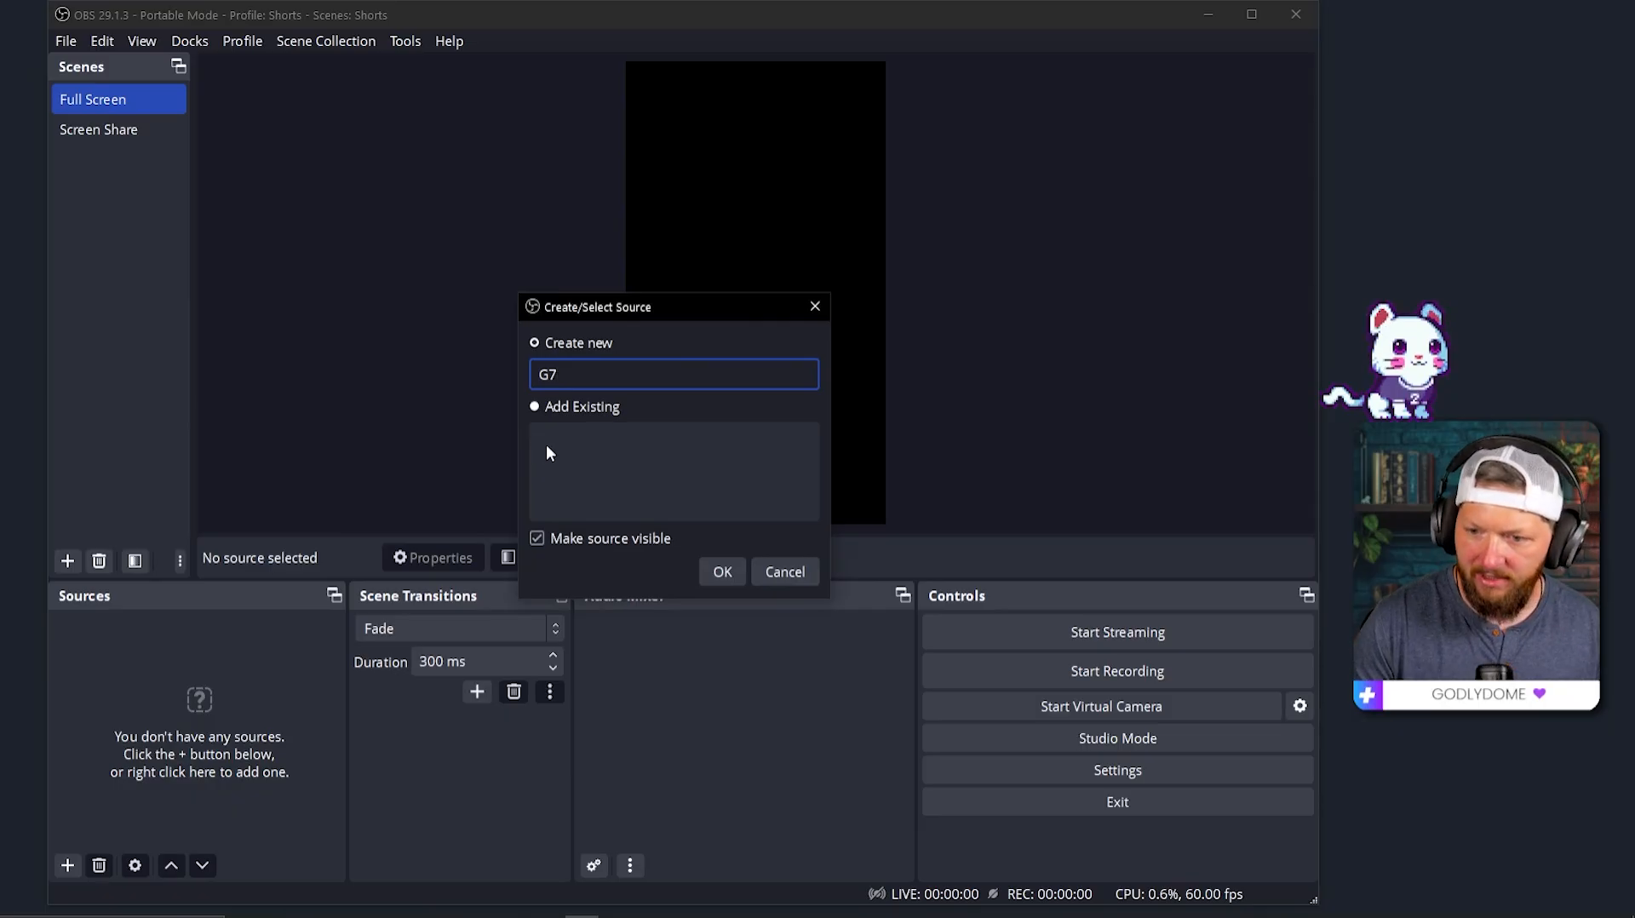
left_click(723, 571)
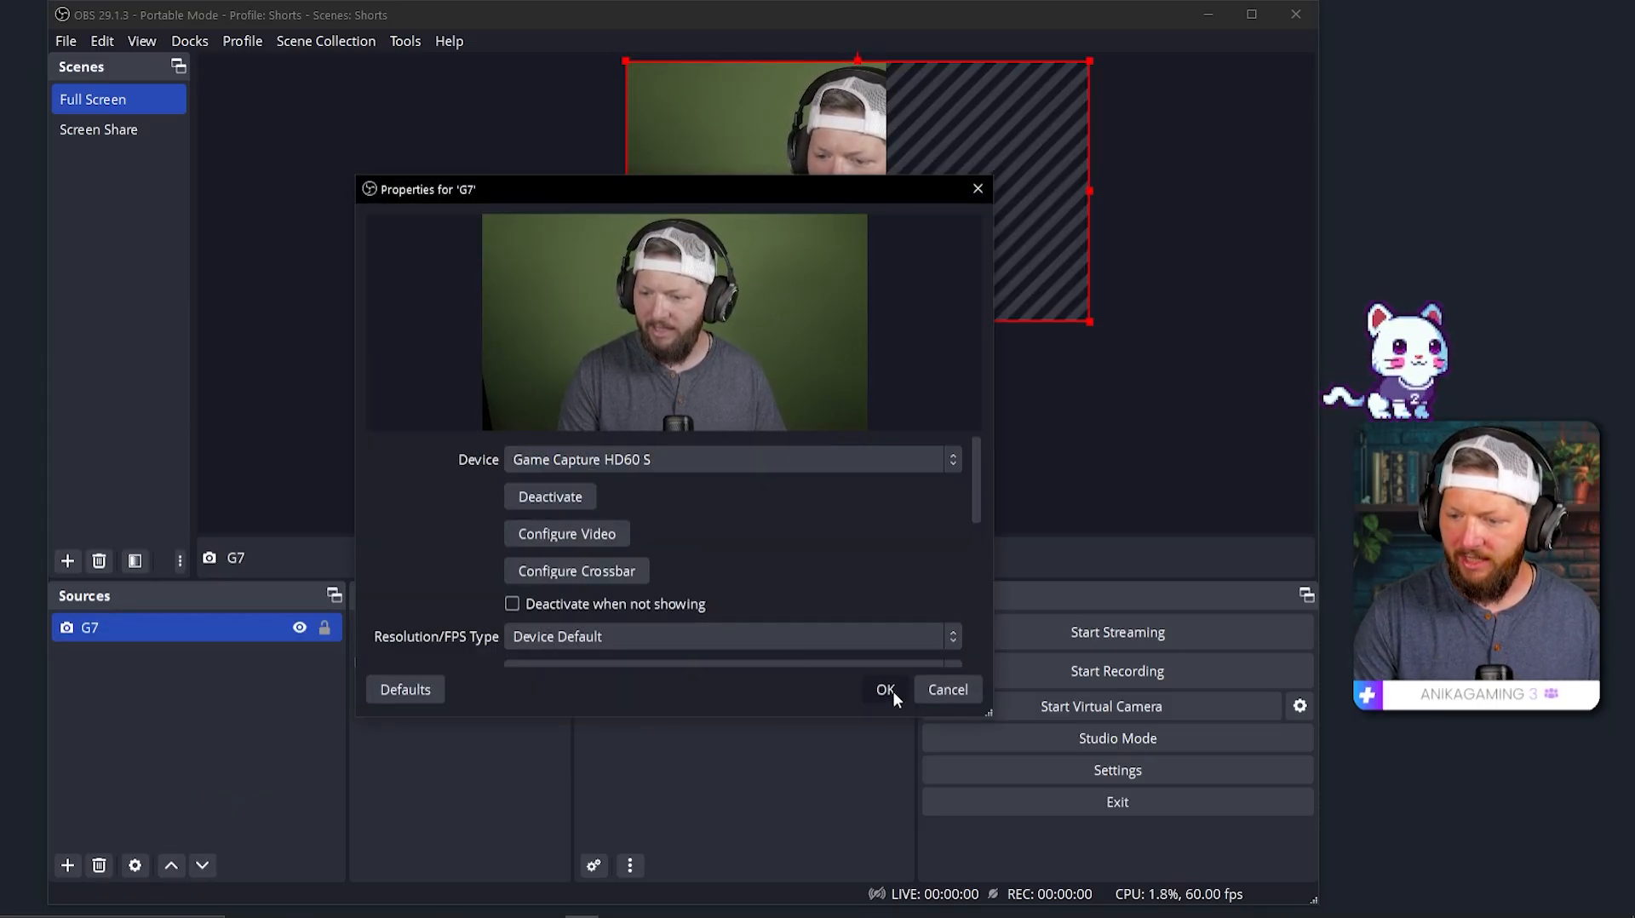
left_click(887, 689)
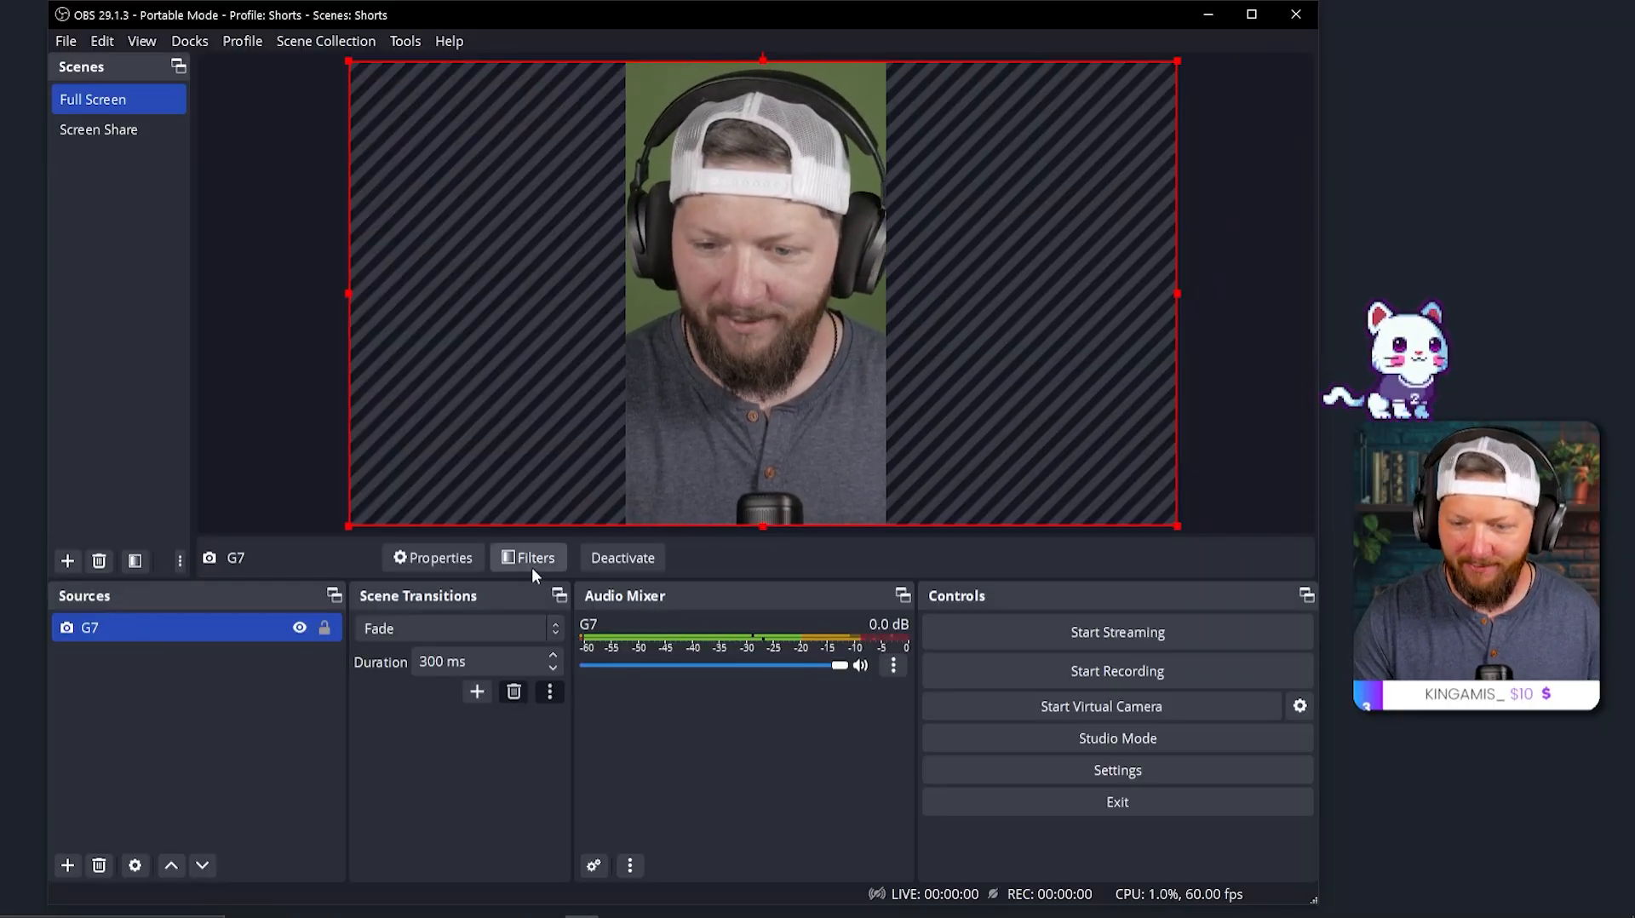
Step: Add Color Correction and Chroma Key filters to the G7 camera source
left_click(529, 558)
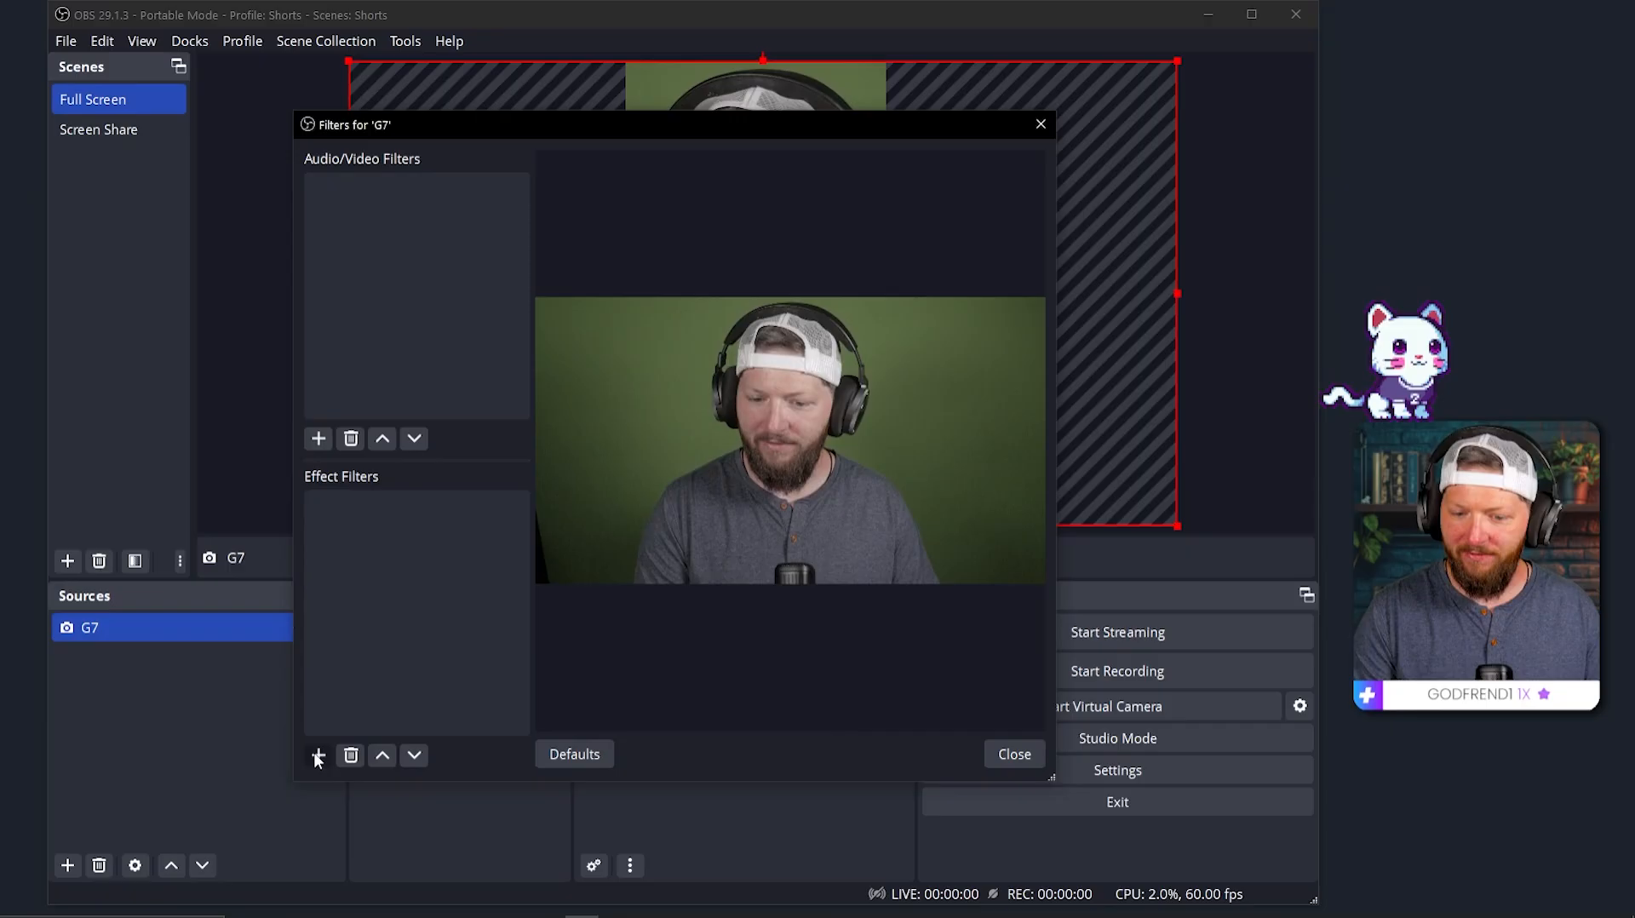
left_click(318, 755)
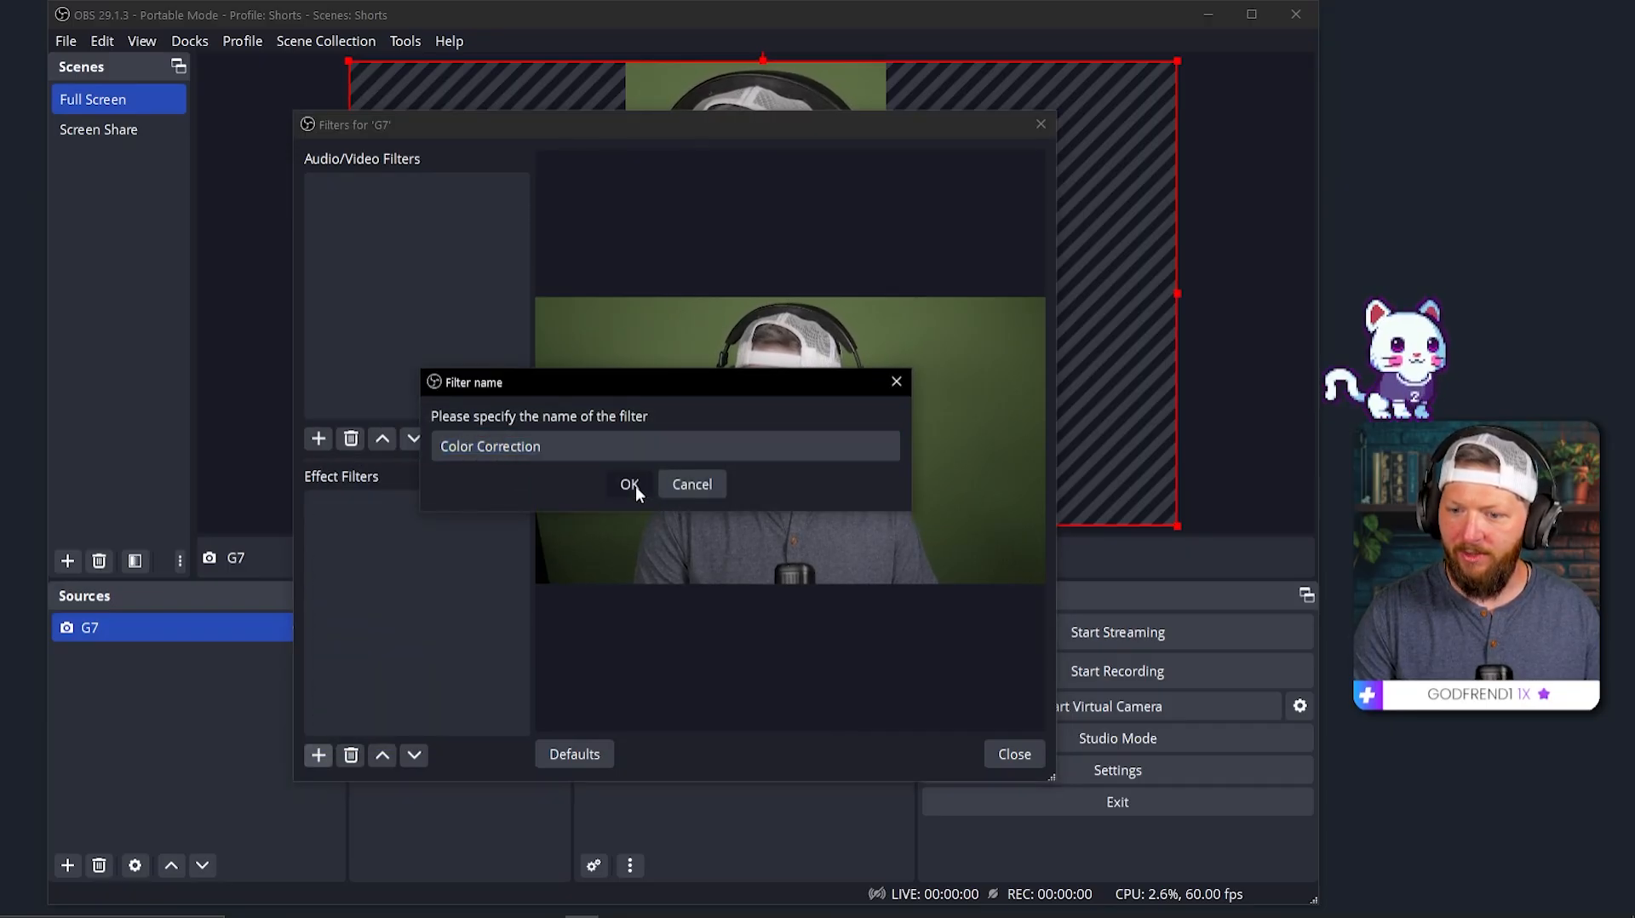
left_click(630, 484)
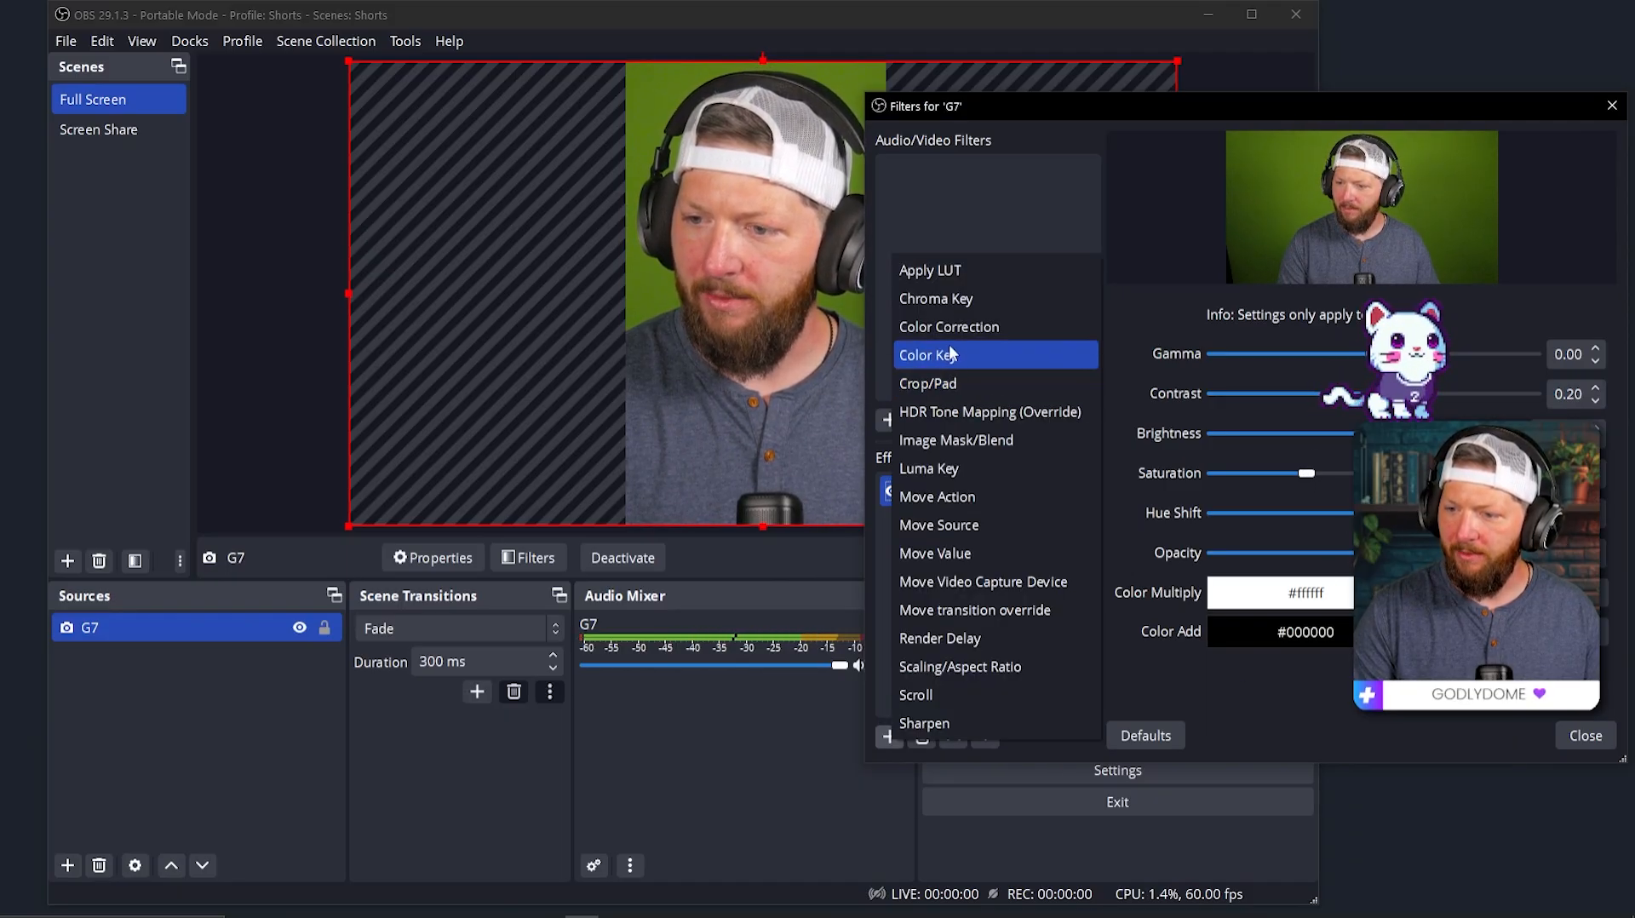
left_click(935, 298)
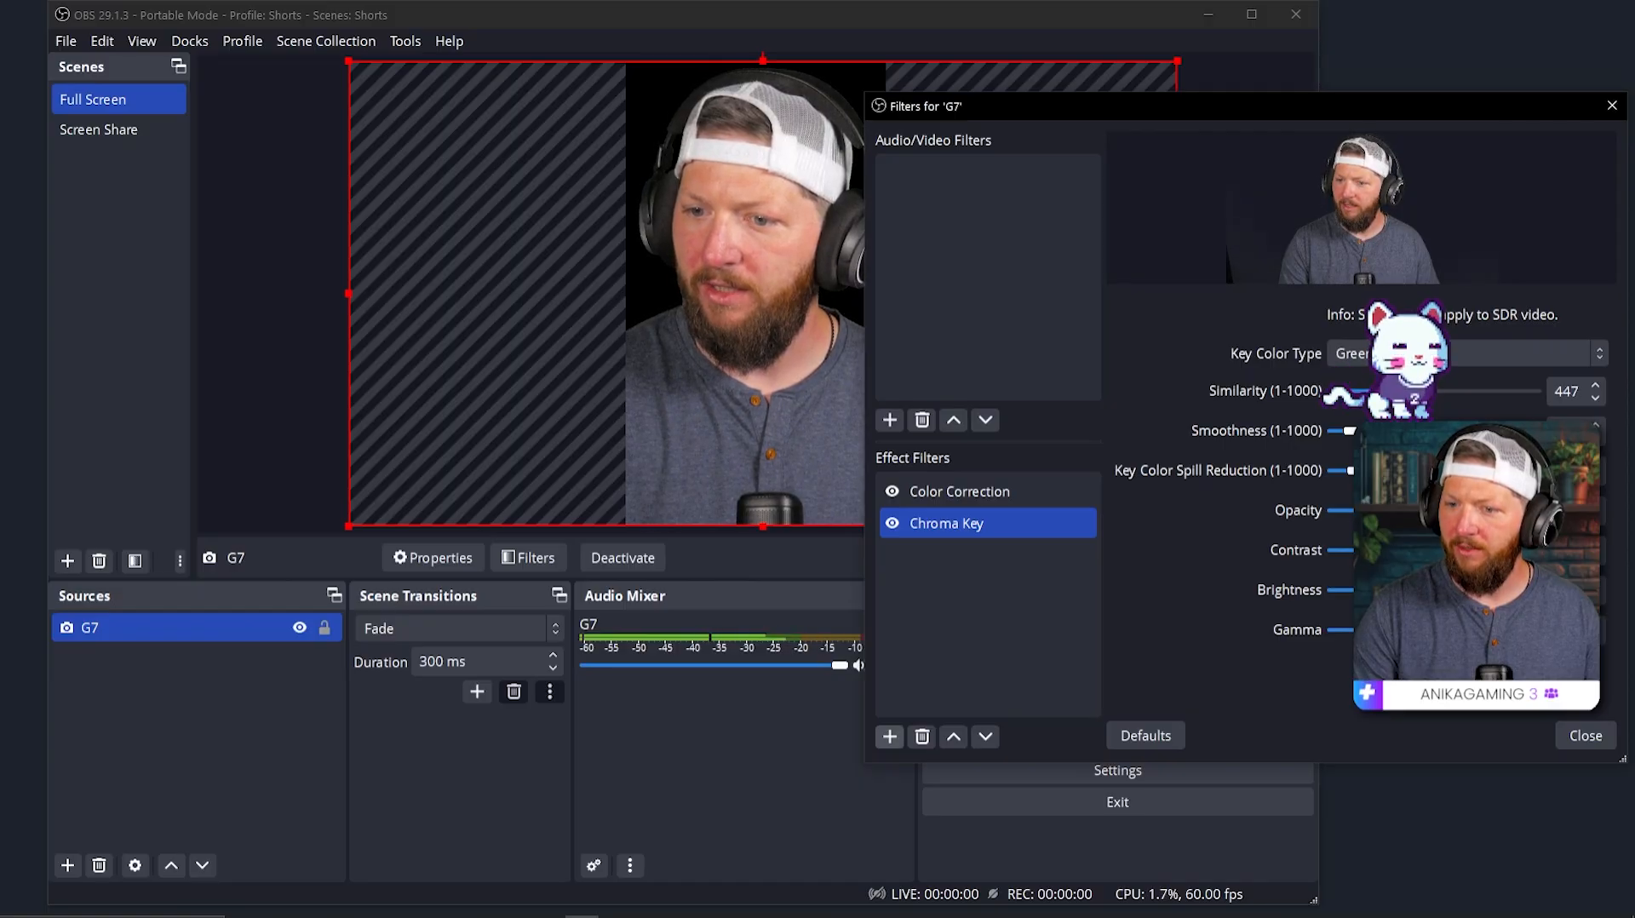
left_click(1586, 736)
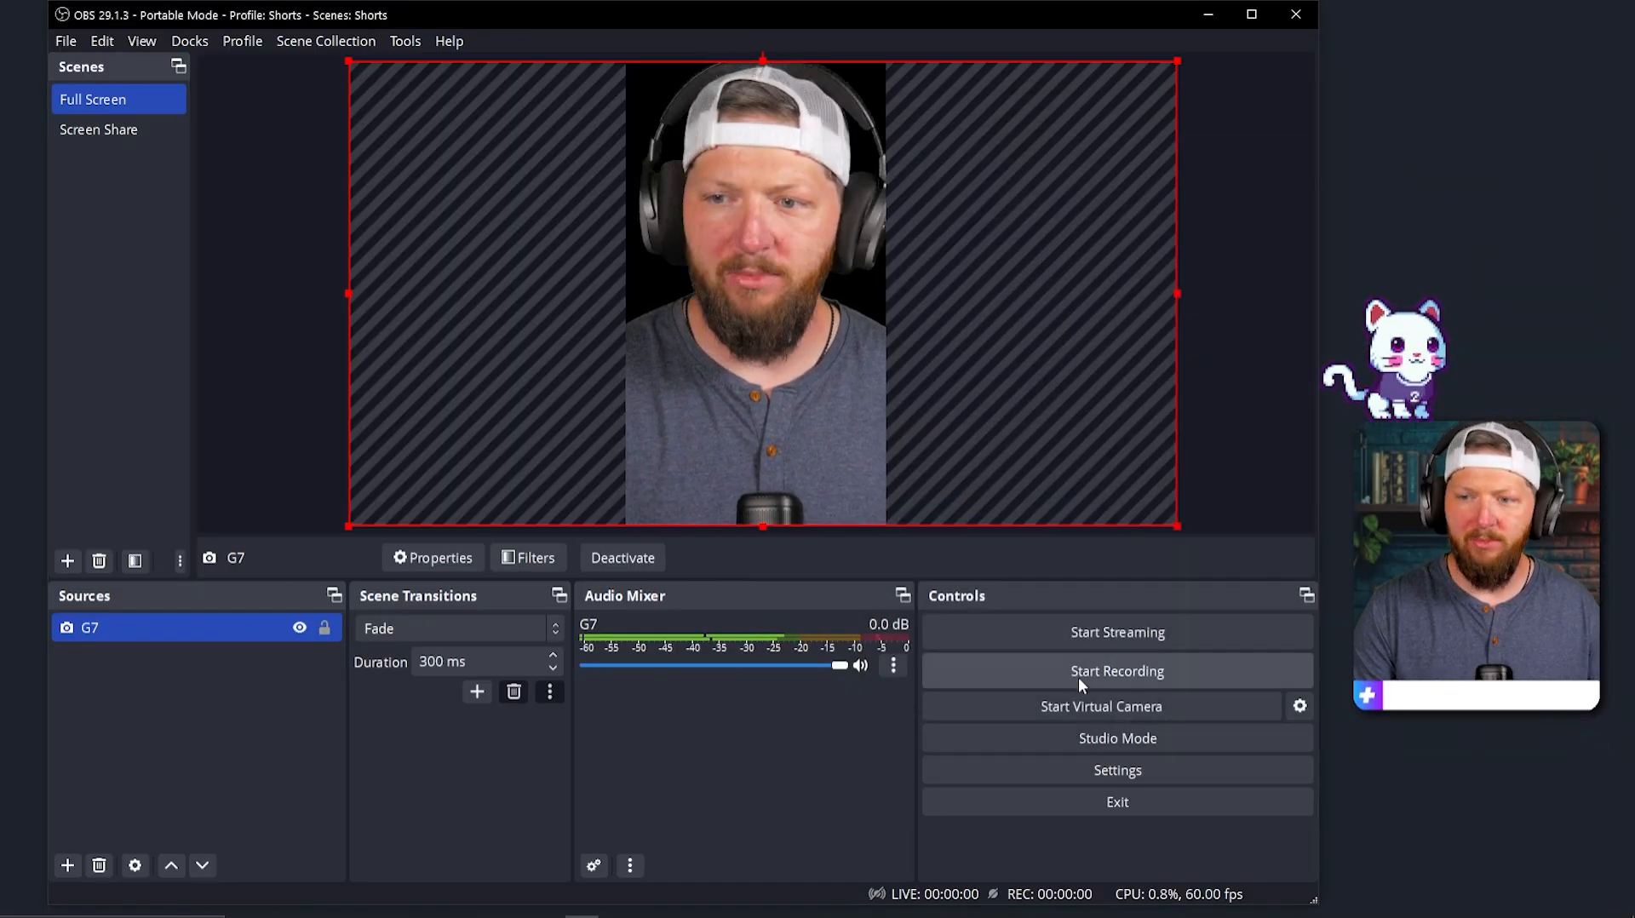
Step: Add an Image source with a background picture positioned below the G7 camera
left_click(68, 866)
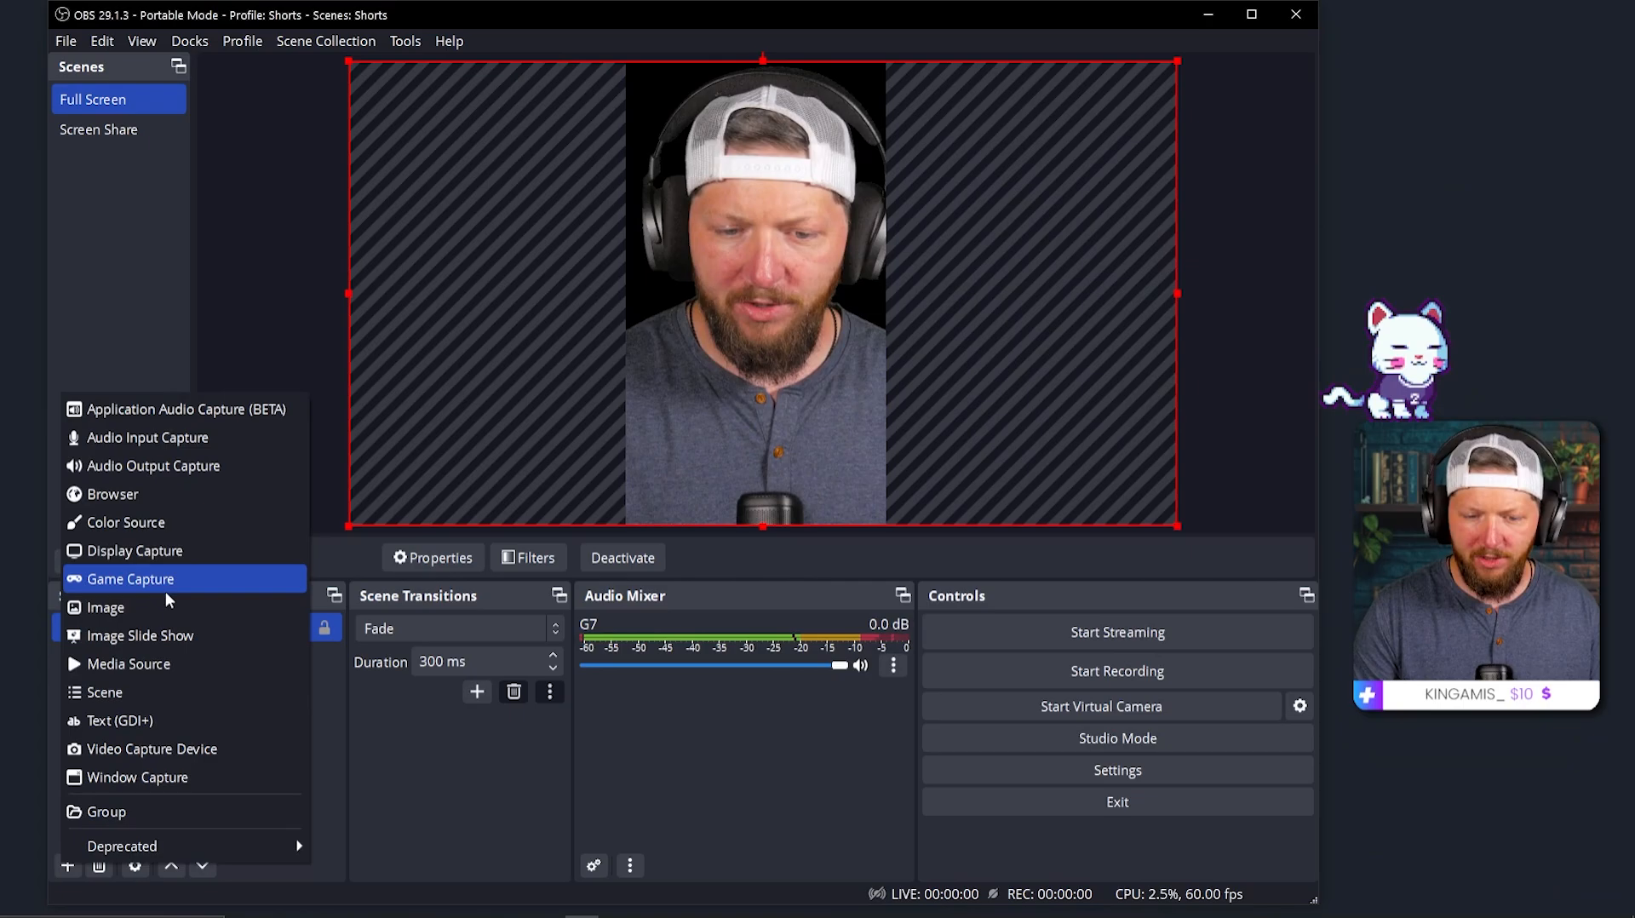
left_click(106, 607)
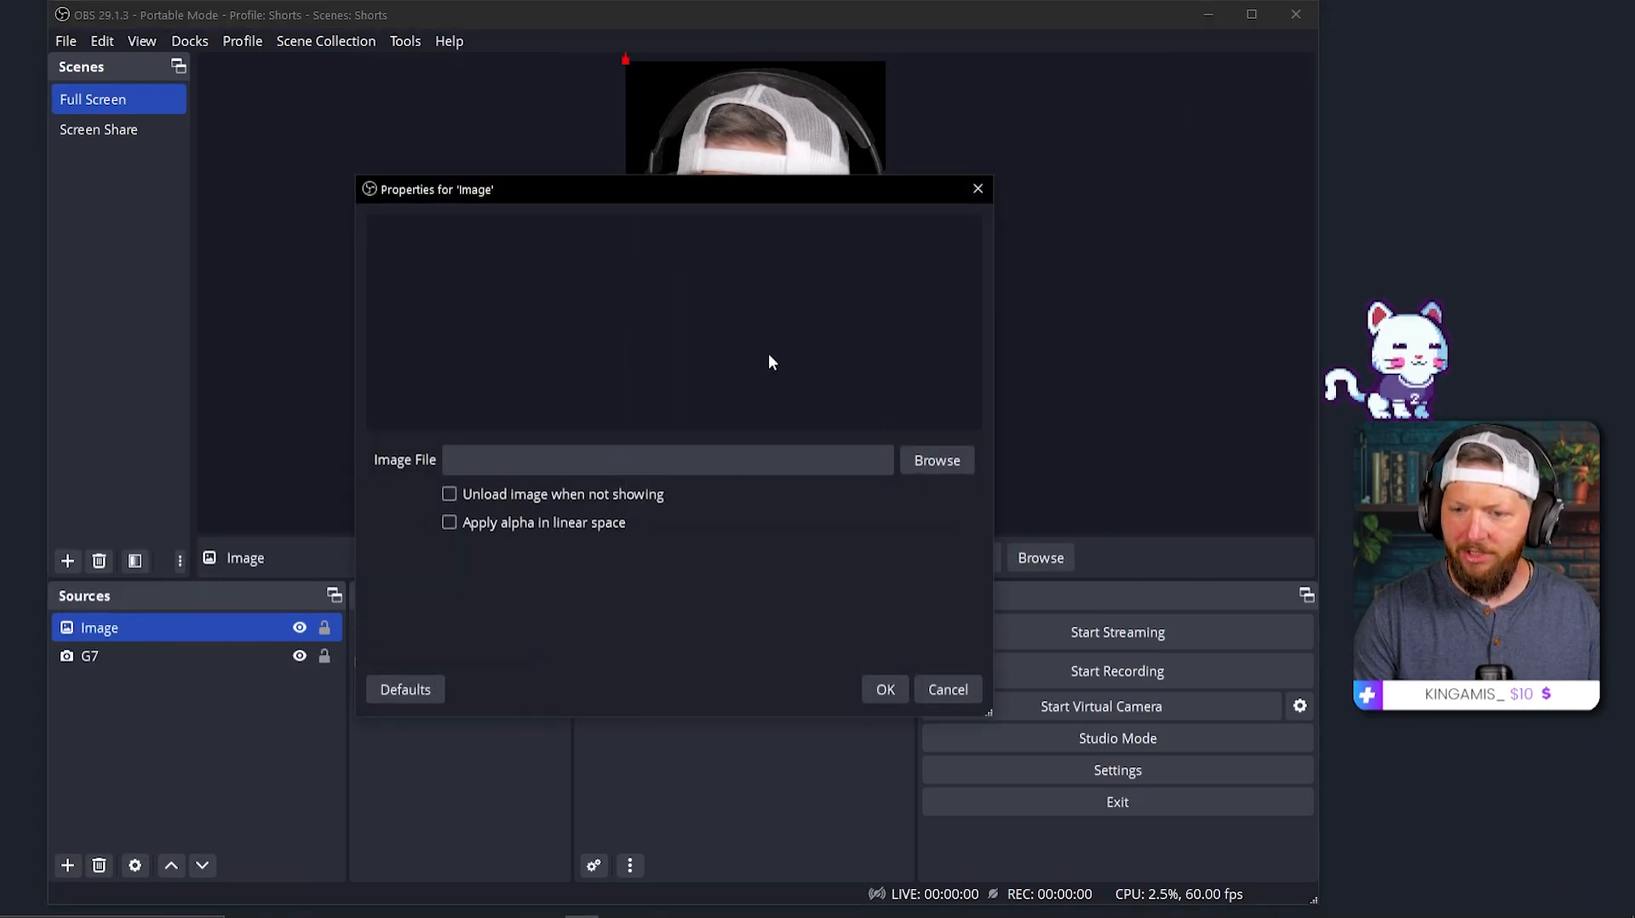
left_click(937, 460)
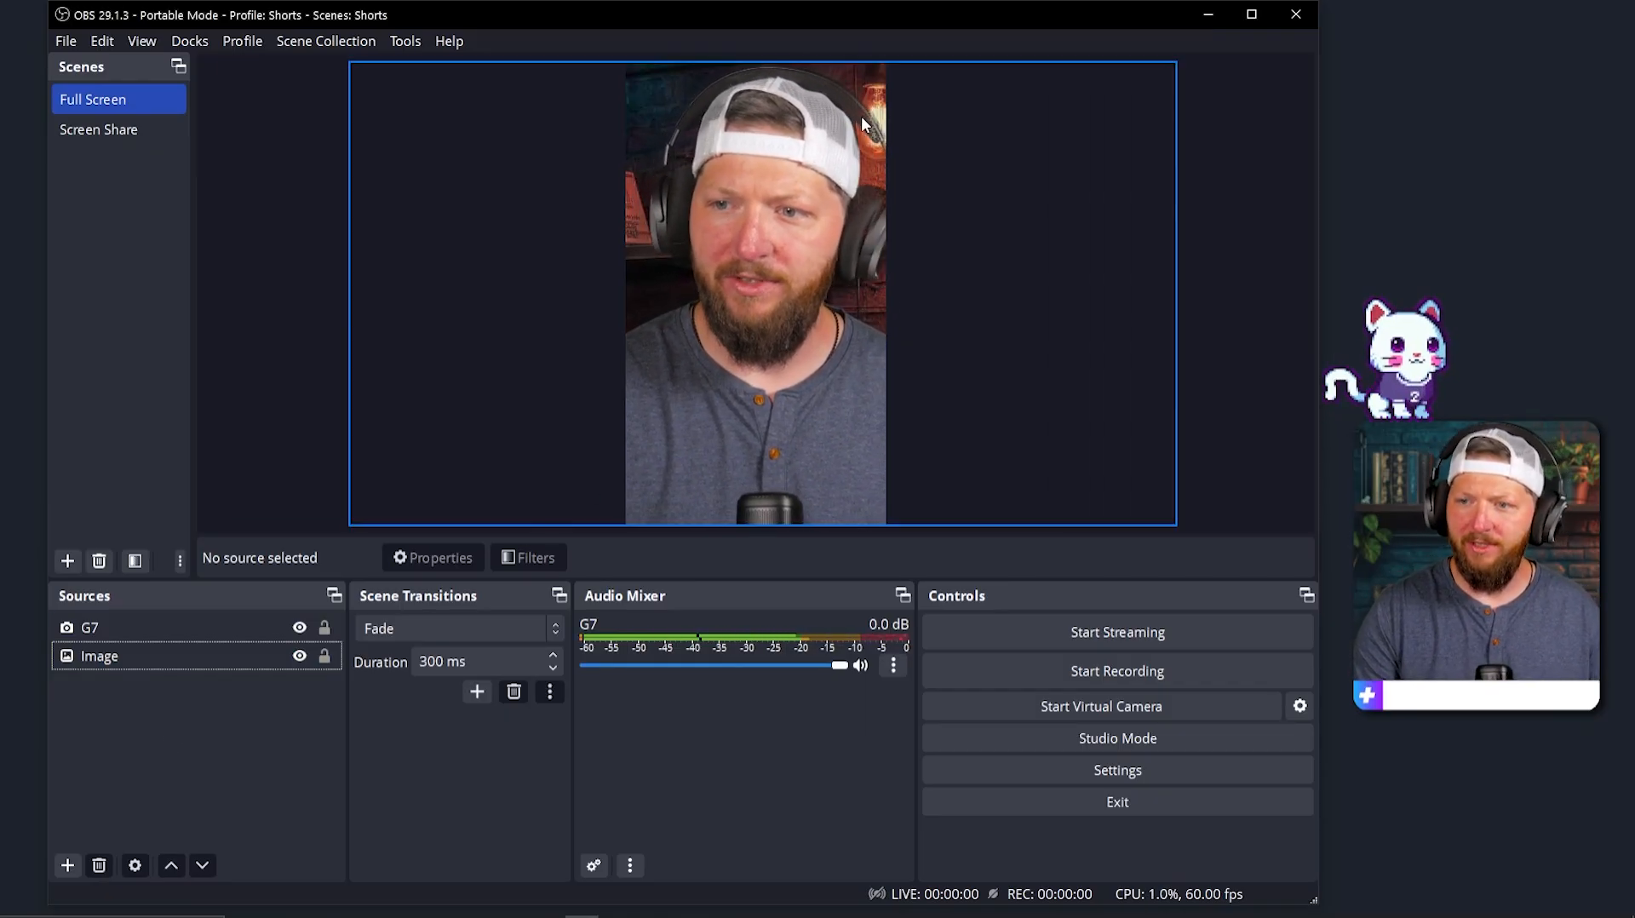
left_click(93, 628)
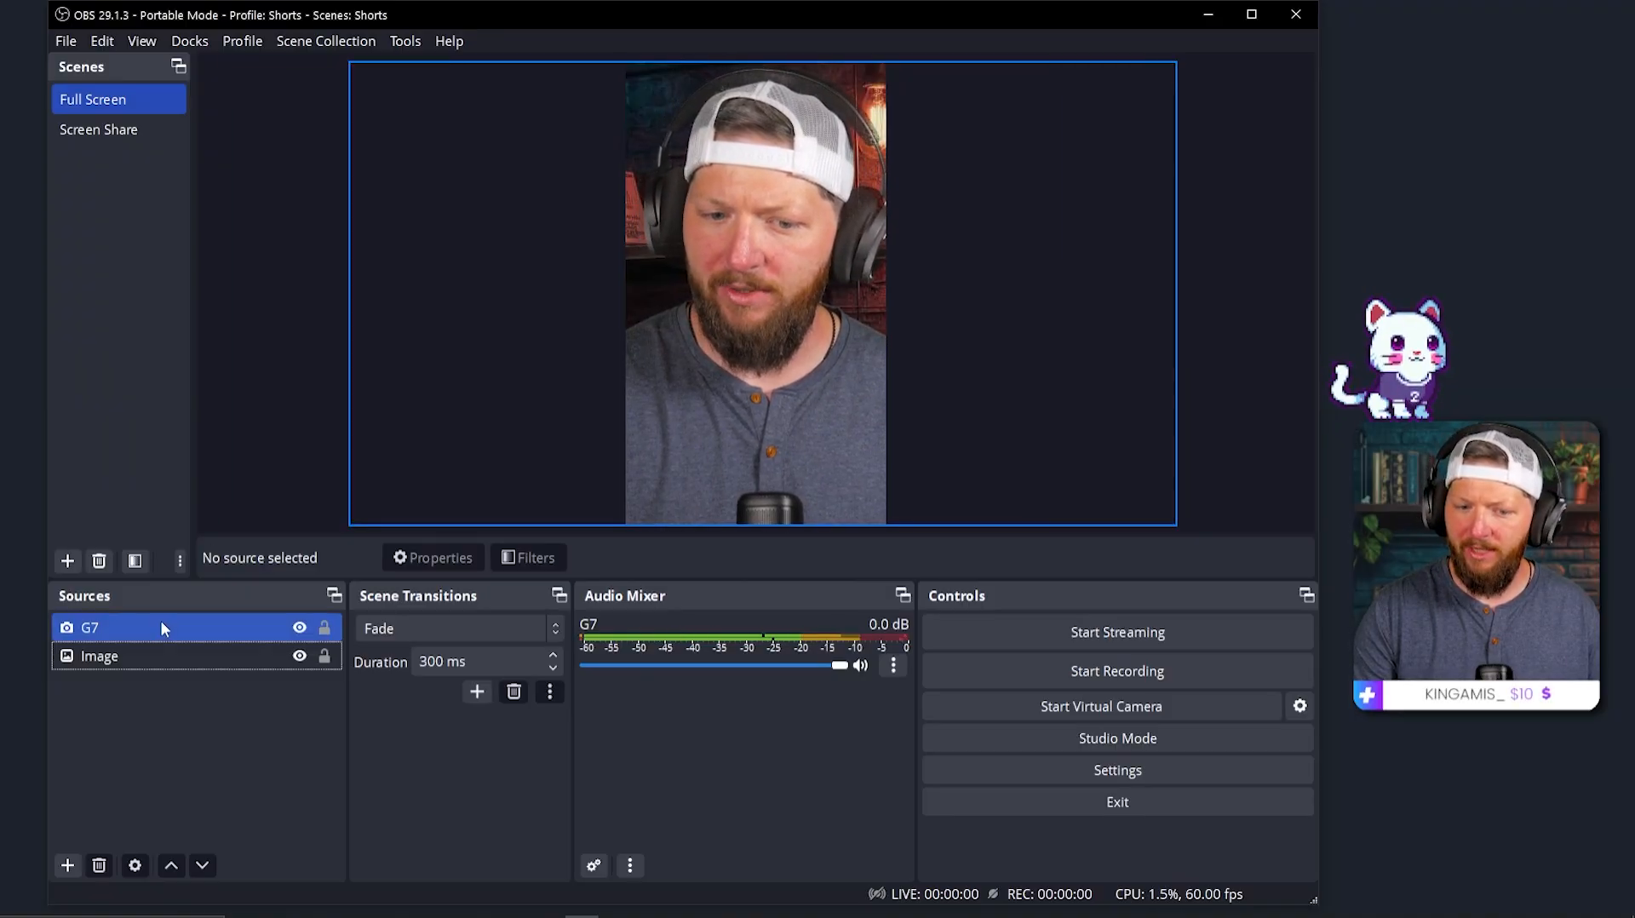
Step: Adjust the saturation in the G7 camera's Color Correction filter
left_click(528, 557)
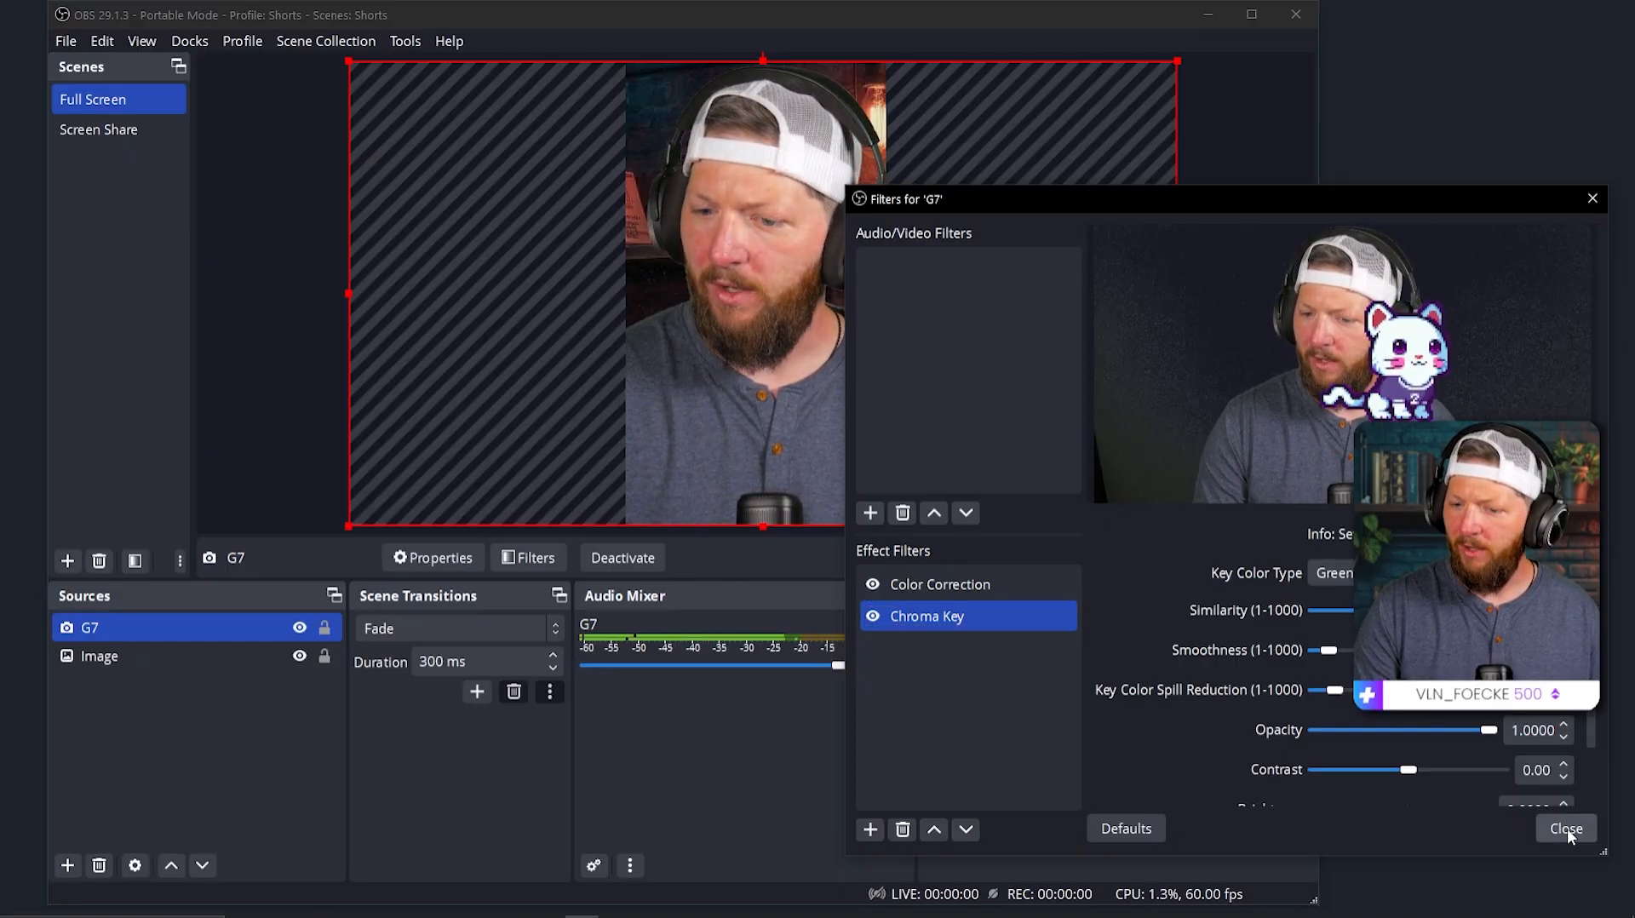
left_click(941, 584)
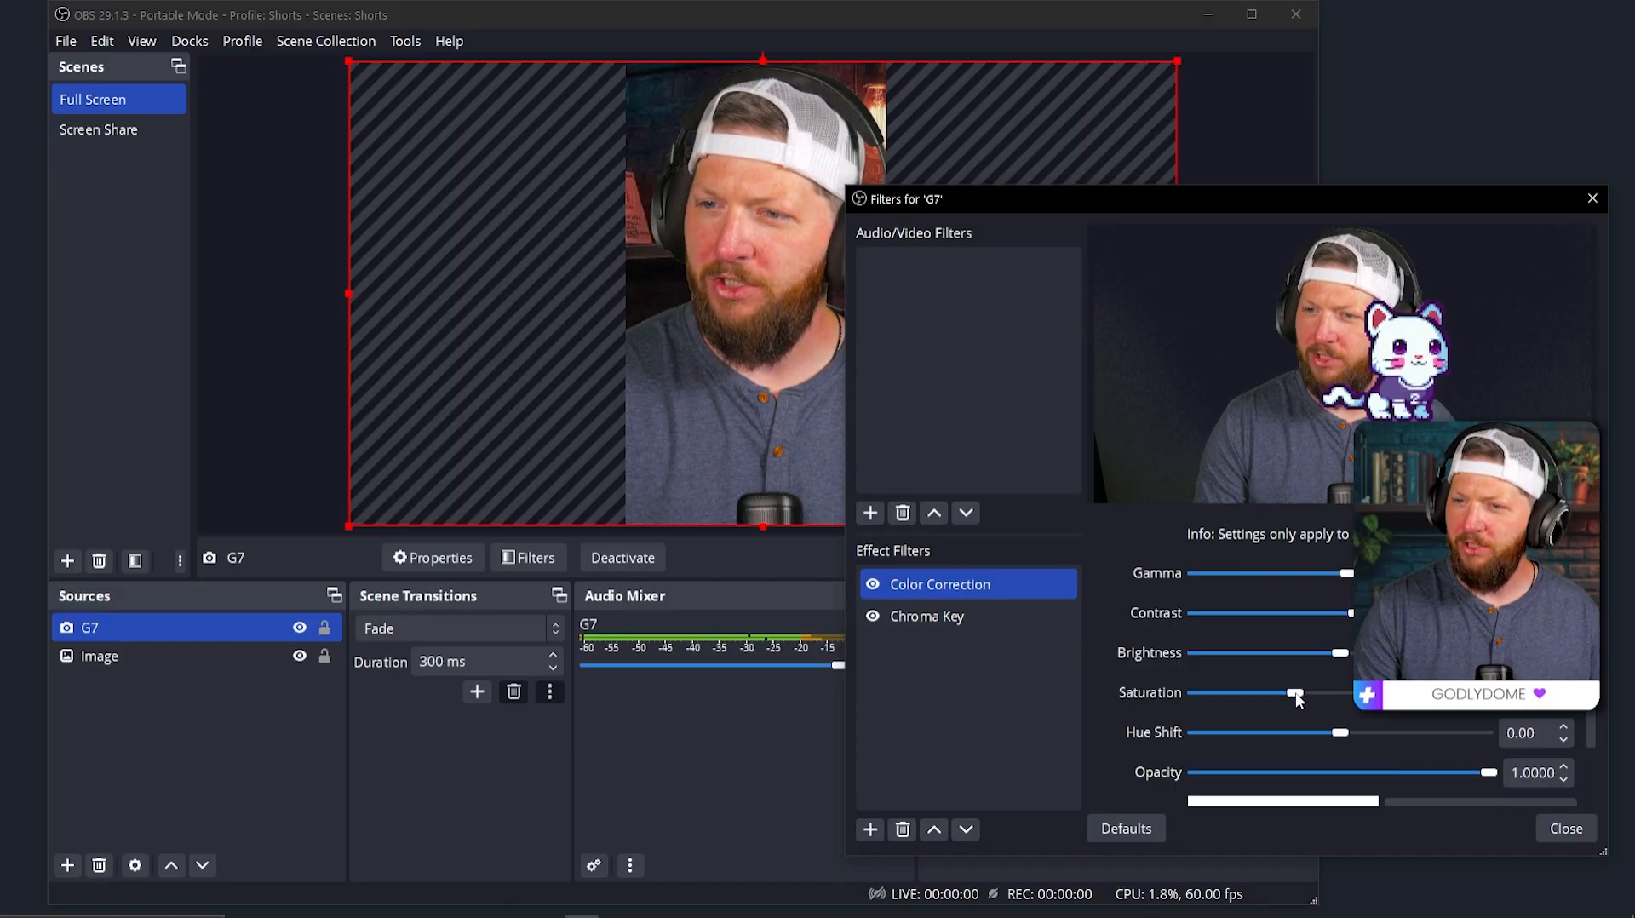
left_click(1590, 828)
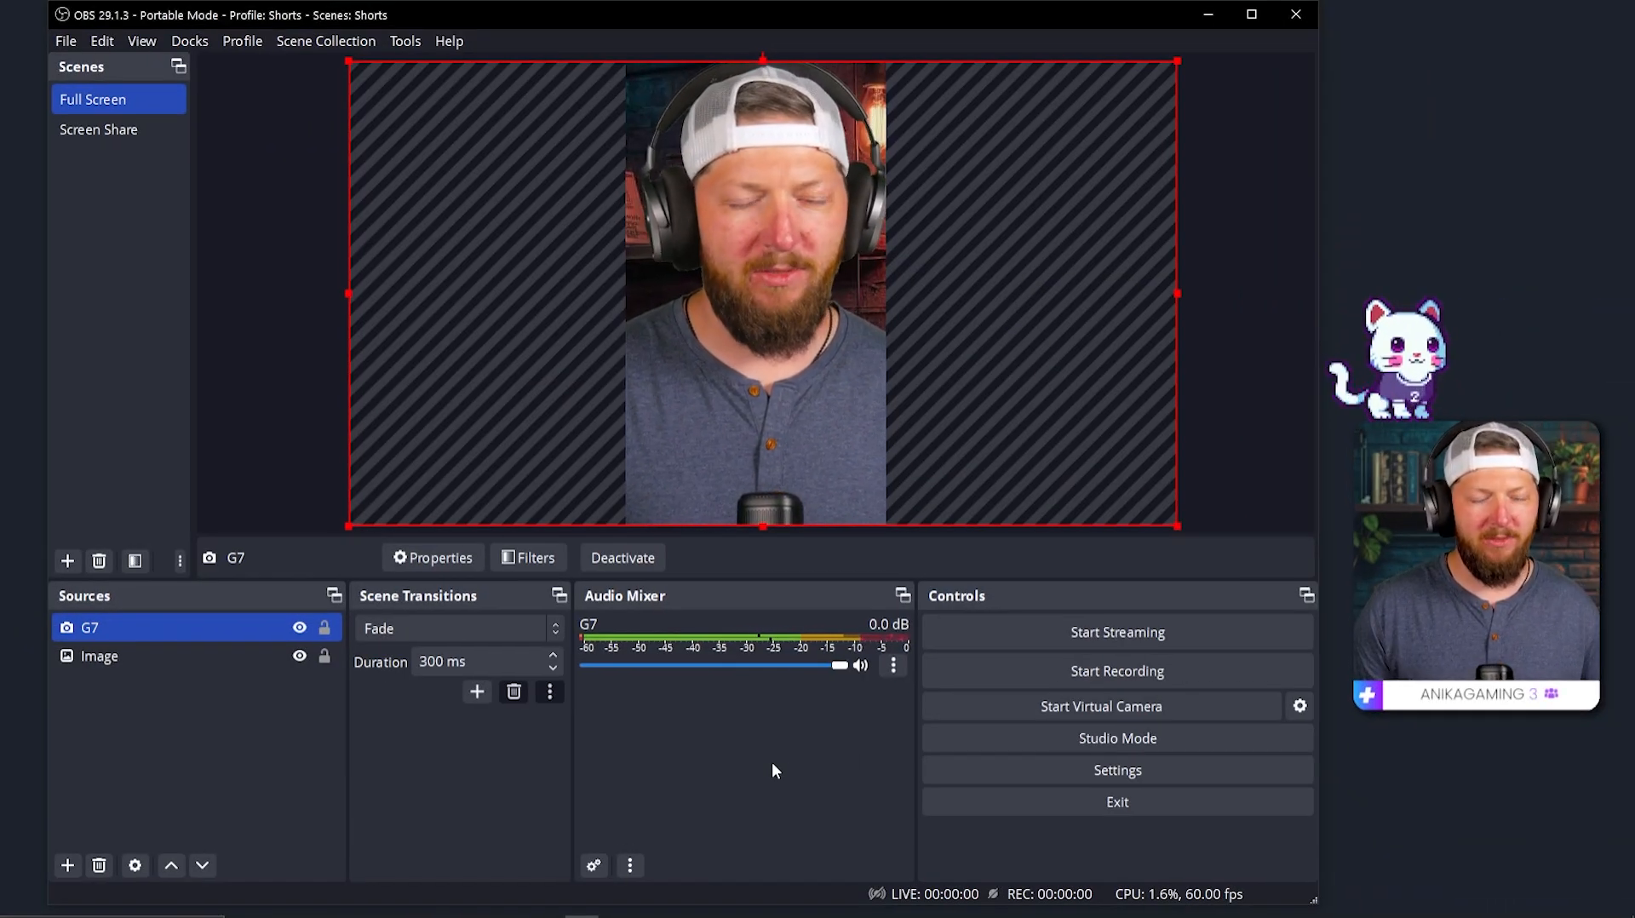
mouse_move(164, 185)
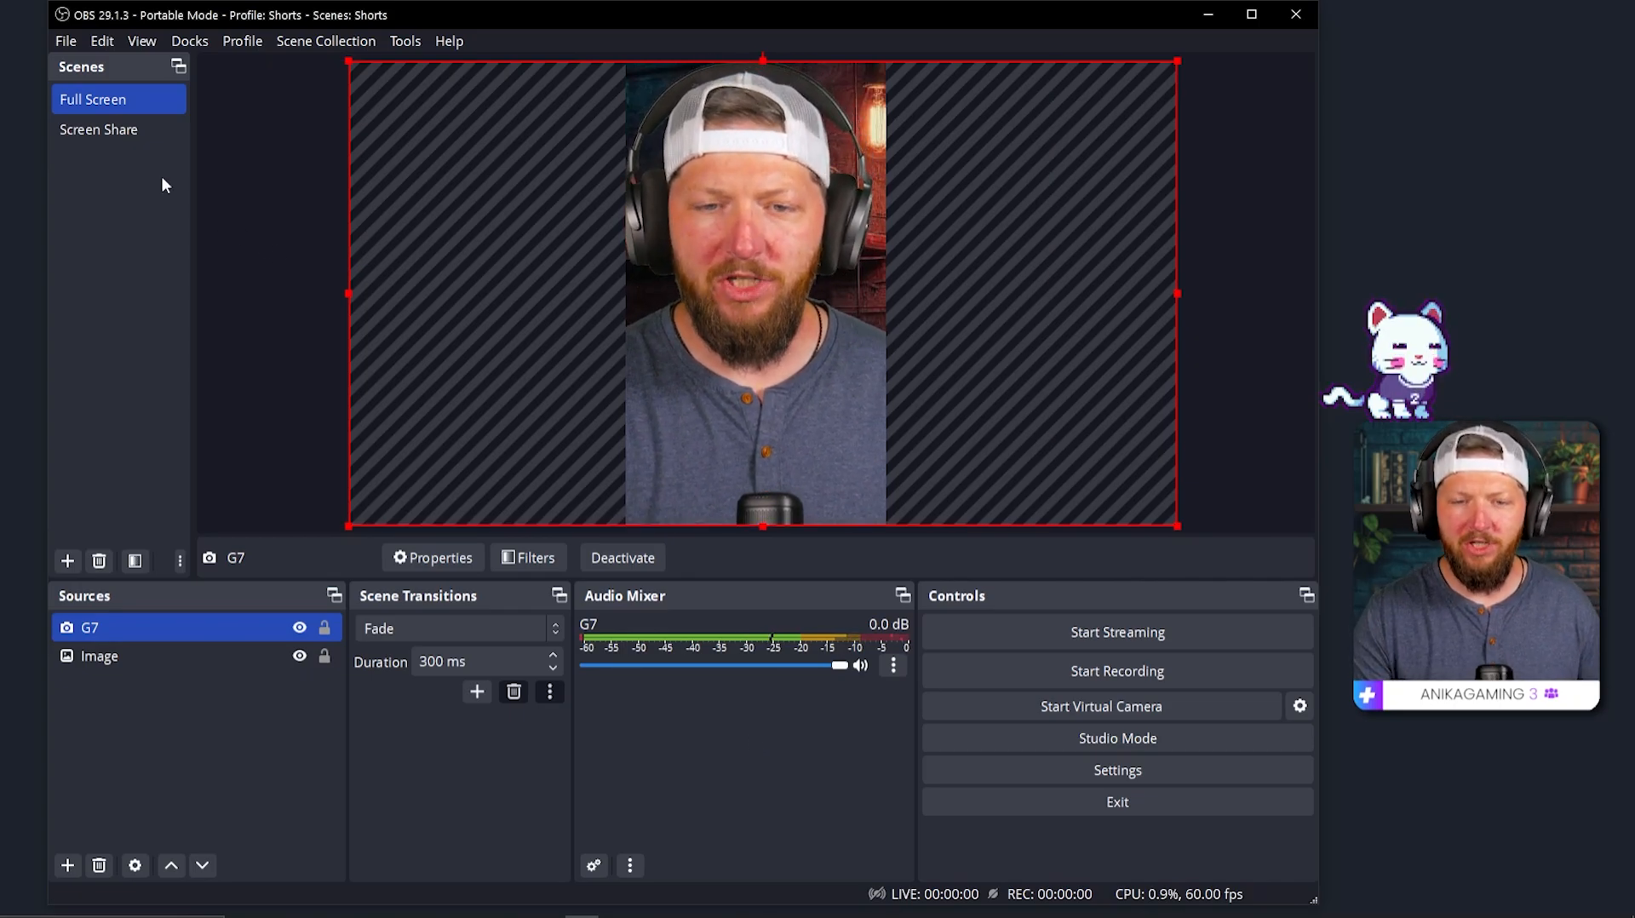
left_click(98, 129)
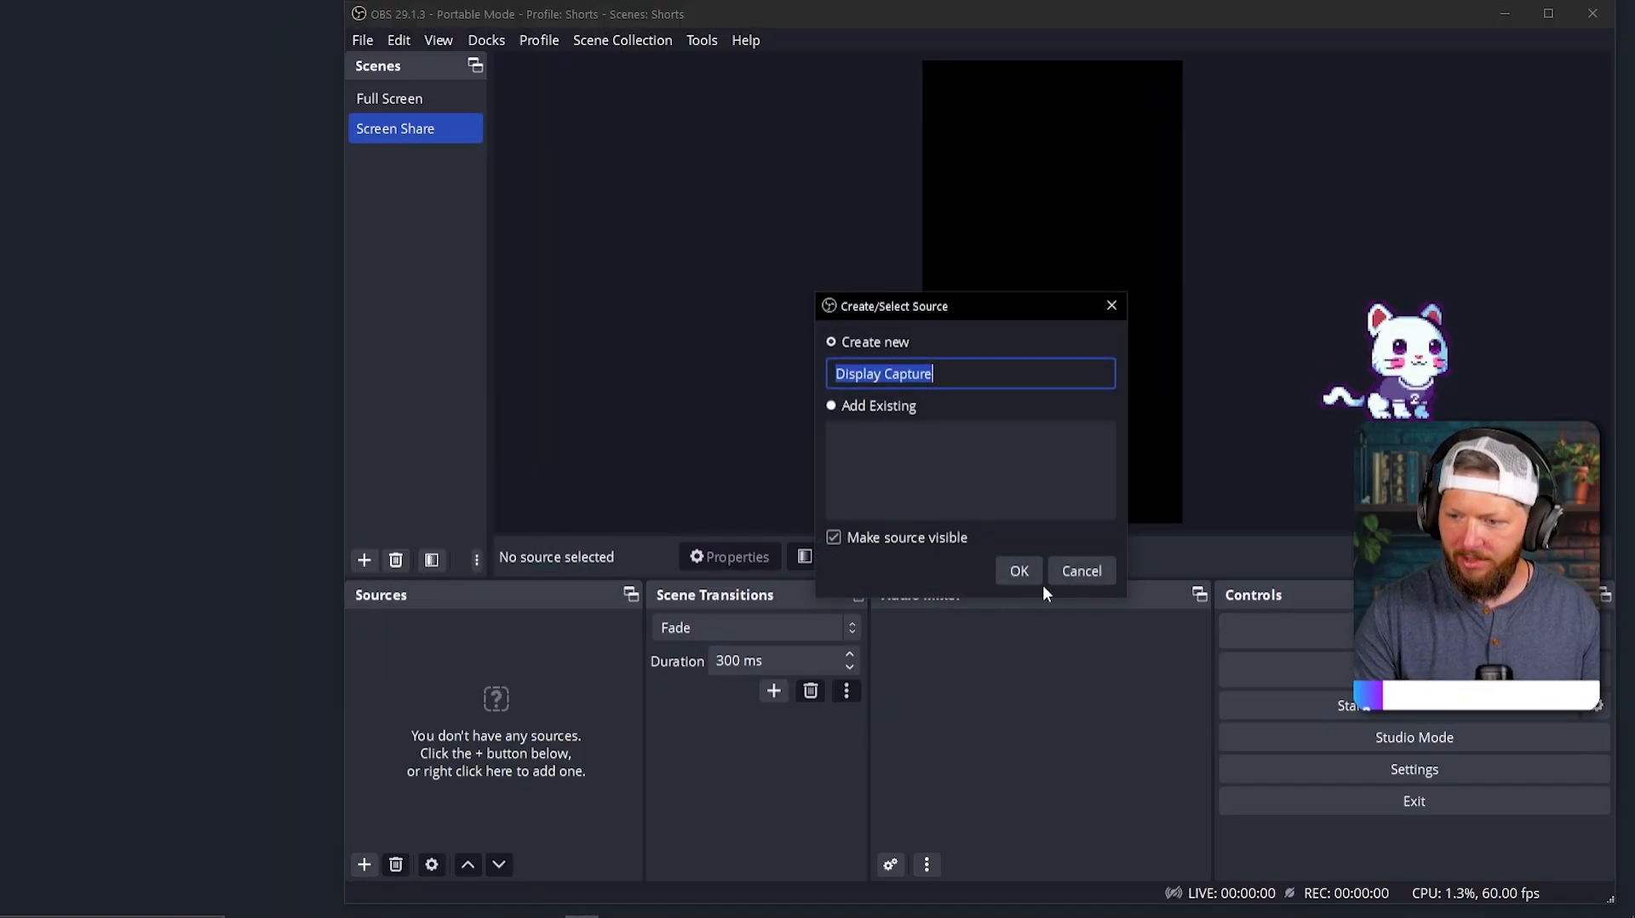
Step: Add a Display Capture source set to the MSI G271 primary monitor
left_click(1019, 571)
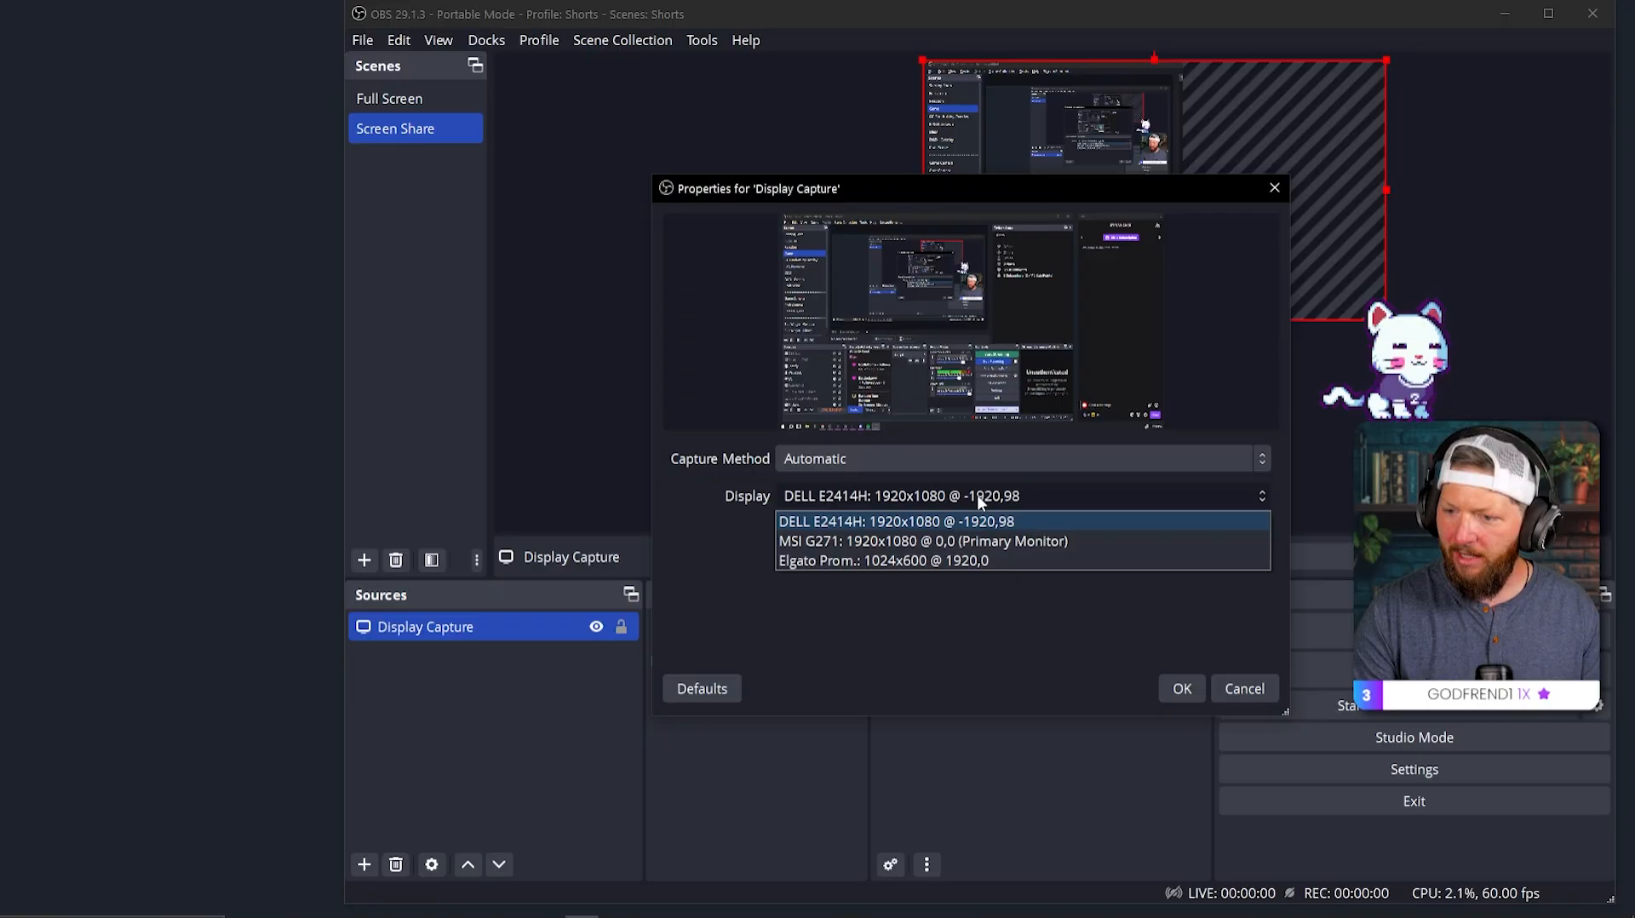
left_click(922, 541)
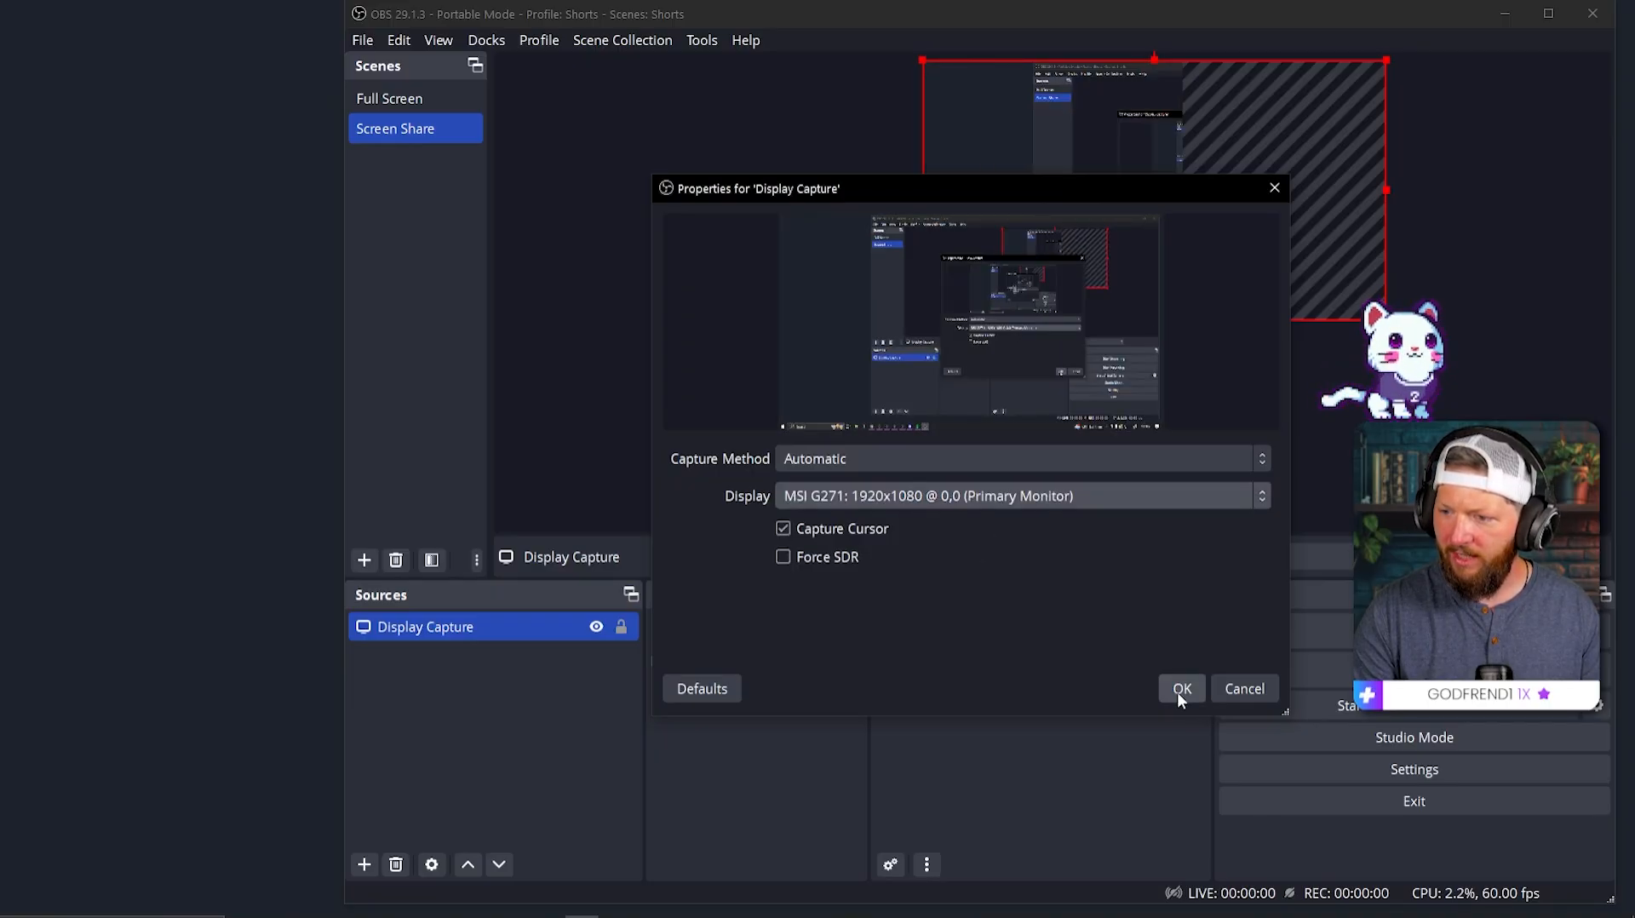
left_click(1182, 688)
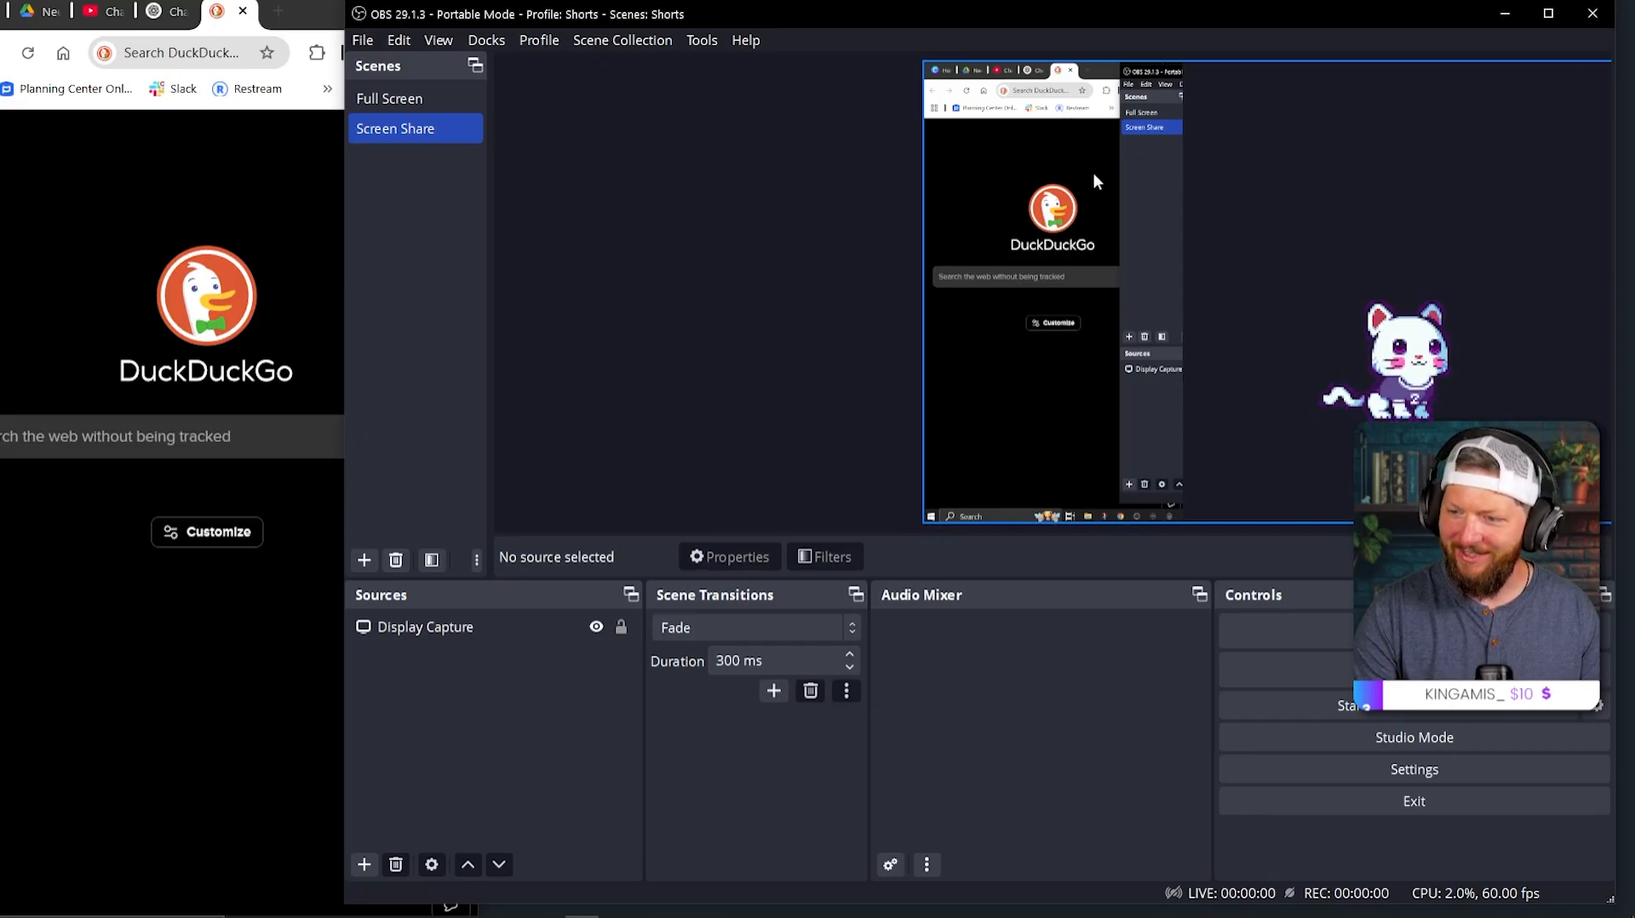
Step: Add the existing G7 camera source to the Screen Share scene
left_click(364, 865)
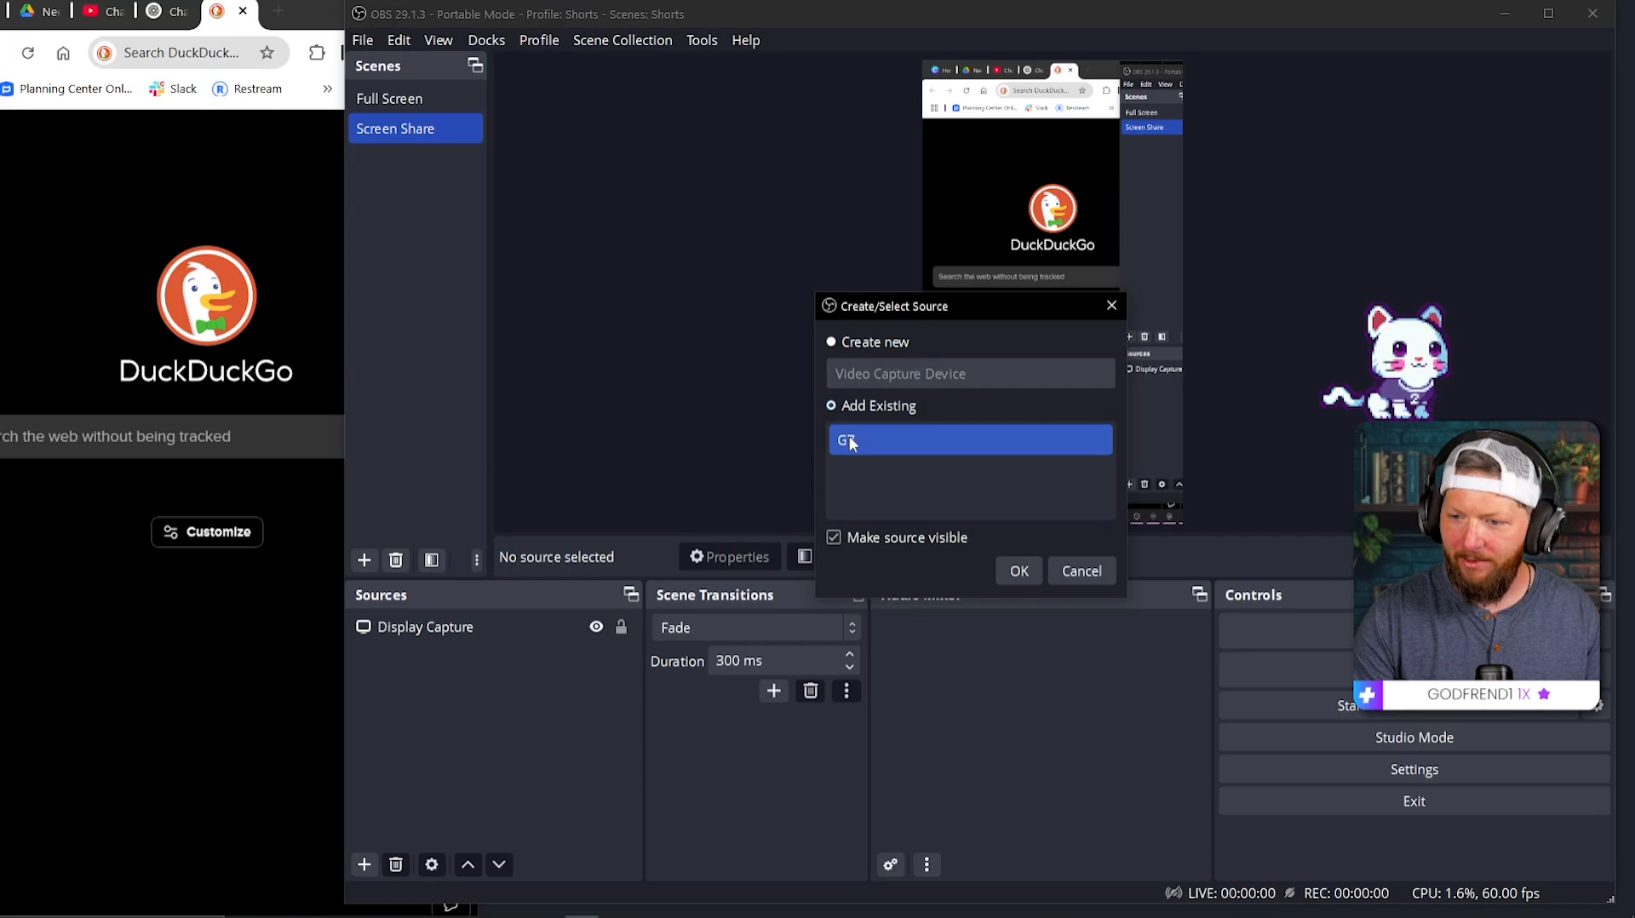
left_click(1019, 570)
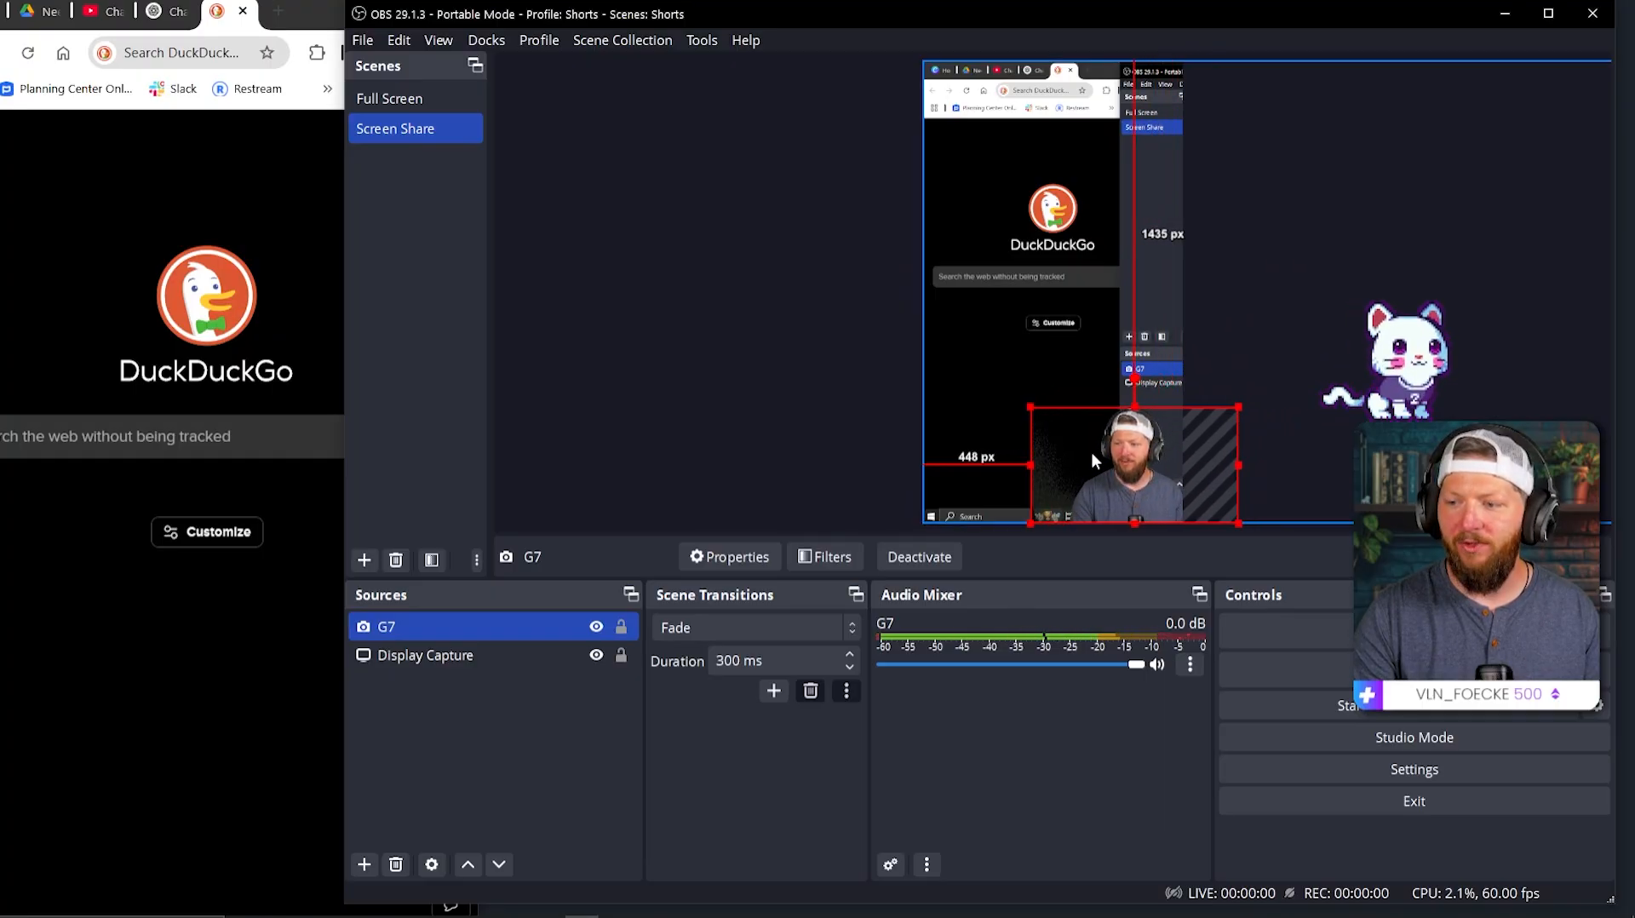
mouse_move(1034, 468)
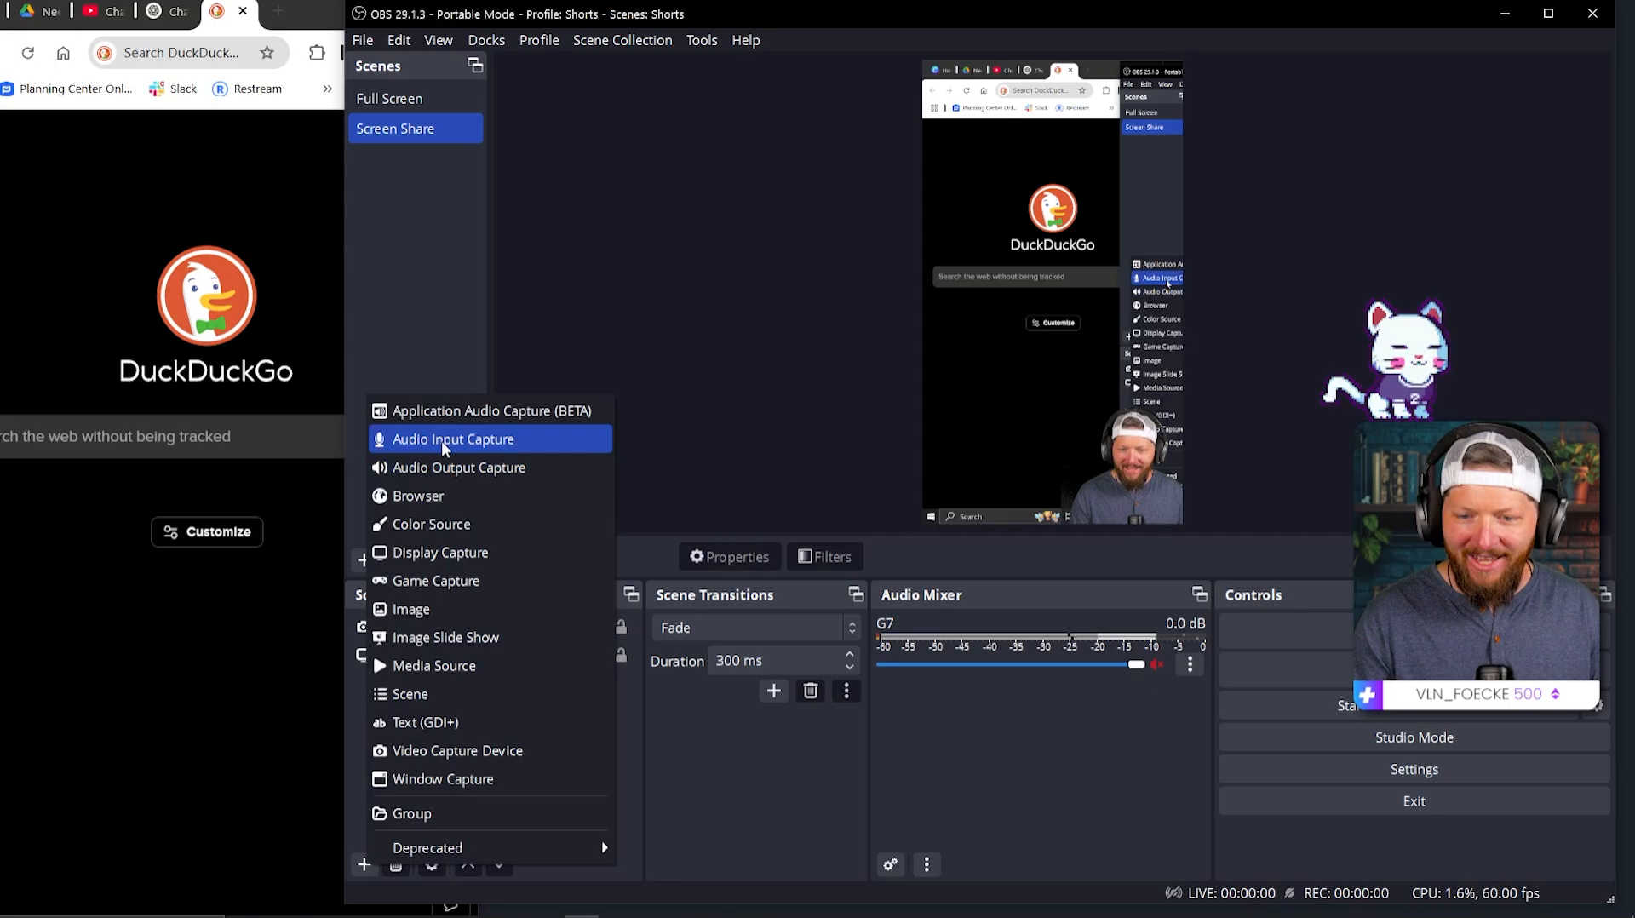
Step: Add an Audio Input Capture using Wave Link Stream, then close the Wave Link mixer
left_click(452, 439)
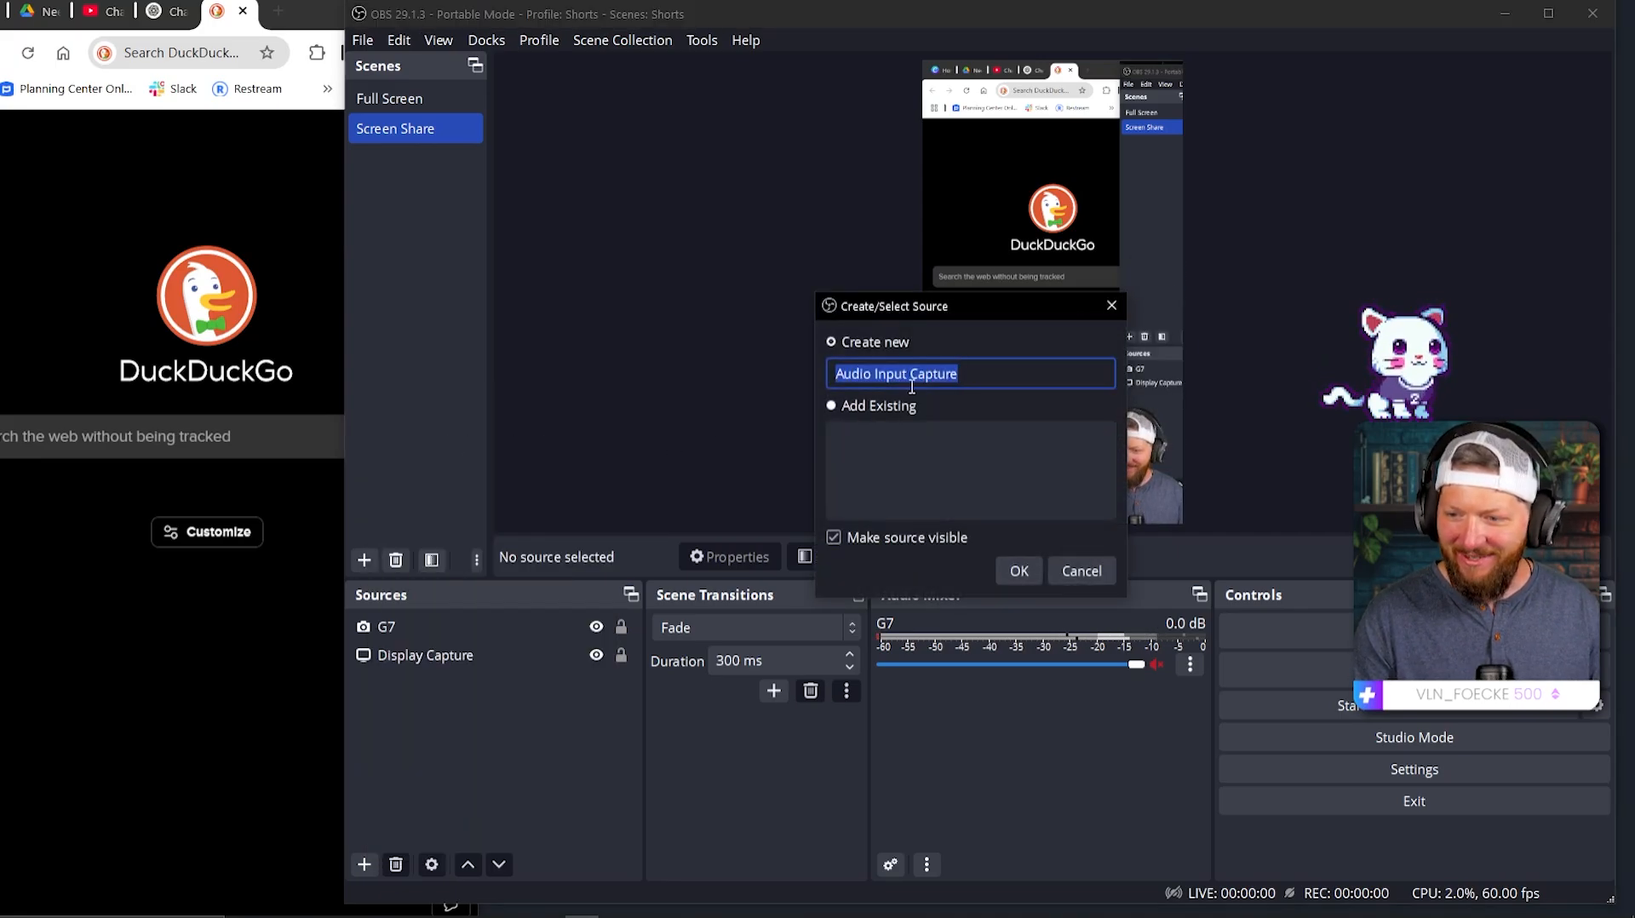
left_click(1019, 570)
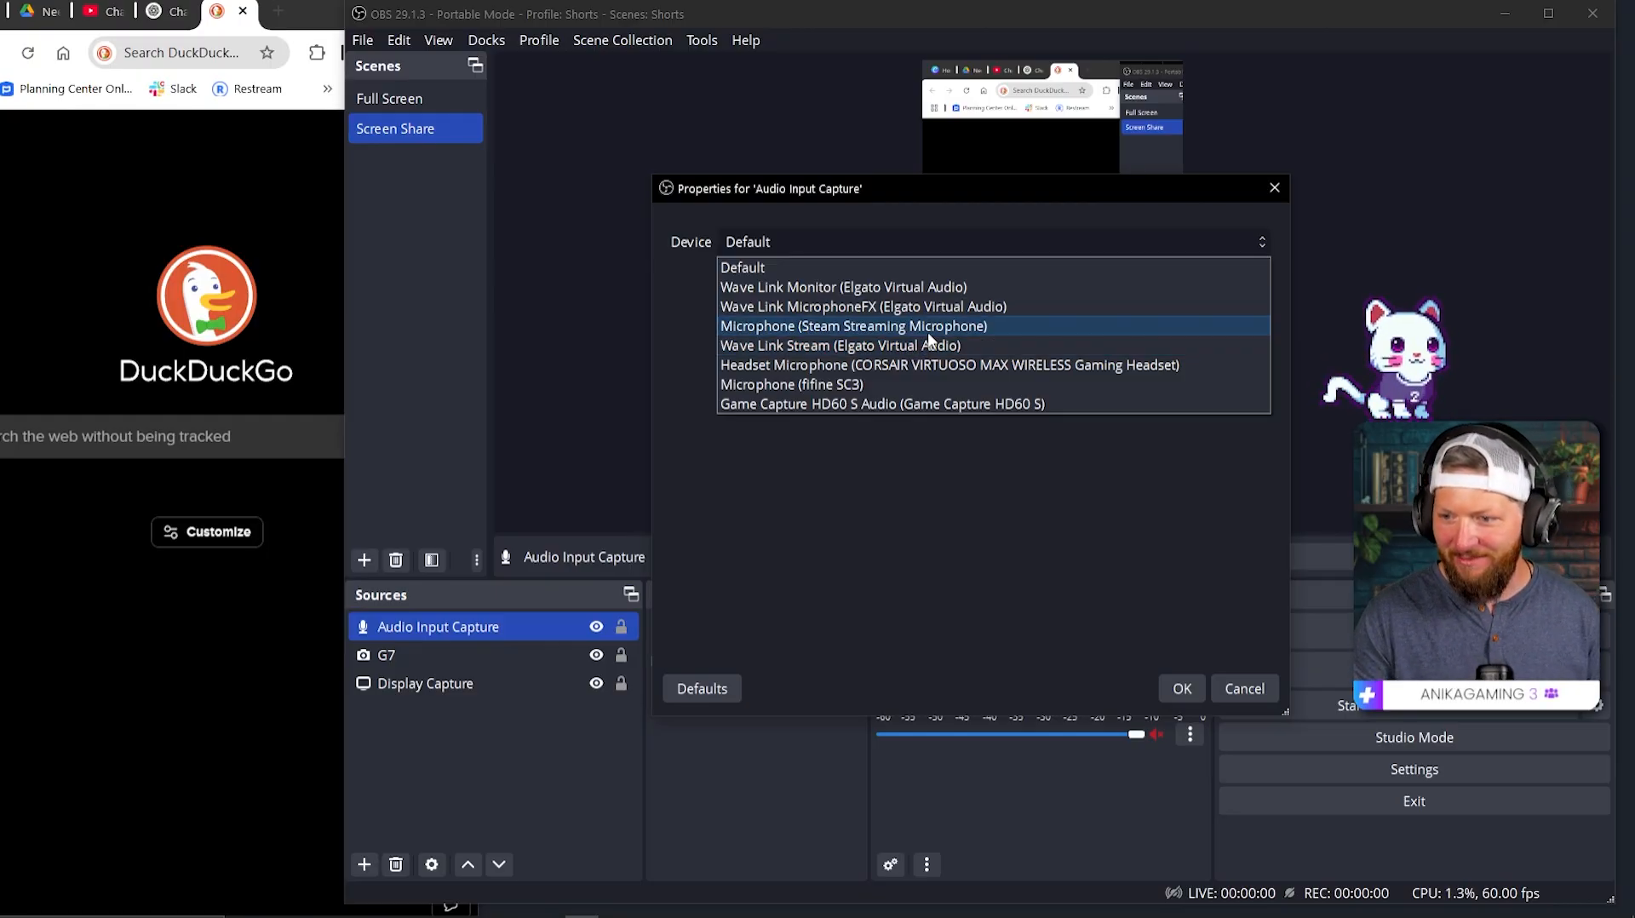
left_click(841, 345)
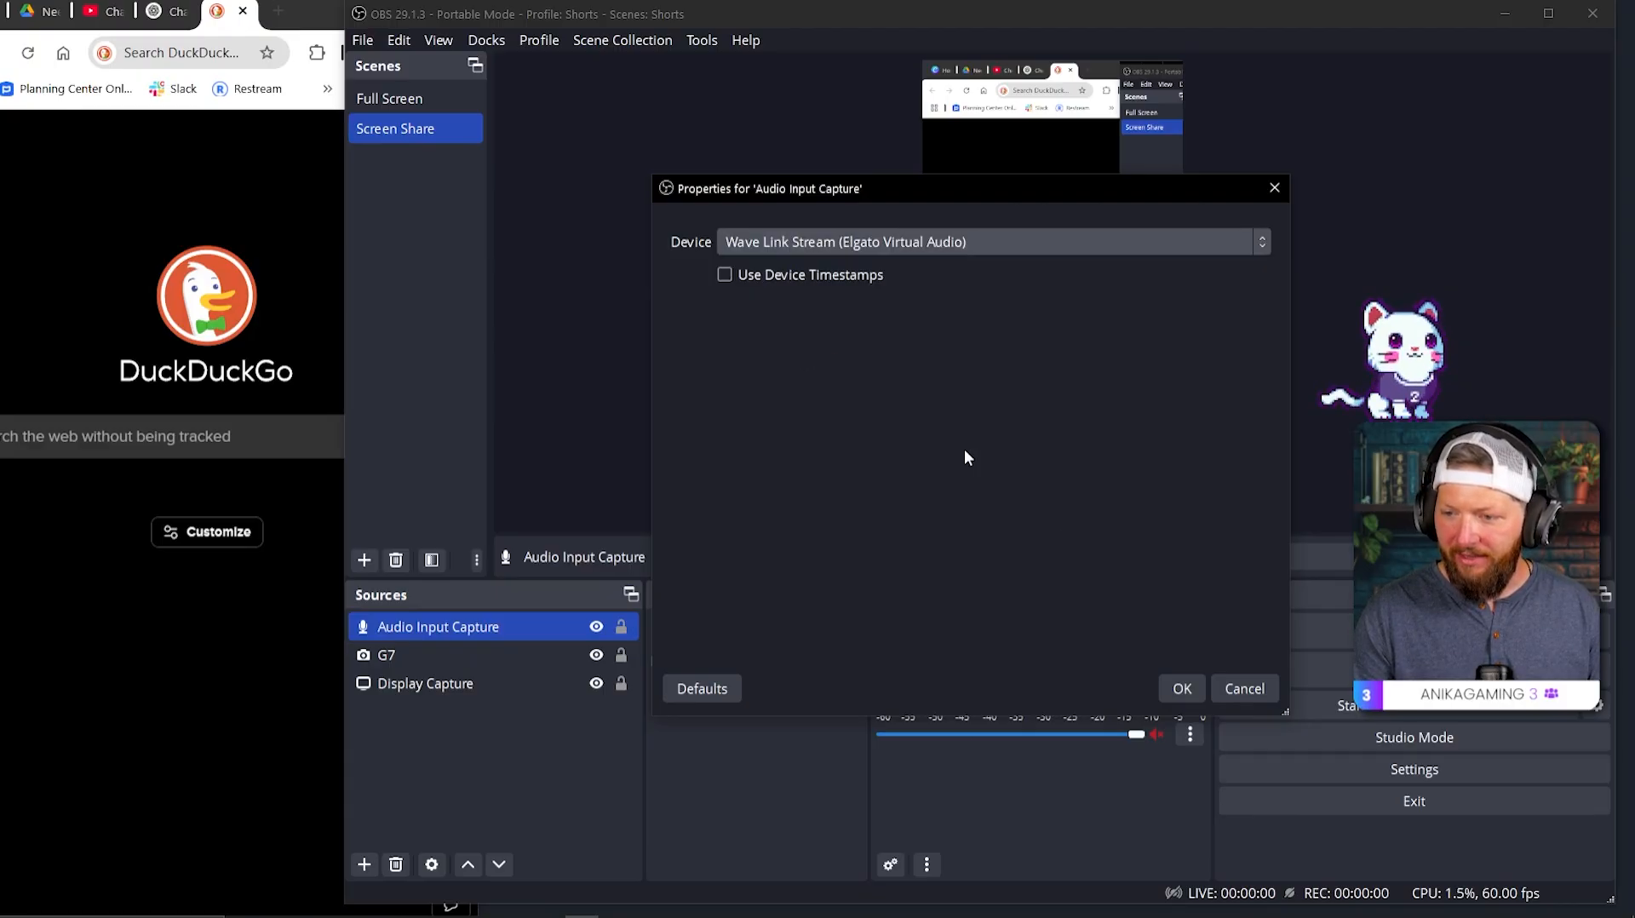
left_click(1182, 688)
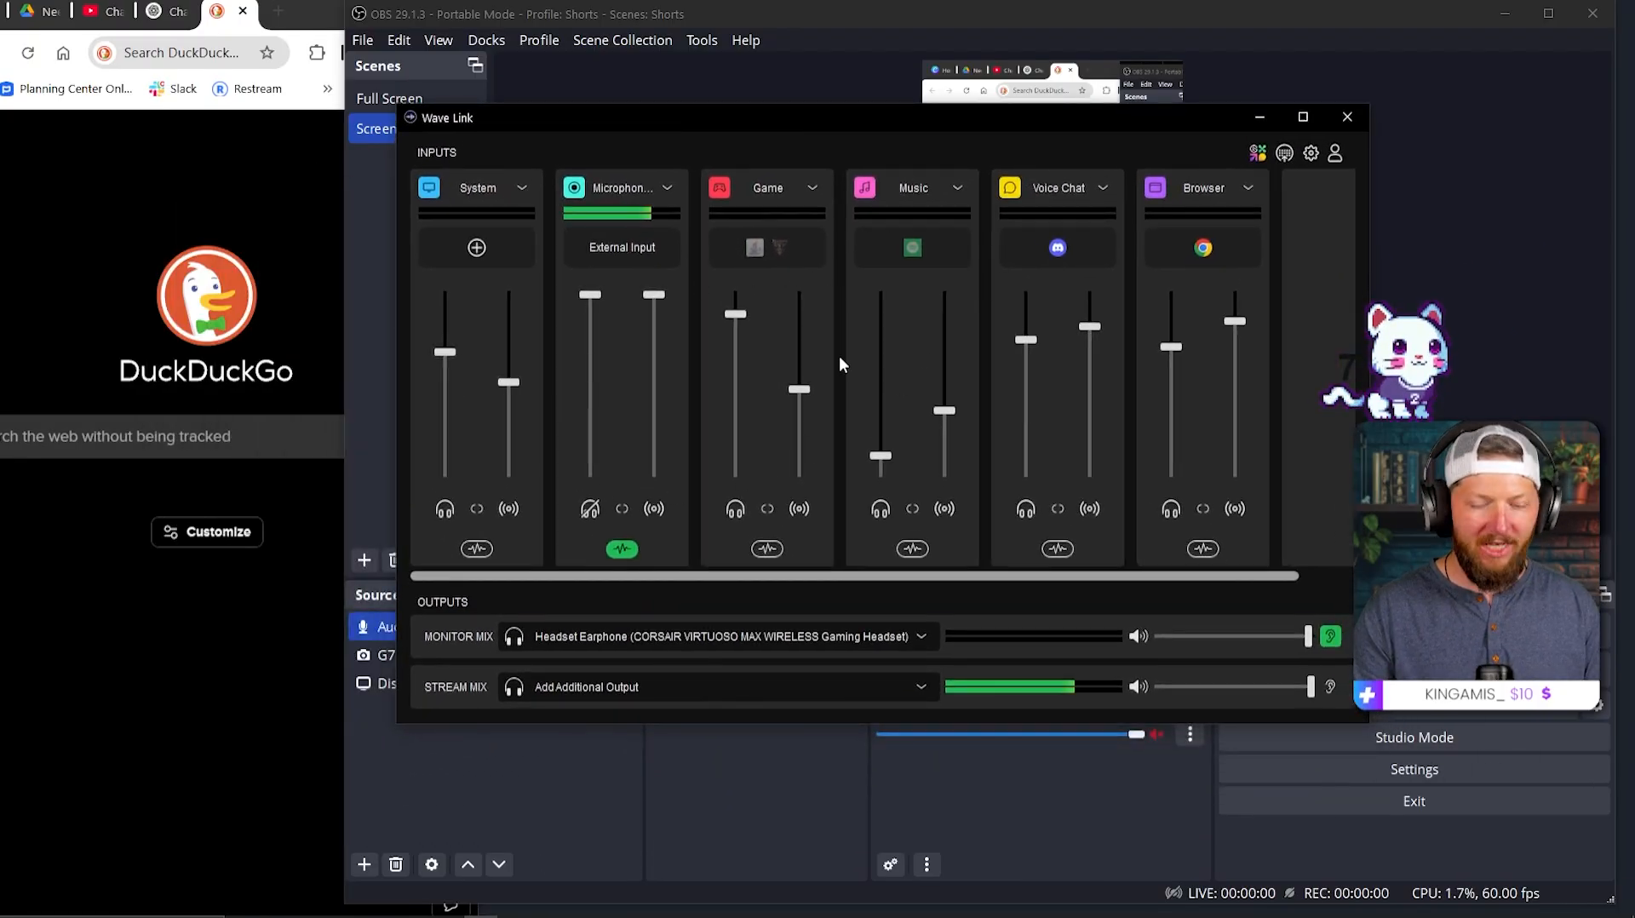
mouse_move(1266, 361)
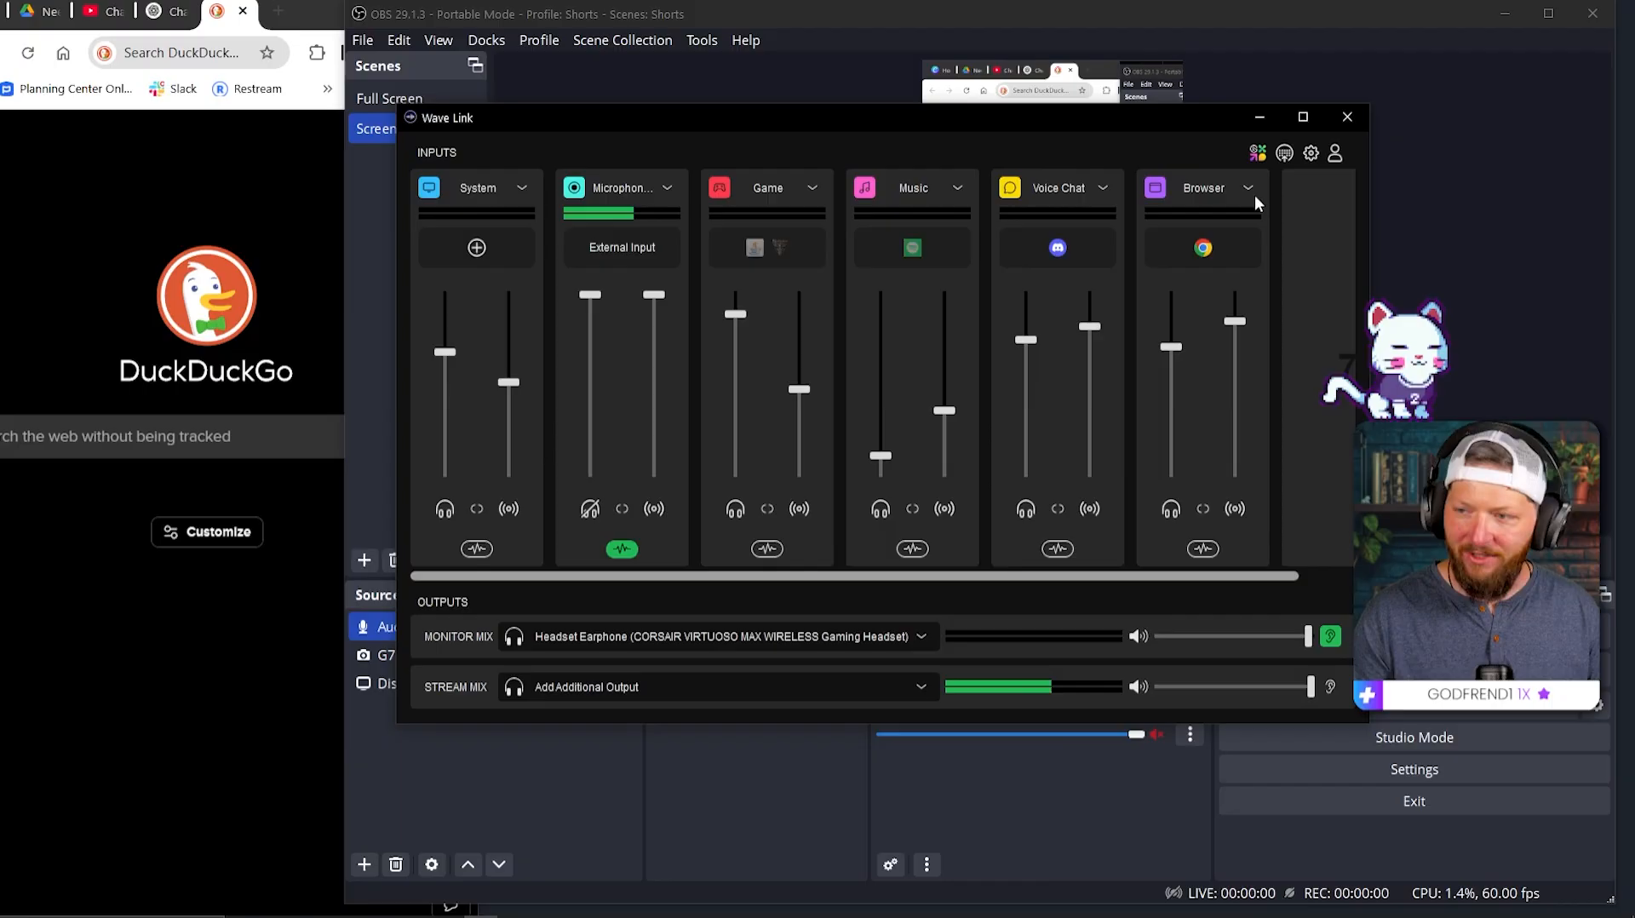
left_click(1347, 117)
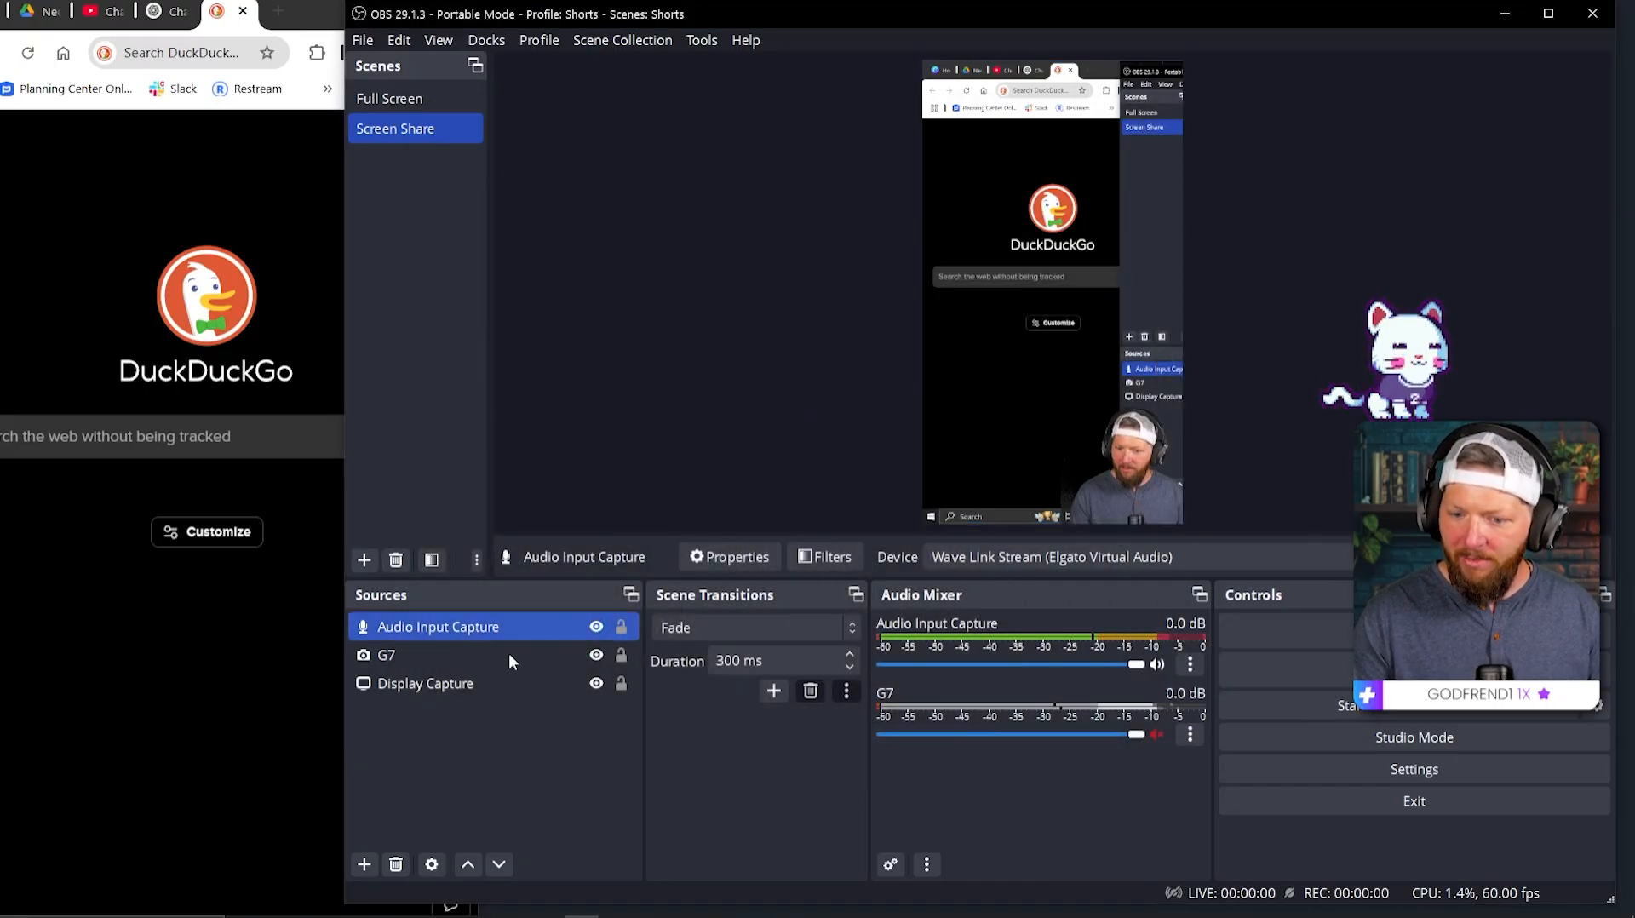
Step: Add the existing Wave Link Audio Input Capture to Full Screen, then reselect Screen Share
left_click(390, 98)
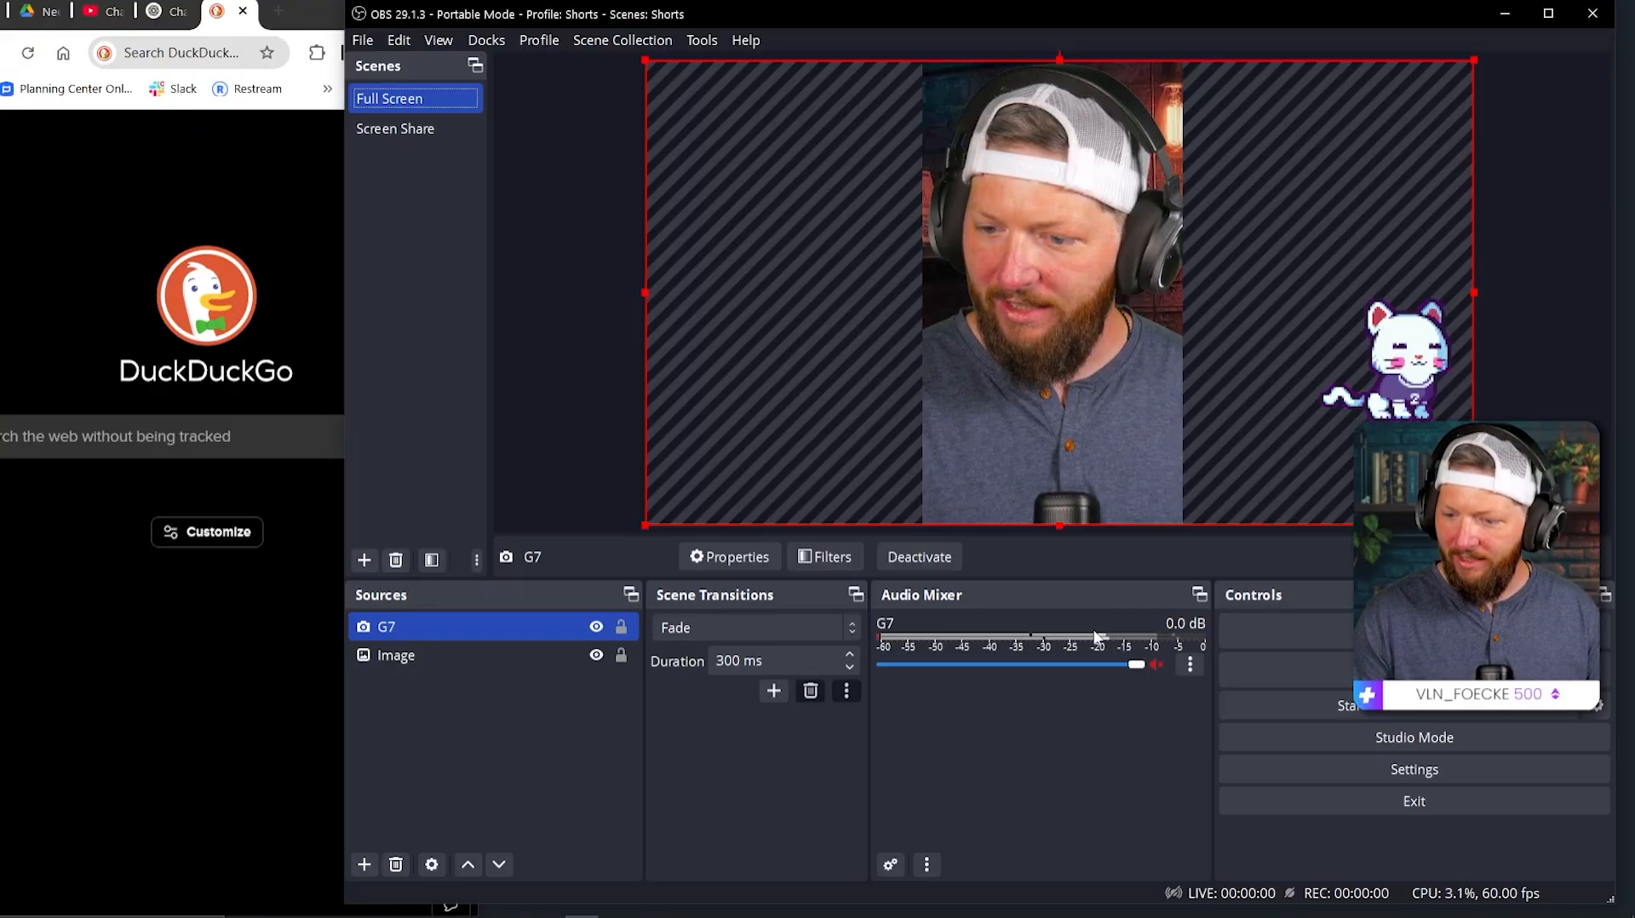
left_click(364, 864)
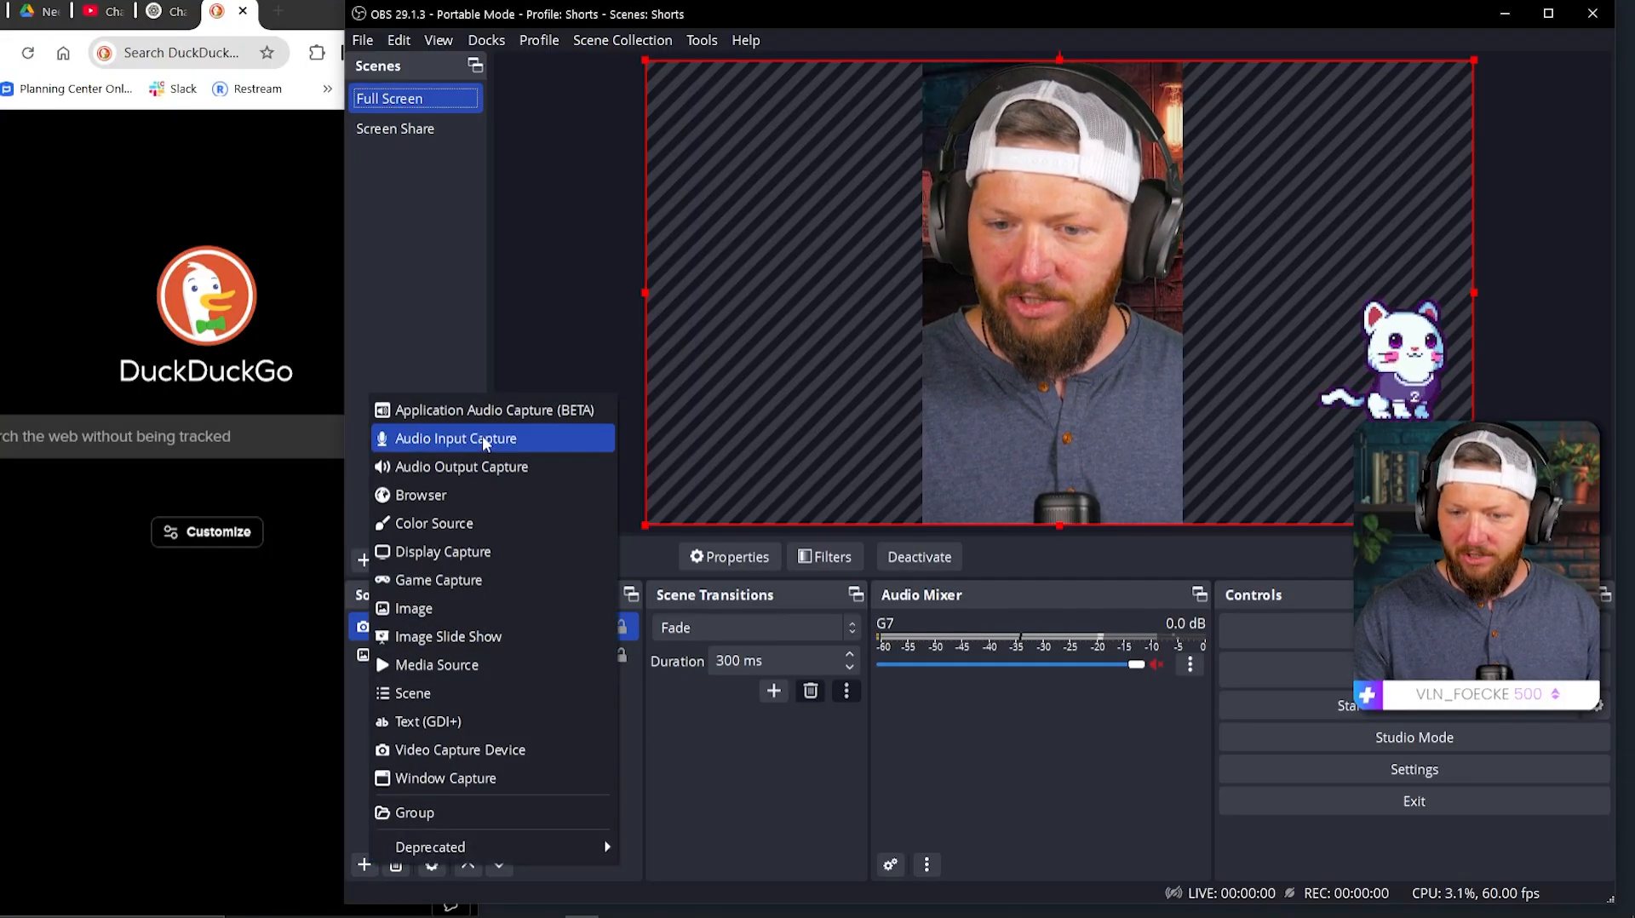
left_click(455, 438)
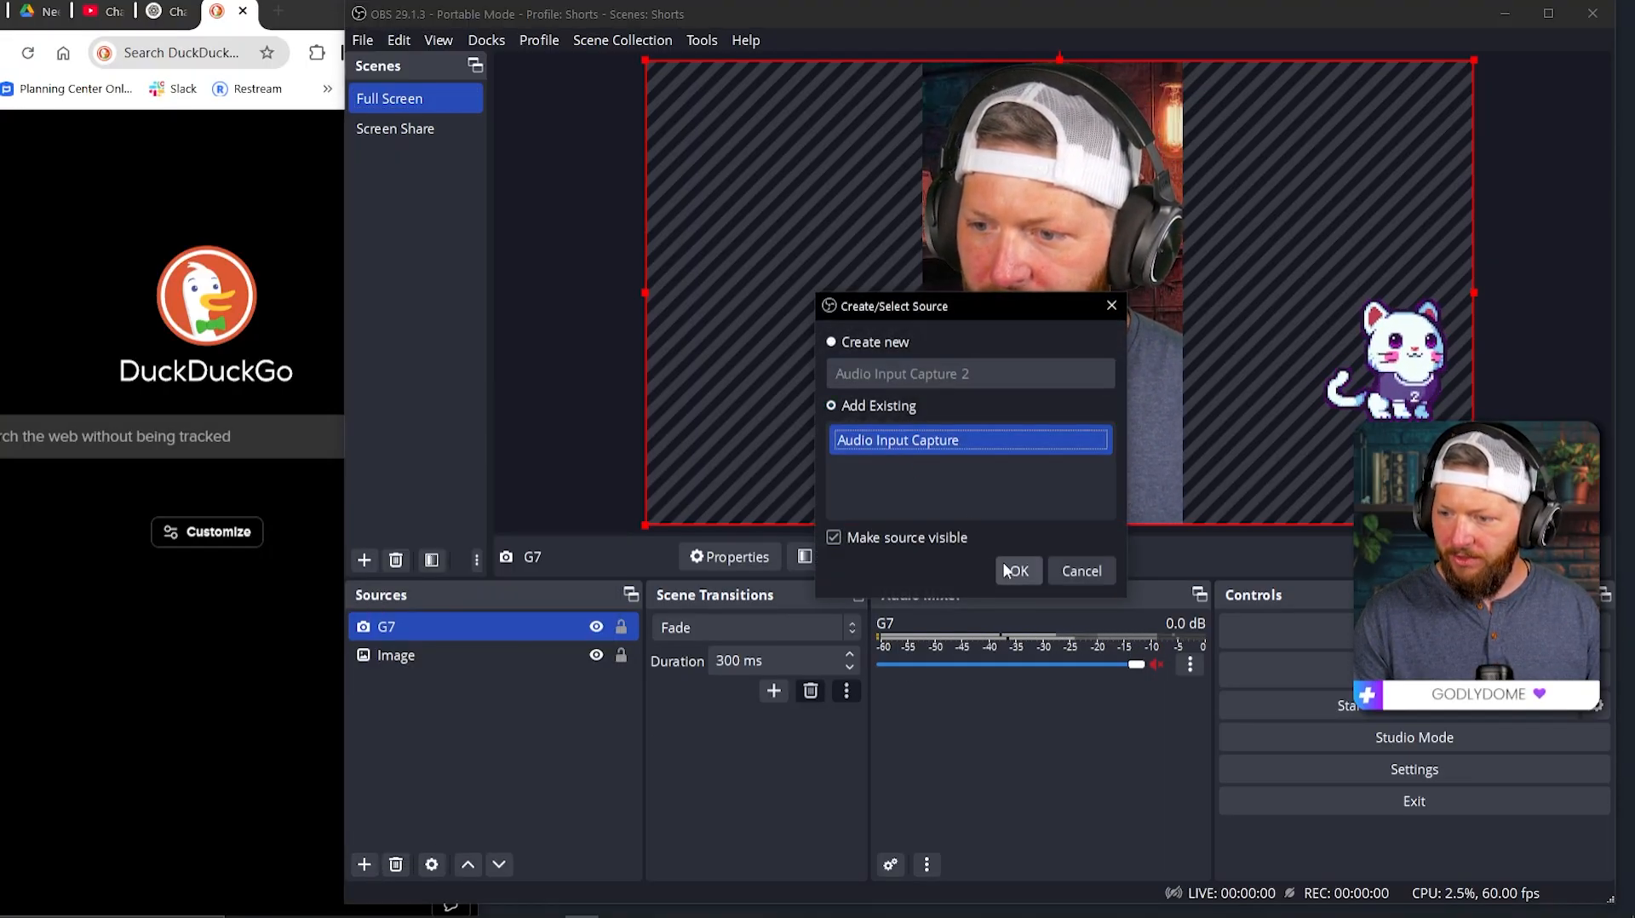
left_click(1018, 571)
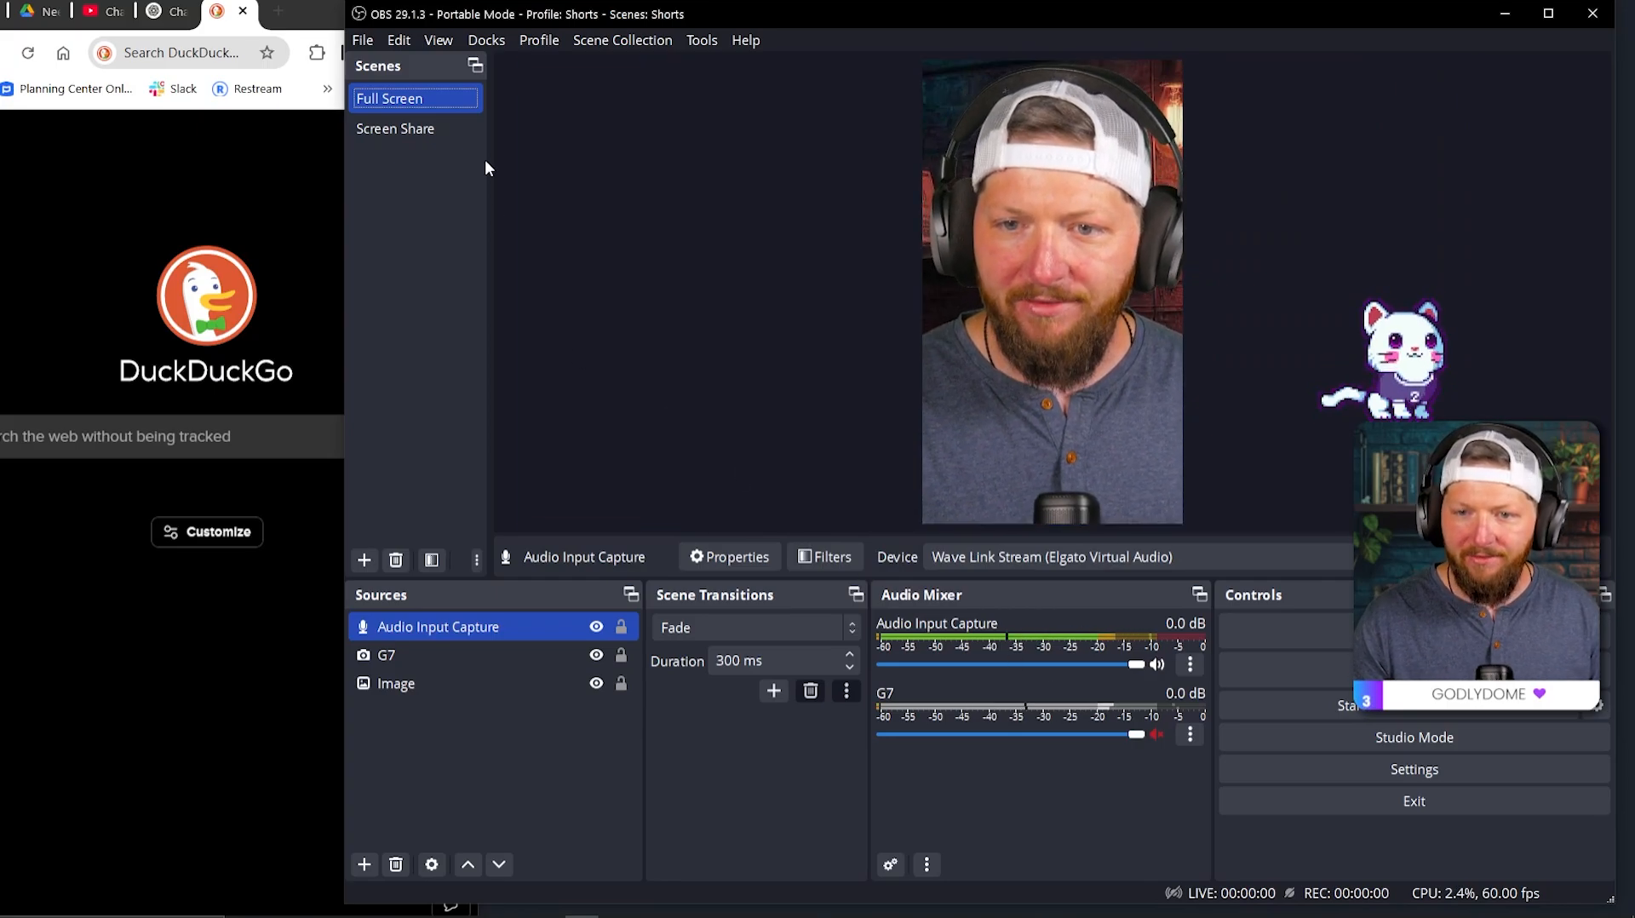
left_click(395, 129)
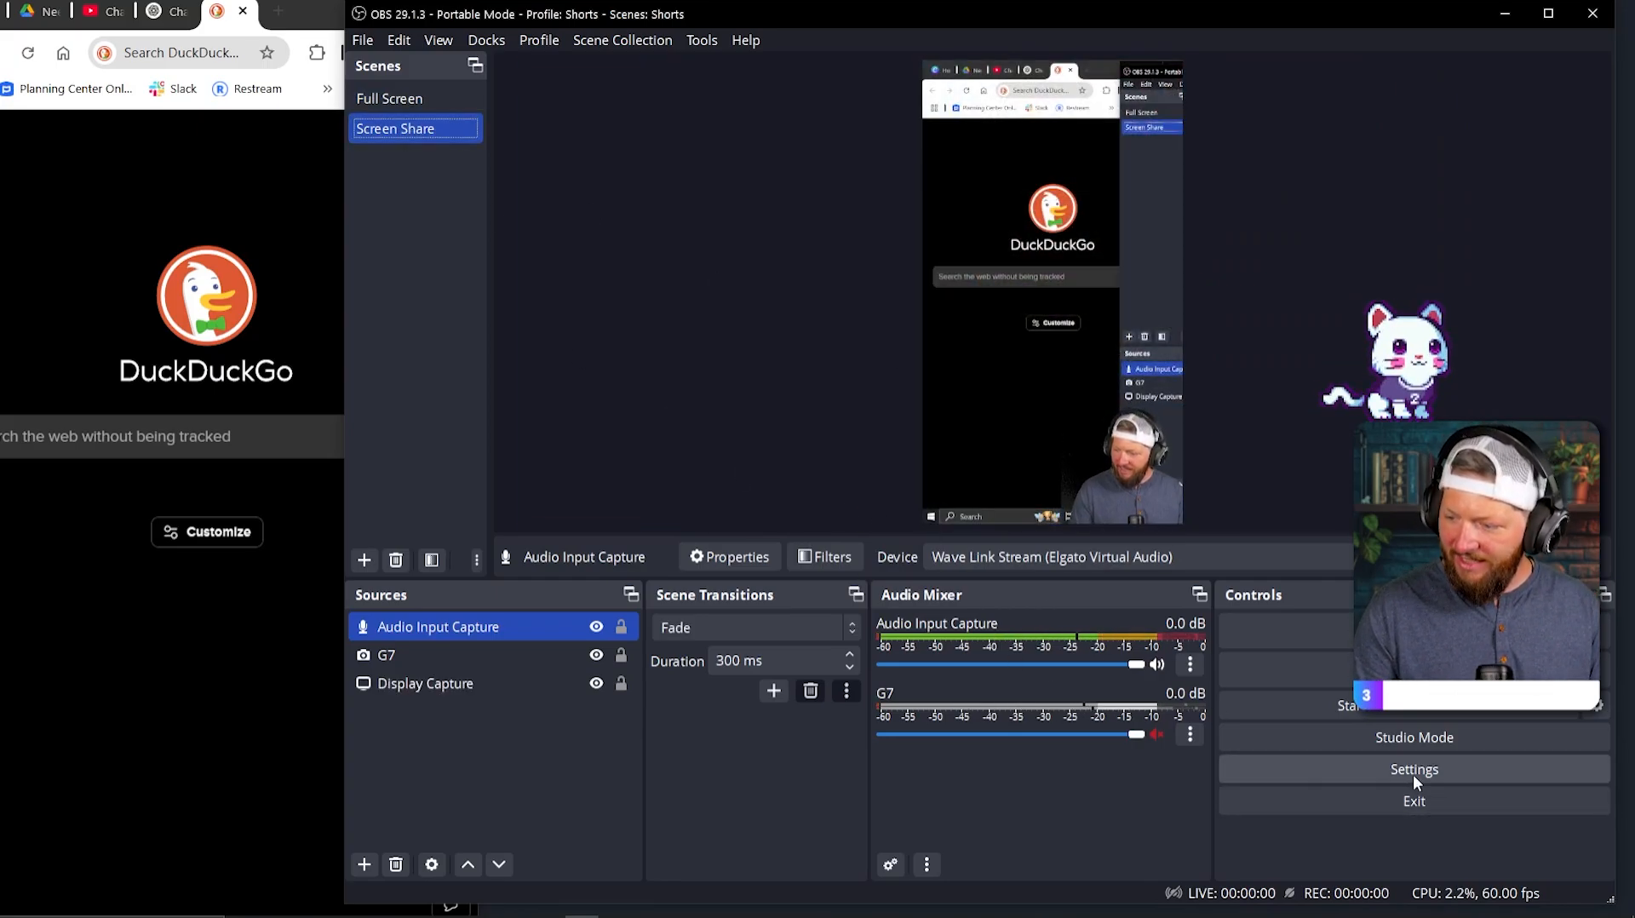
Step: Open Settings on the Hotkeys page with the Start Recording field selected
left_click(1414, 769)
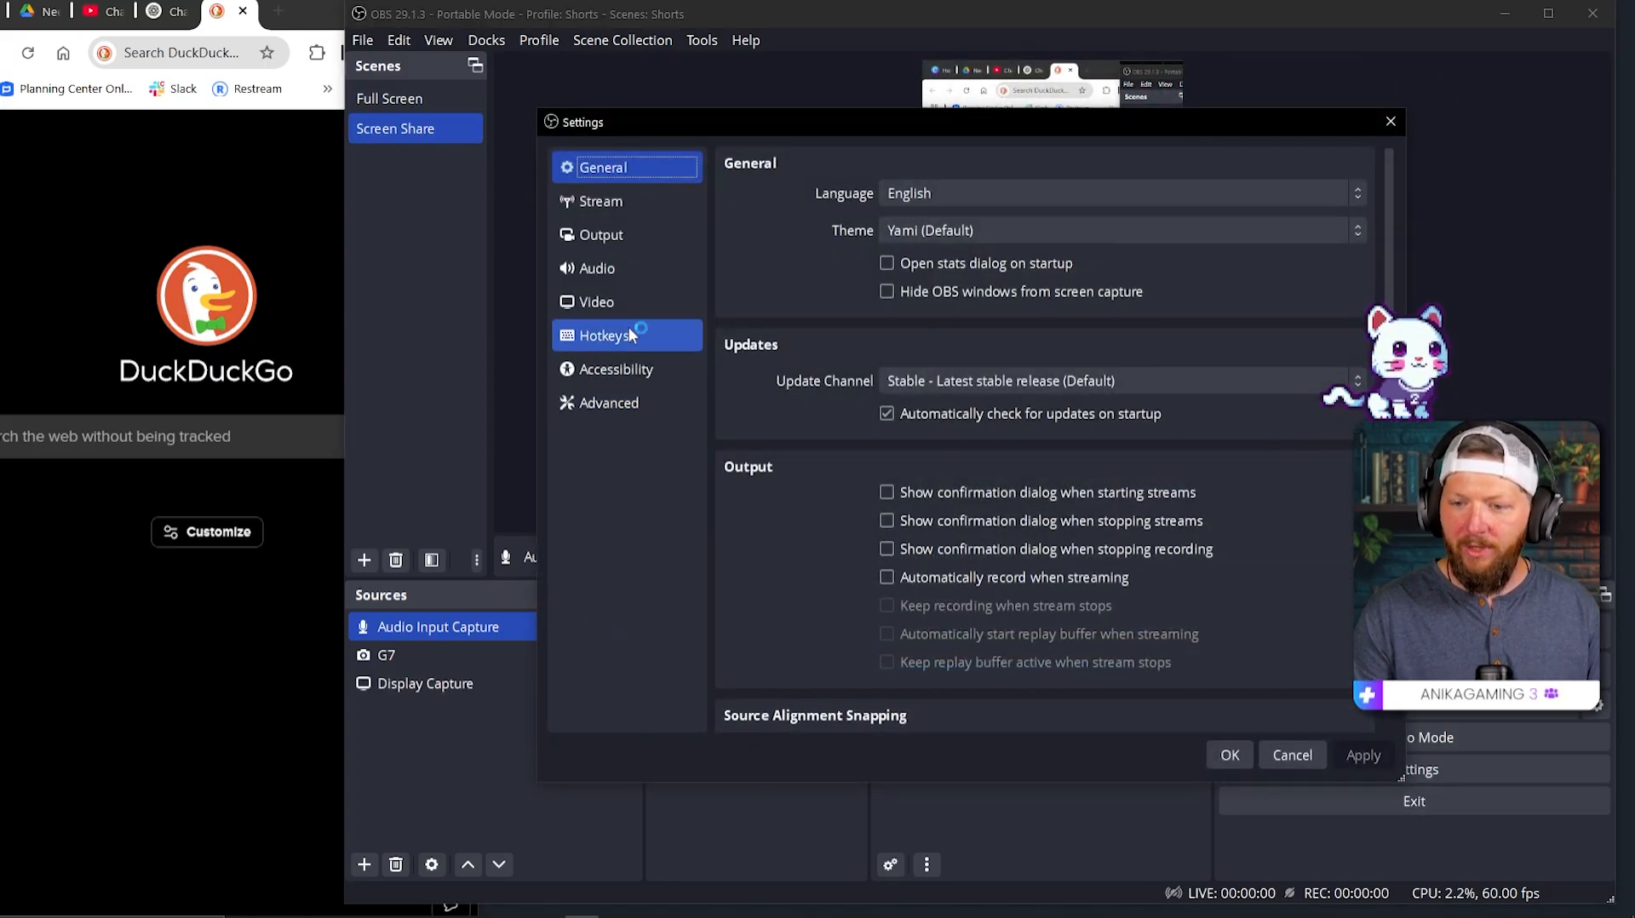
left_click(603, 336)
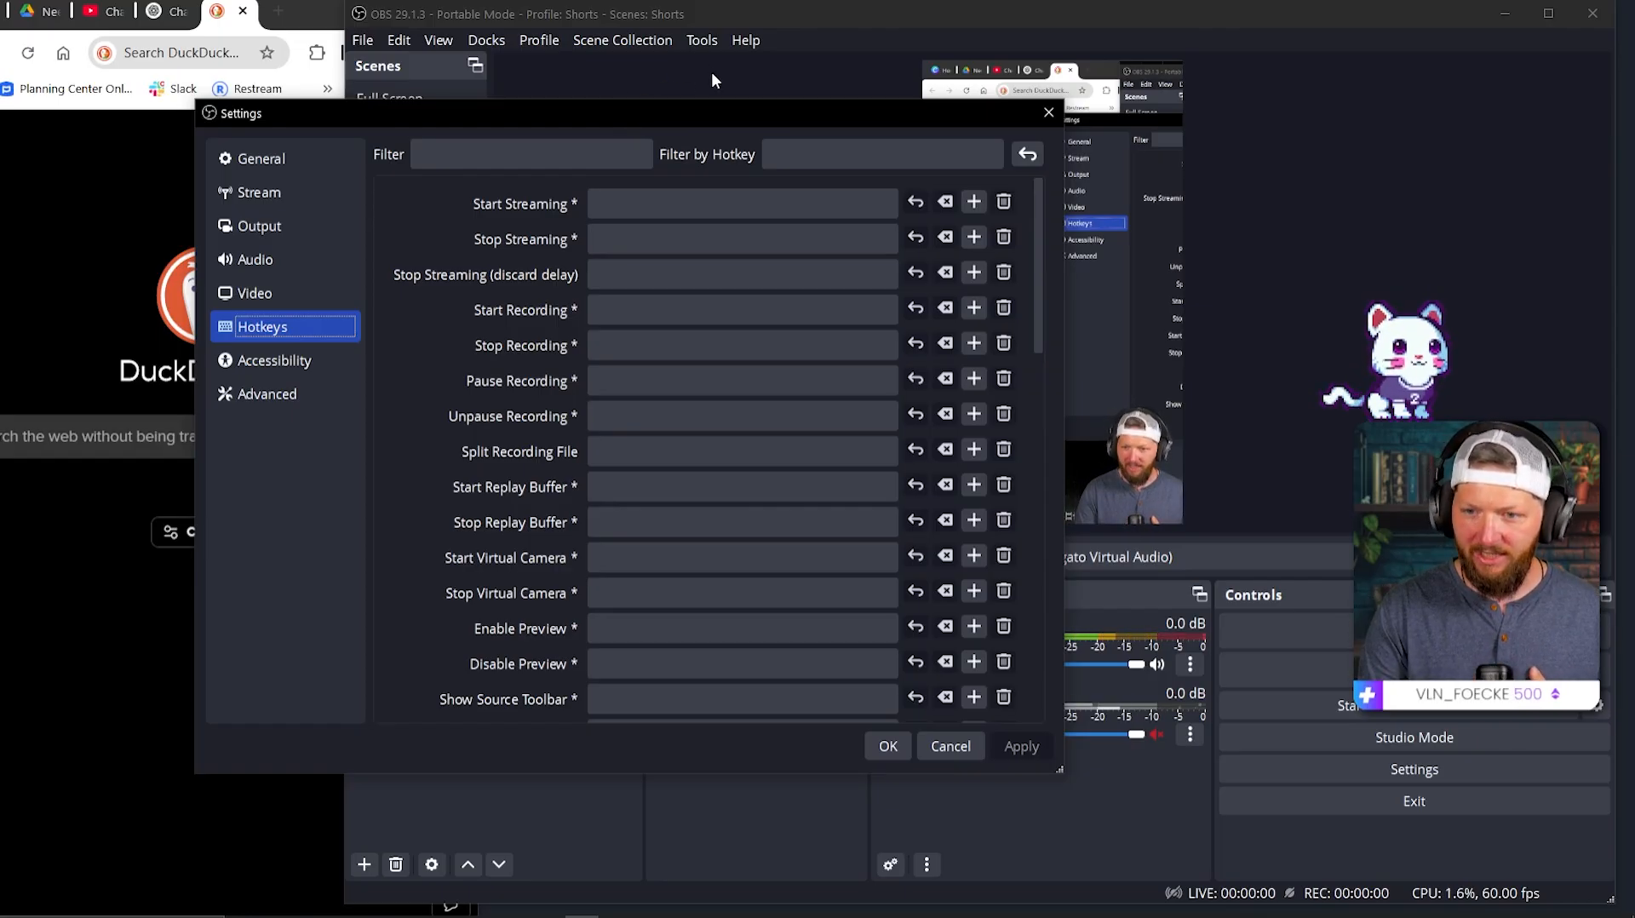
mouse_move(778, 181)
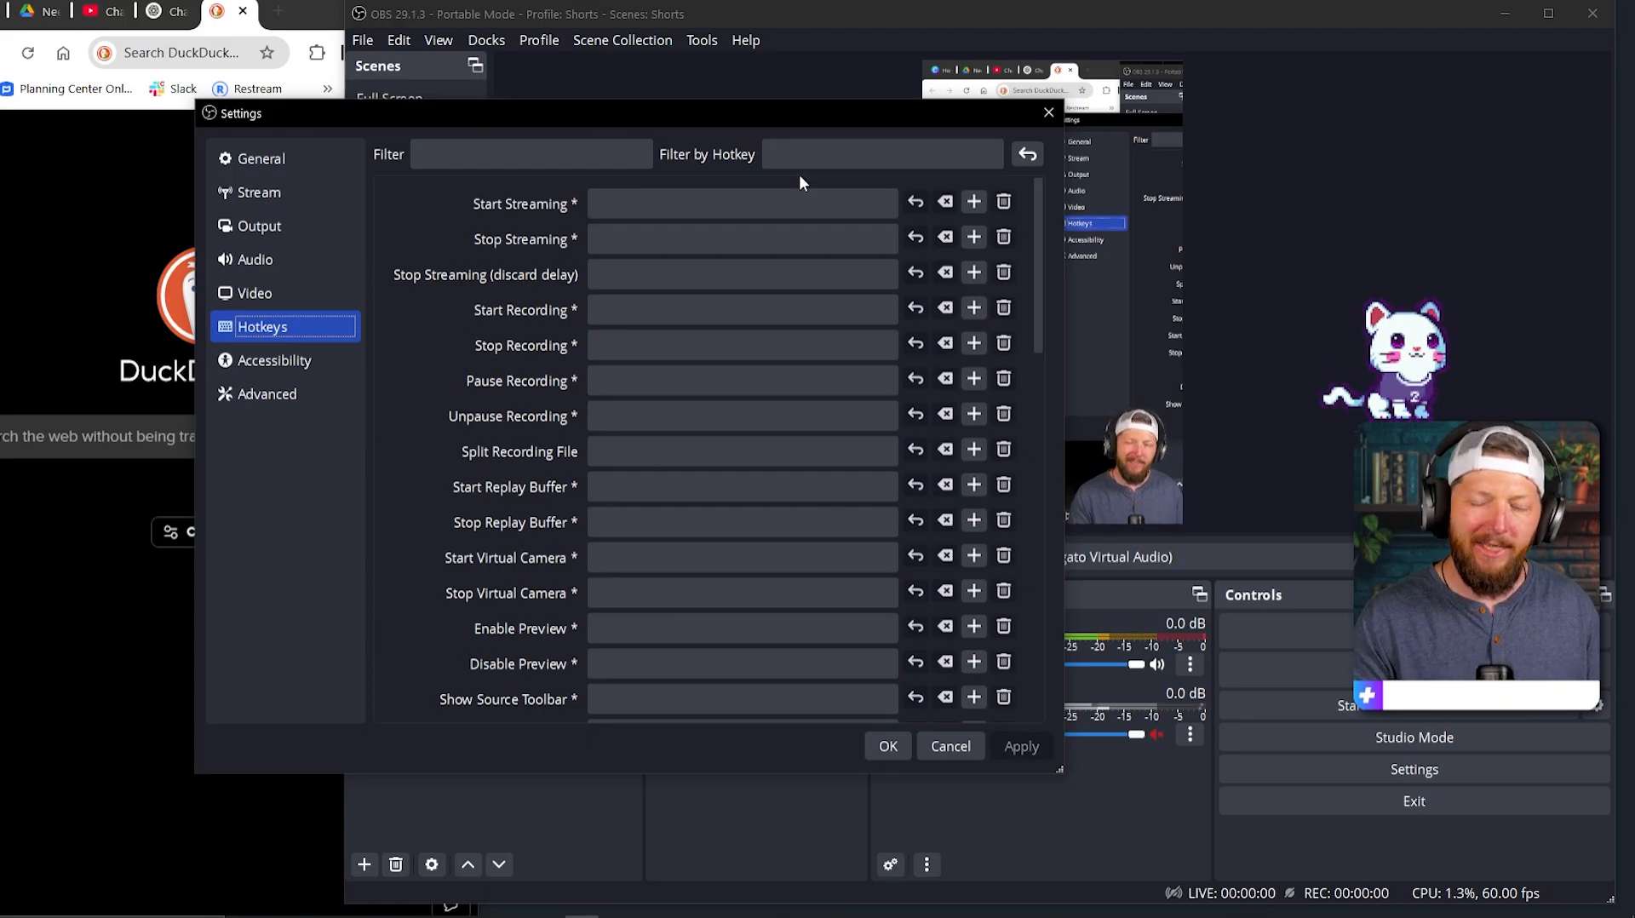
left_click(741, 309)
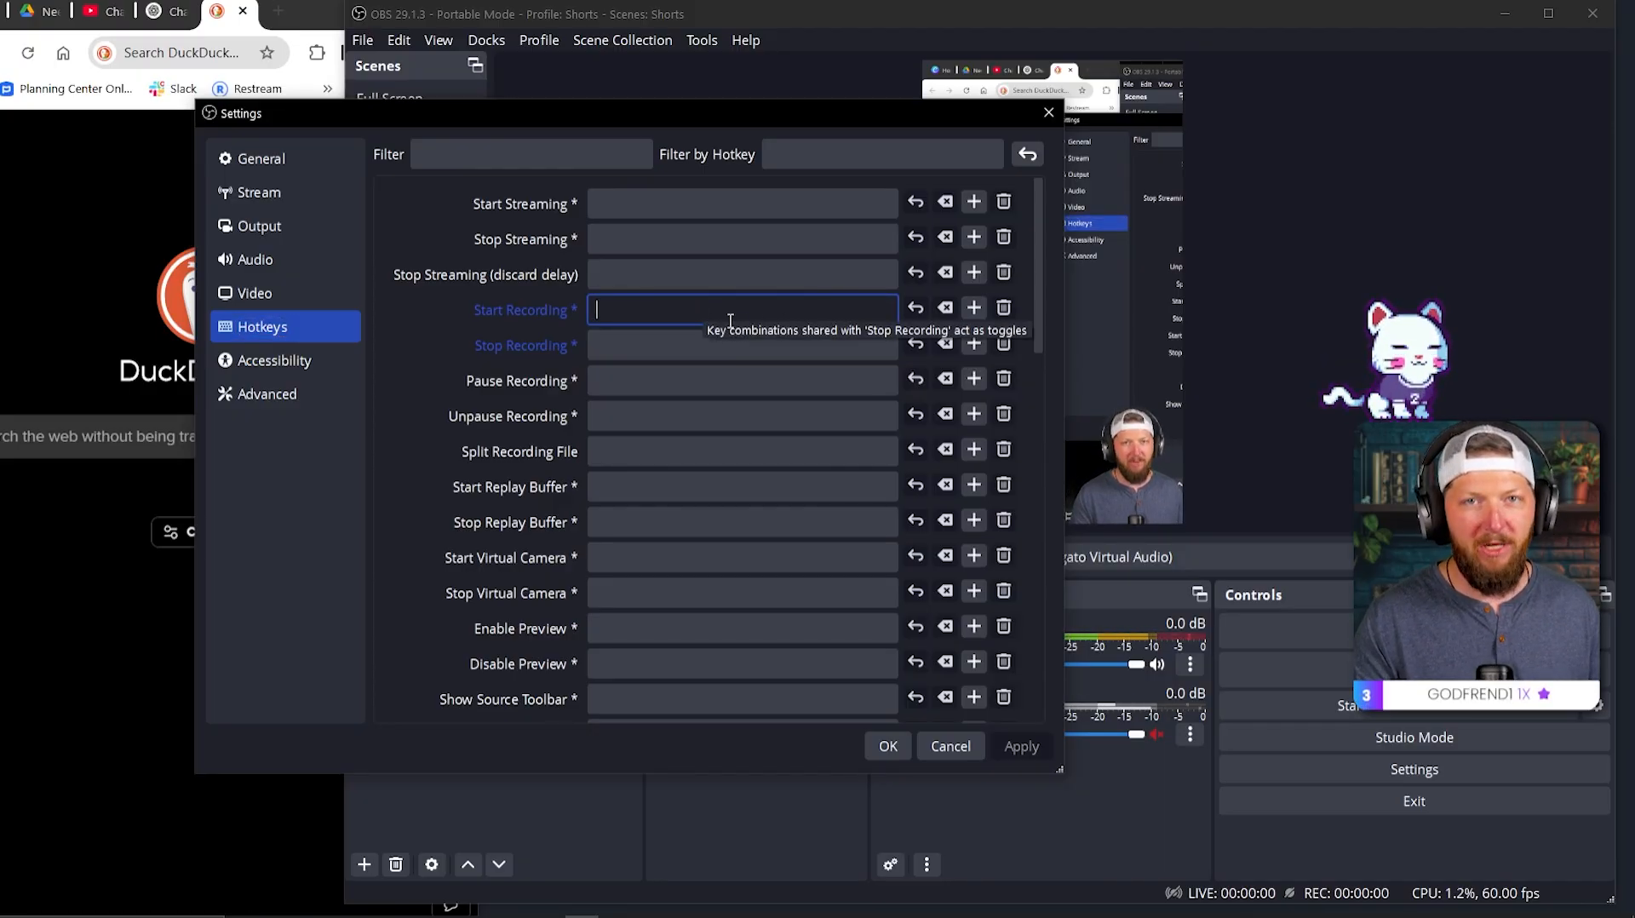
Step: Assign key 1 to Start Recording and Mouse 5 to Pause and Unpause Recording
type("1")
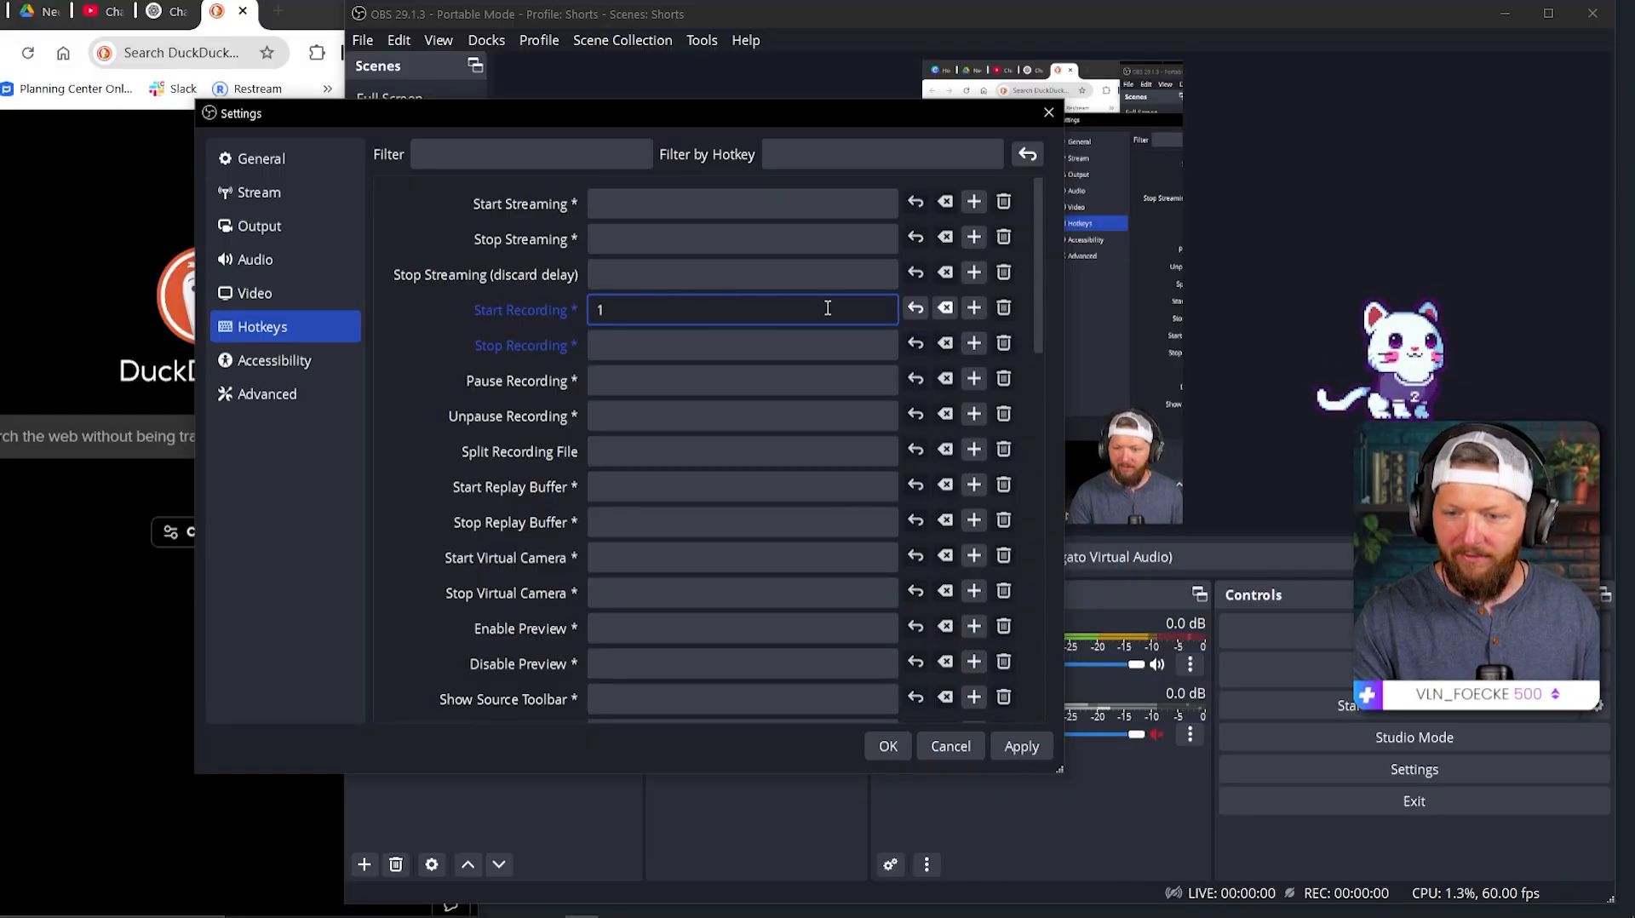
left_click(742, 380)
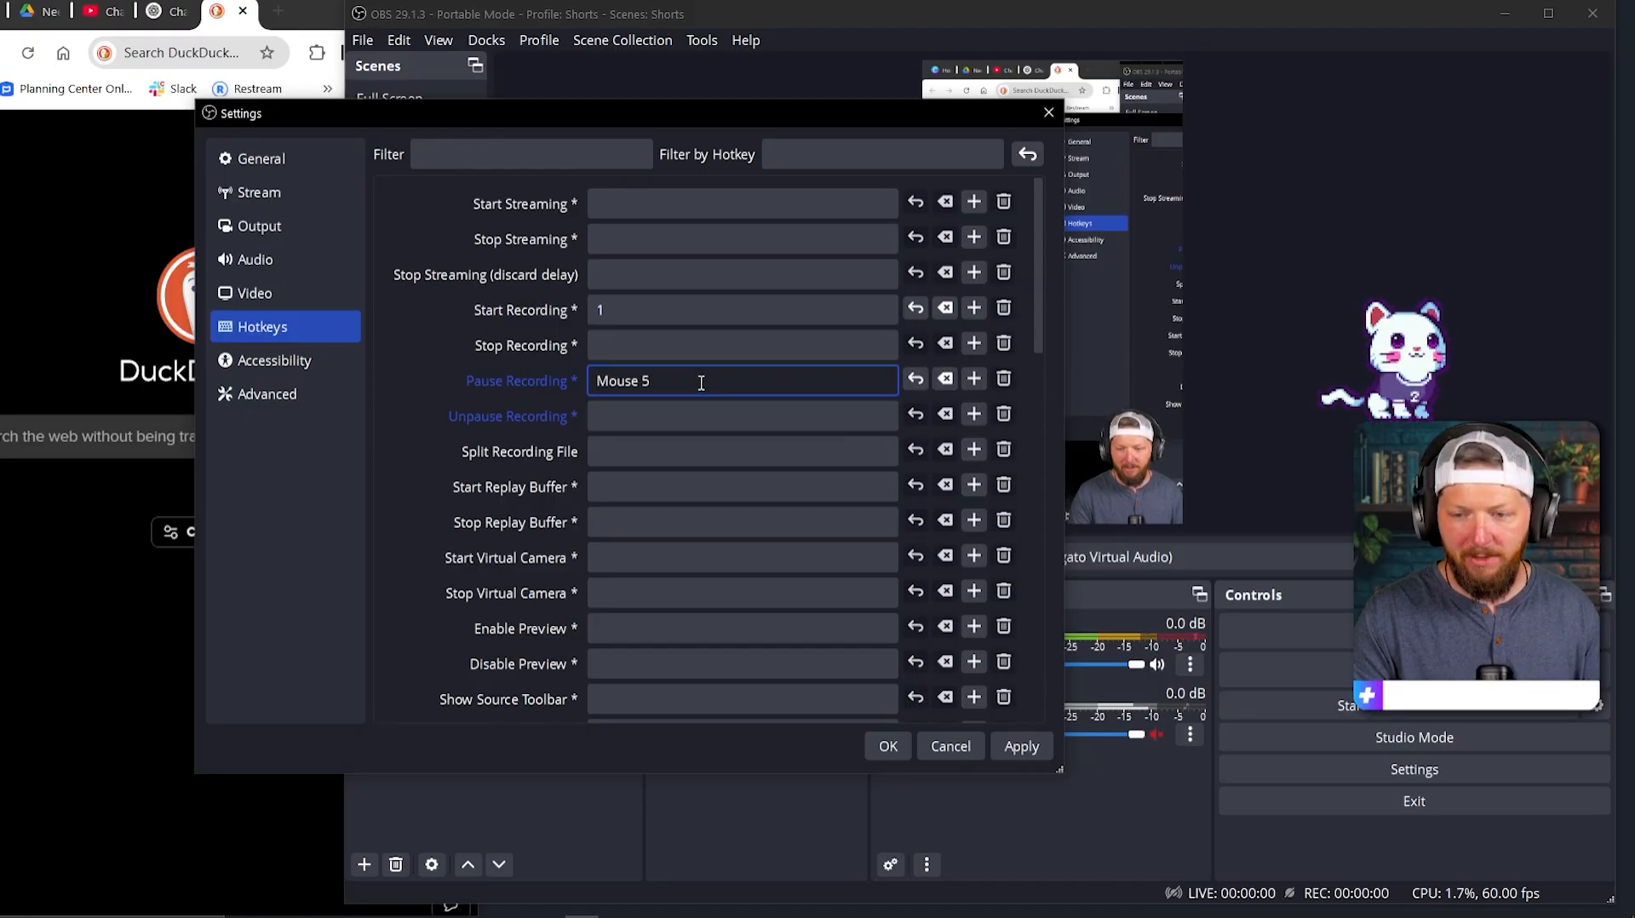
left_click(742, 415)
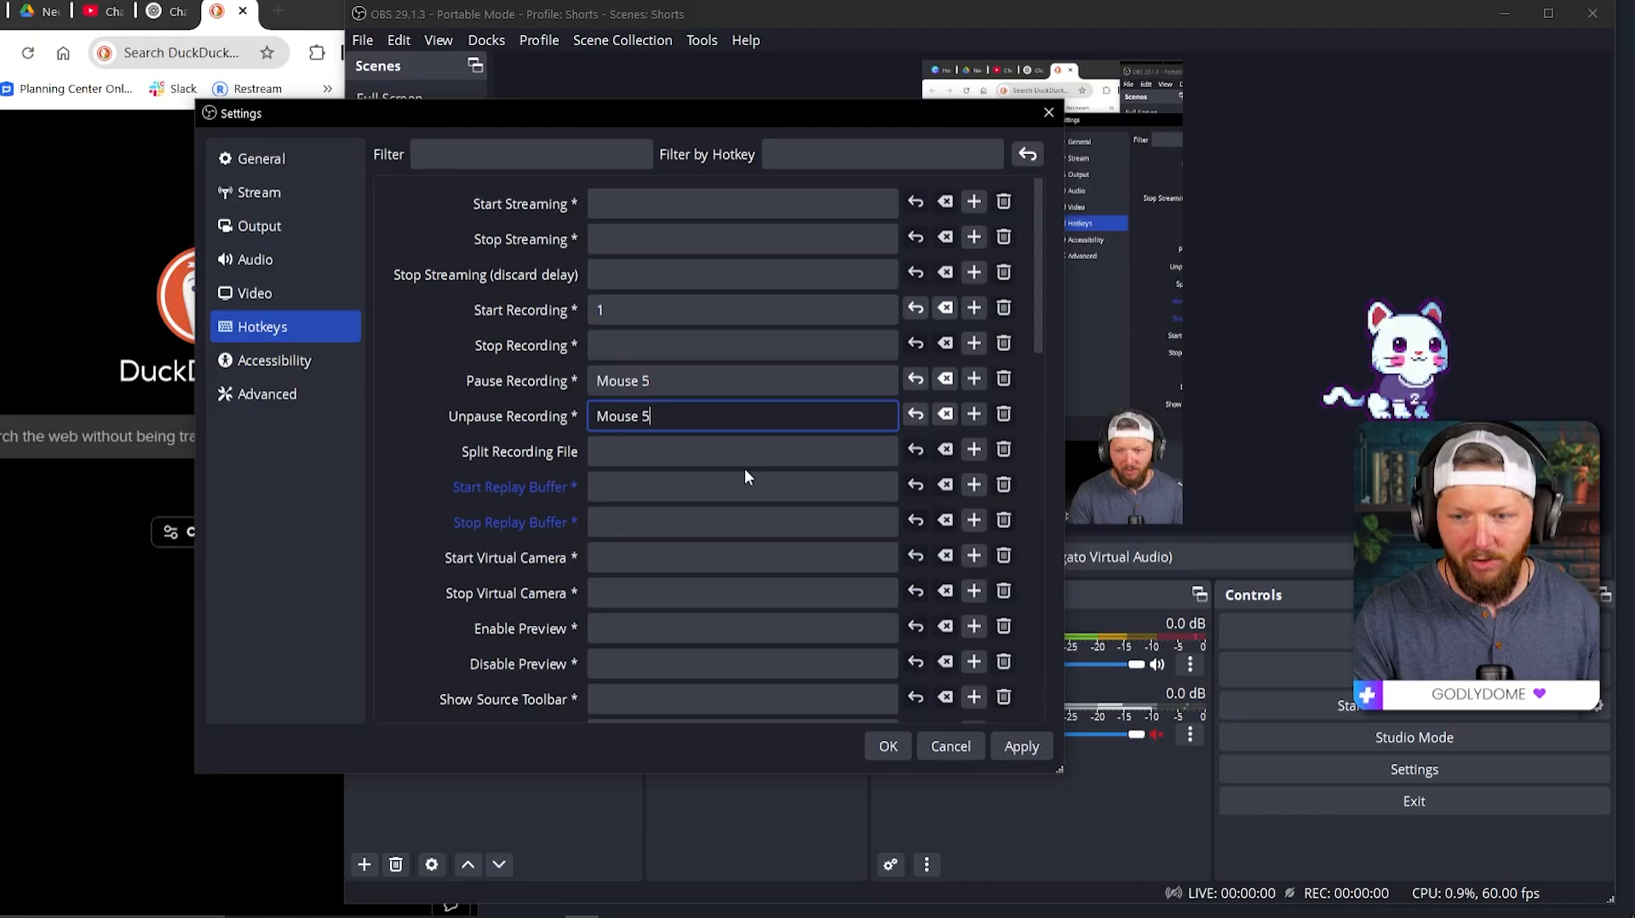
mouse_move(742, 486)
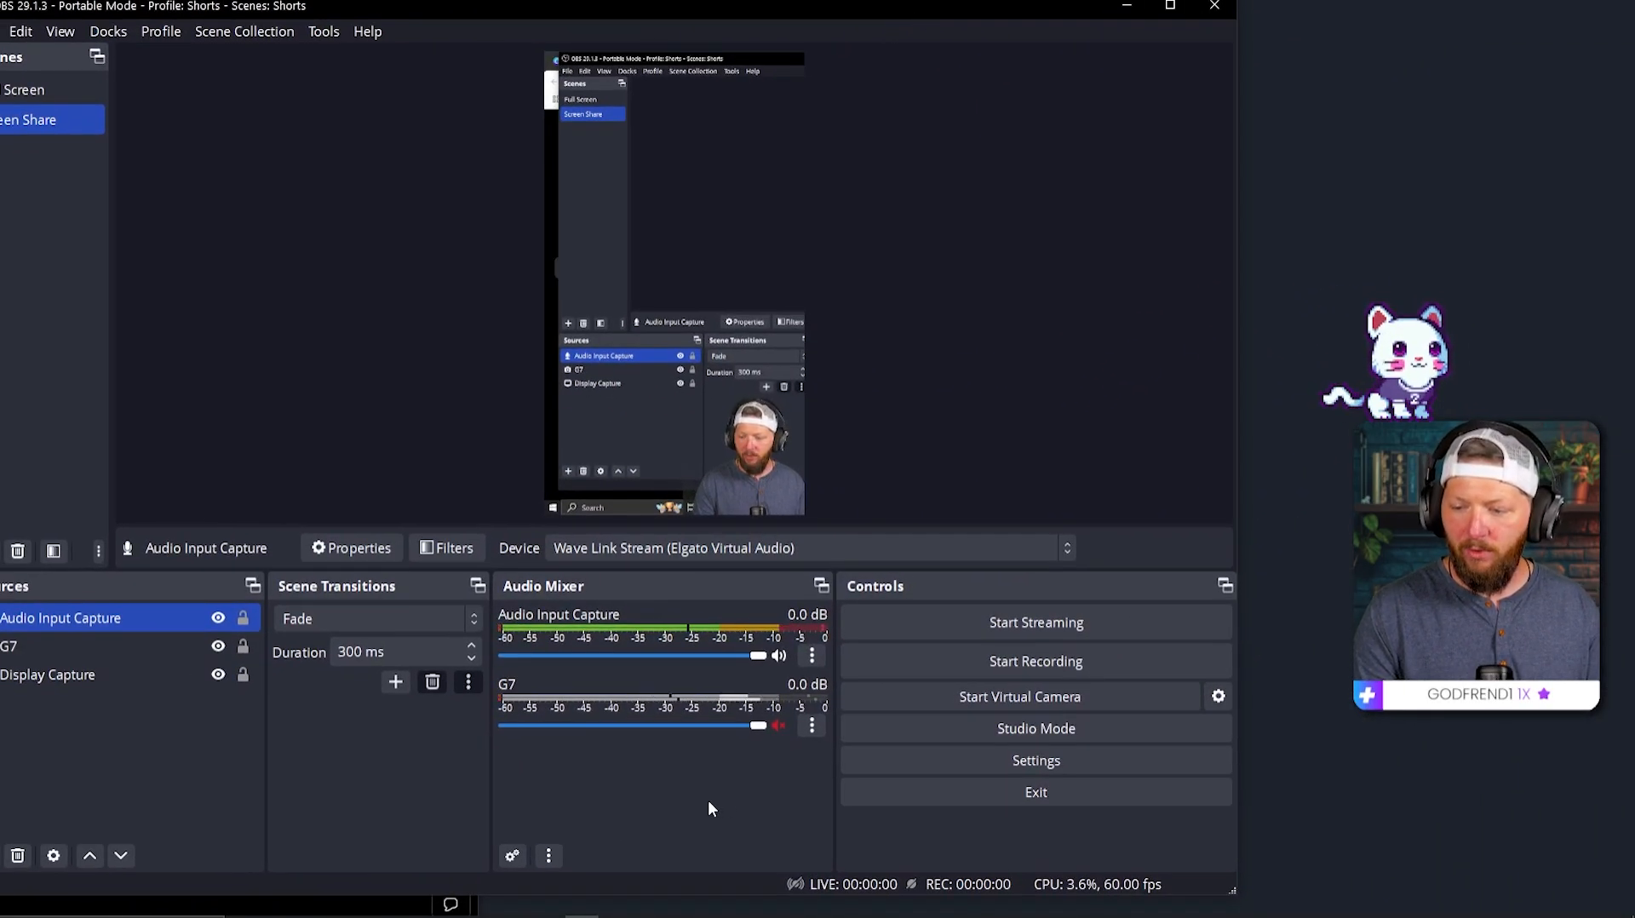
Step: Record a short test clip, pause it, then stop to save the MKV file
left_click(1035, 661)
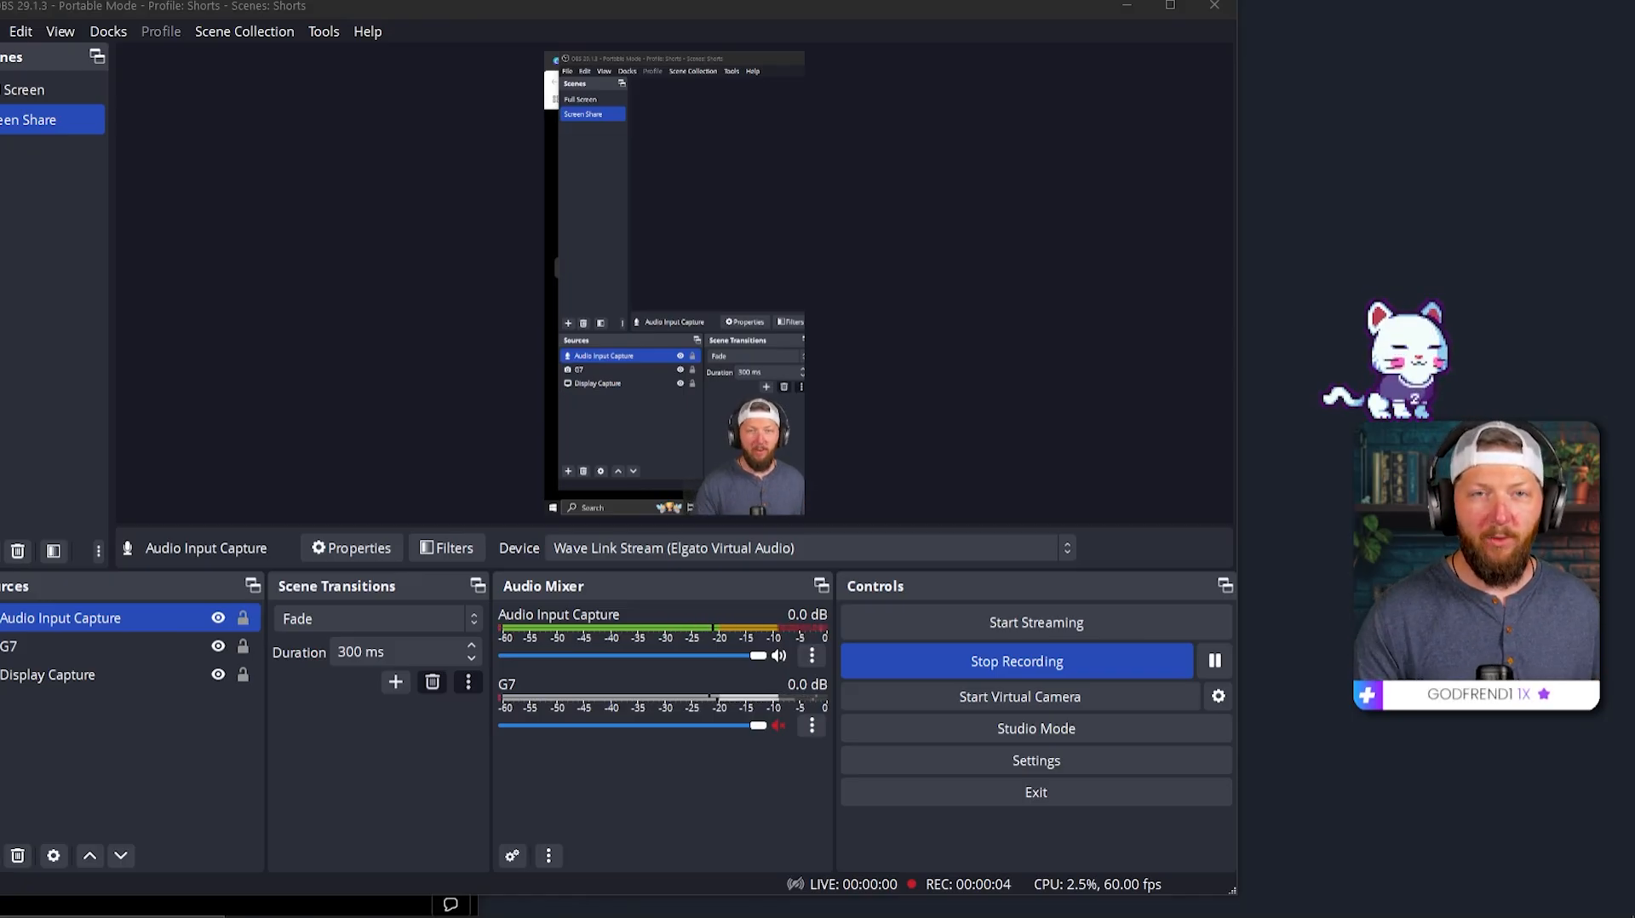
mouse_move(1337, 709)
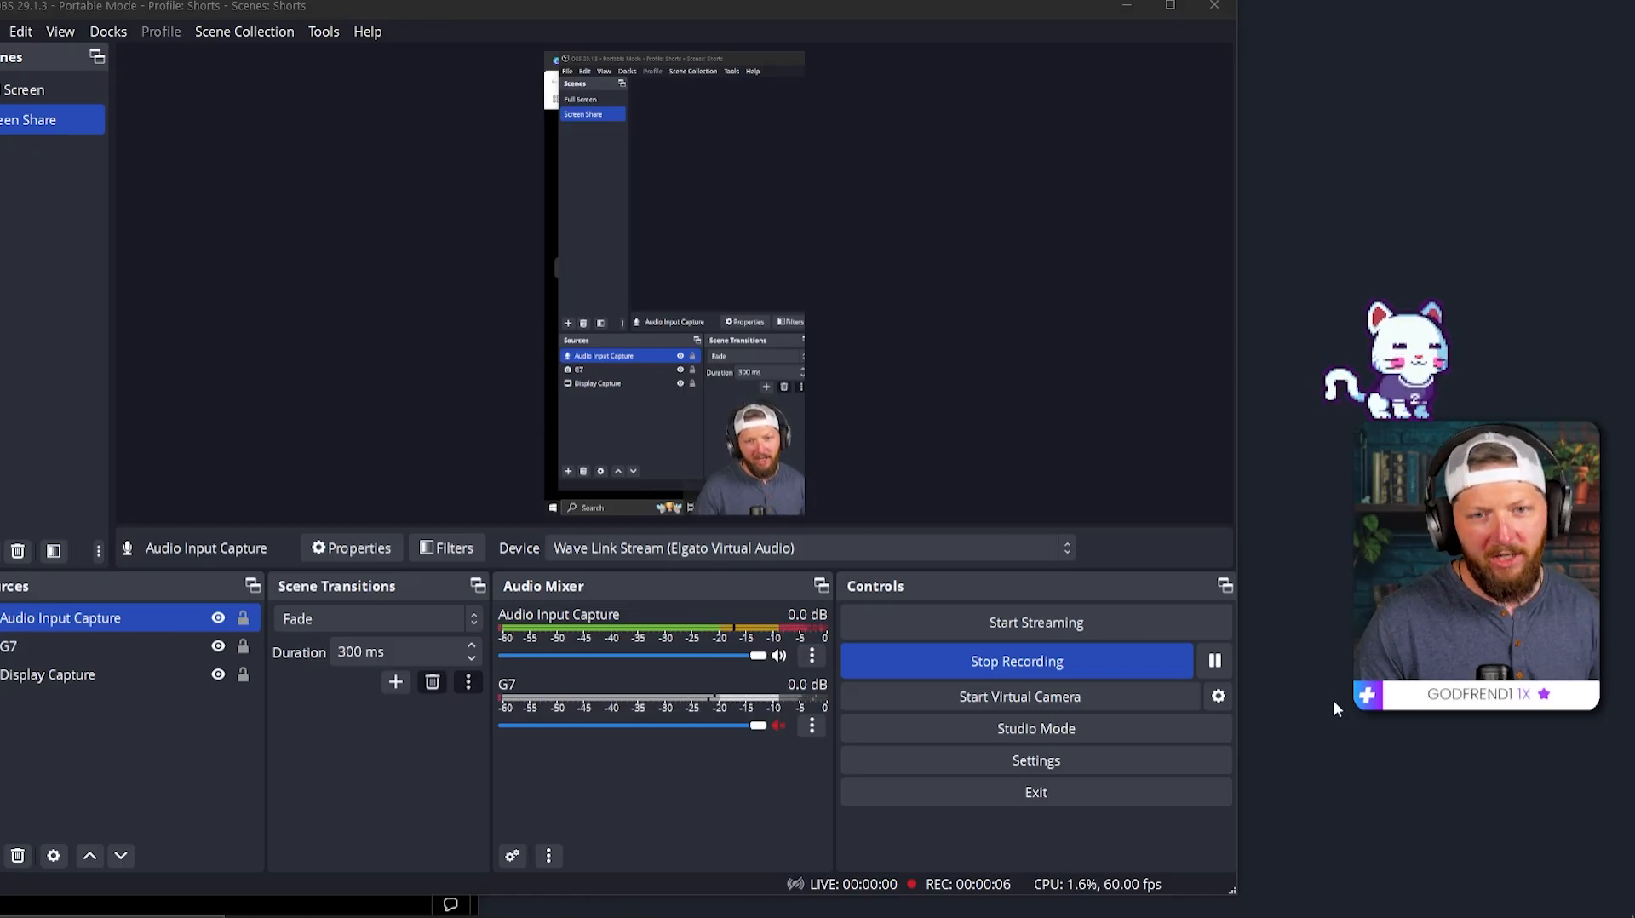
left_click(1214, 661)
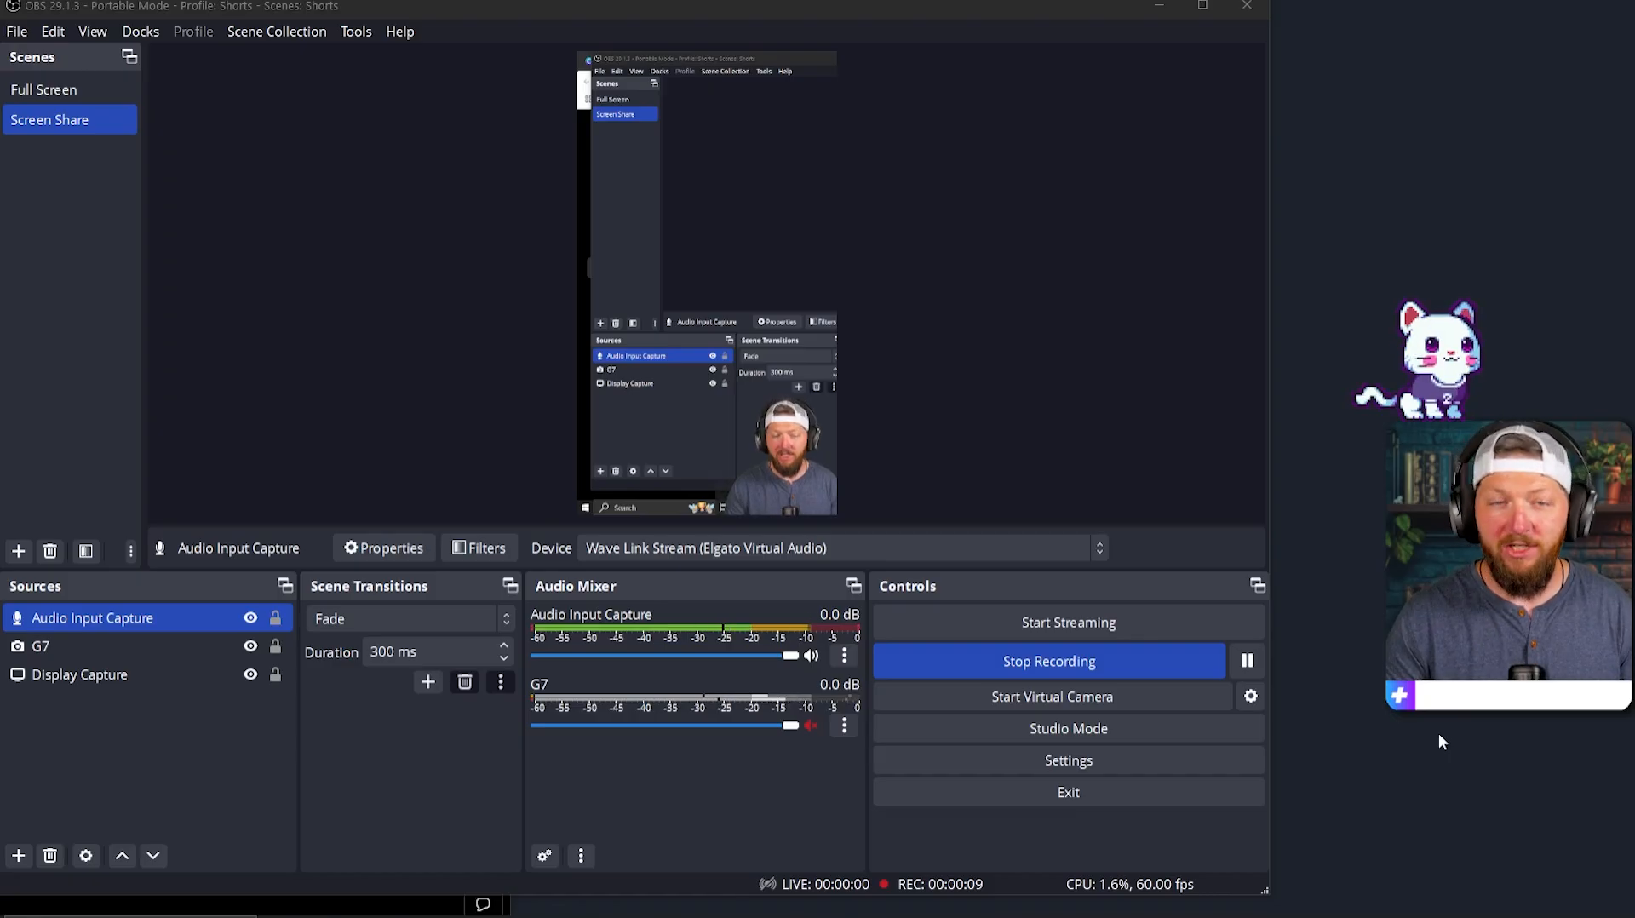
left_click(1247, 661)
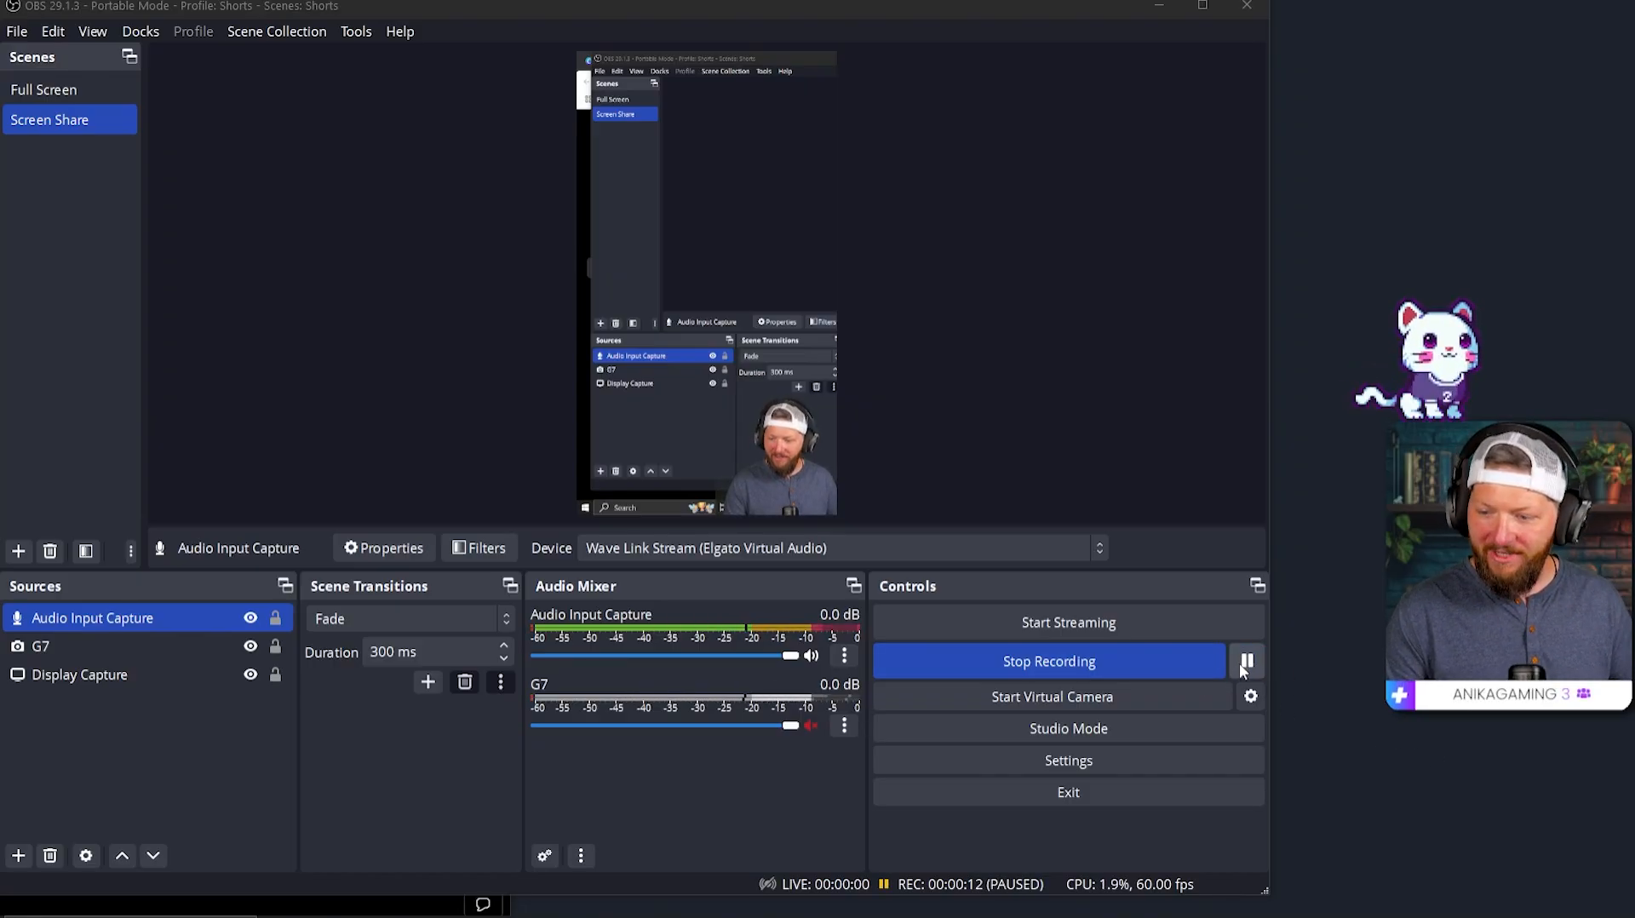
left_click(1050, 661)
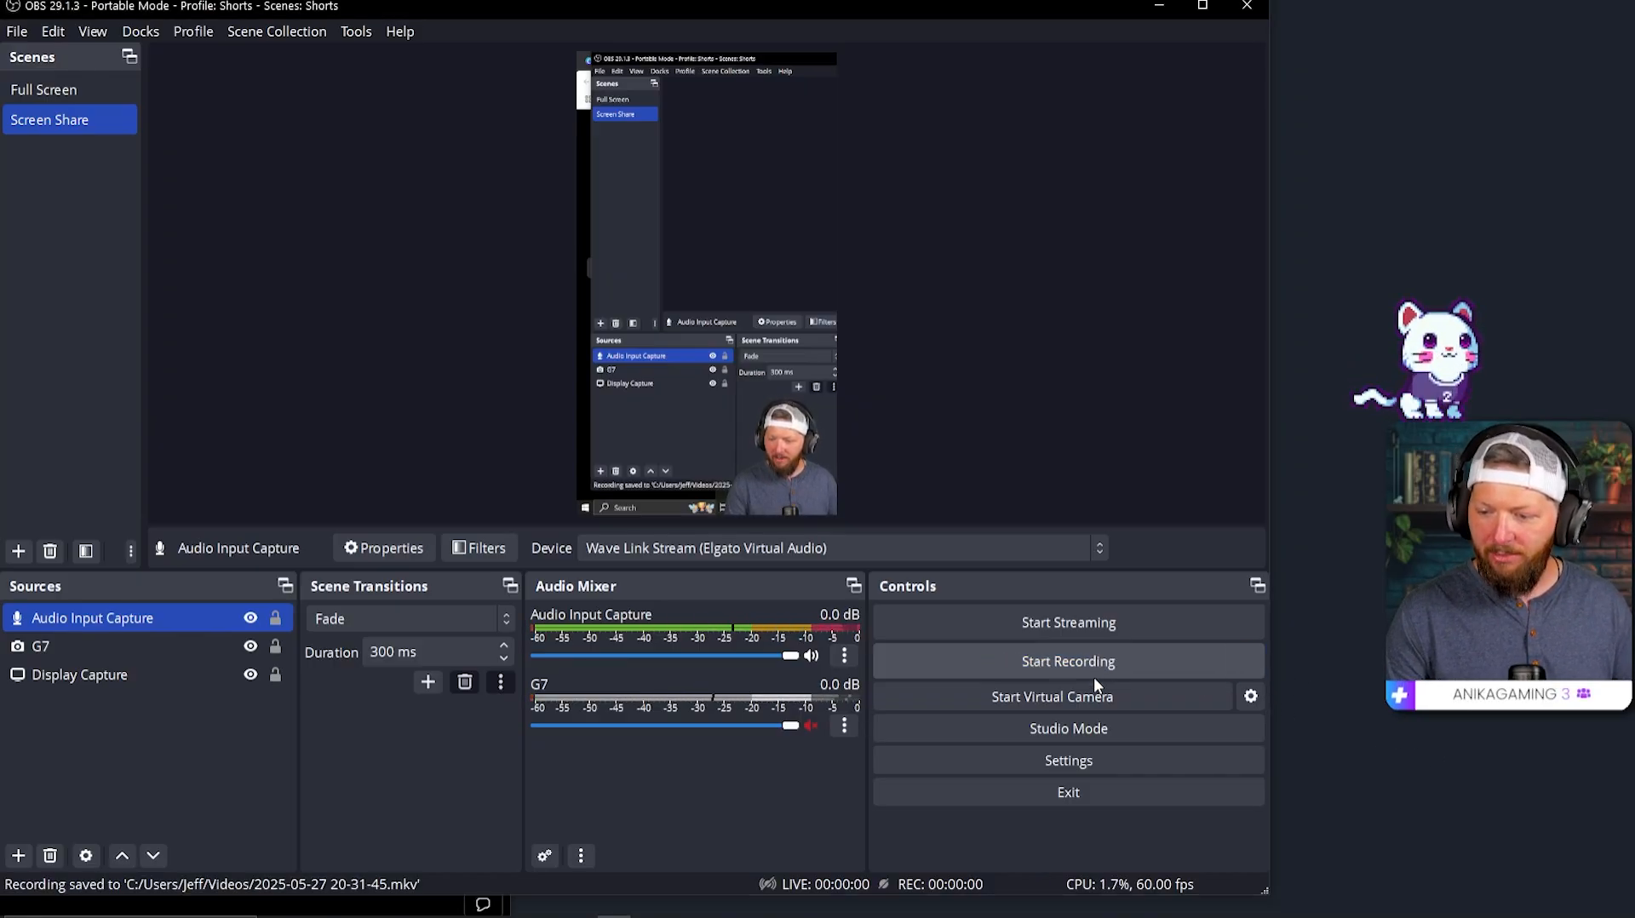
left_click(16, 31)
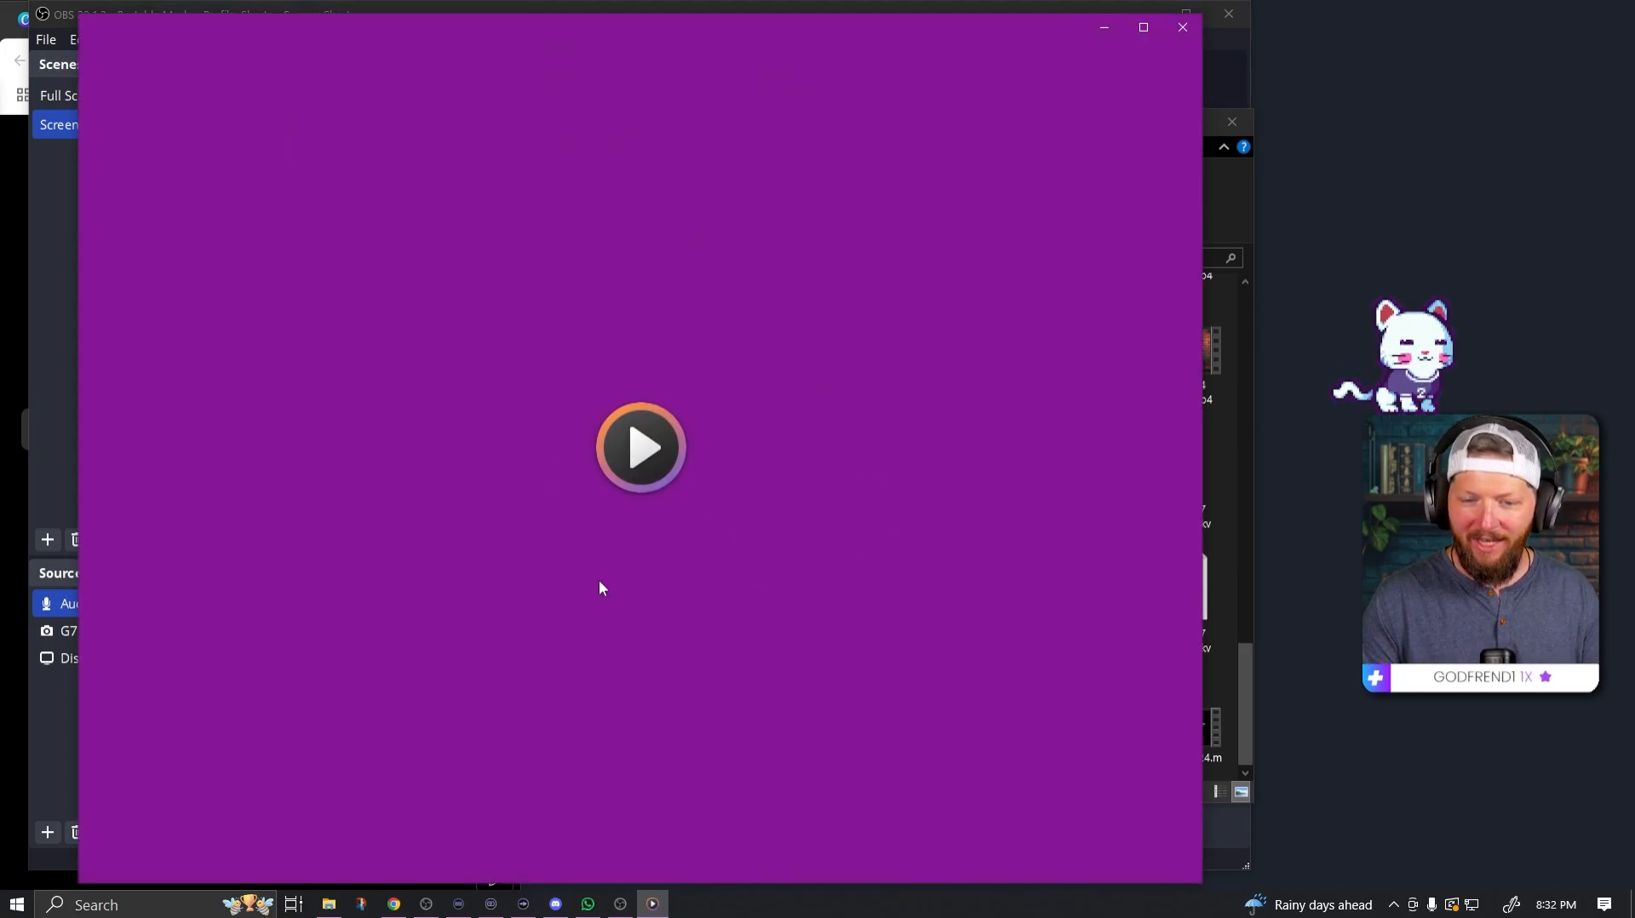
Step: Start playback of the saved MKV test recording in Media Player
left_click(642, 448)
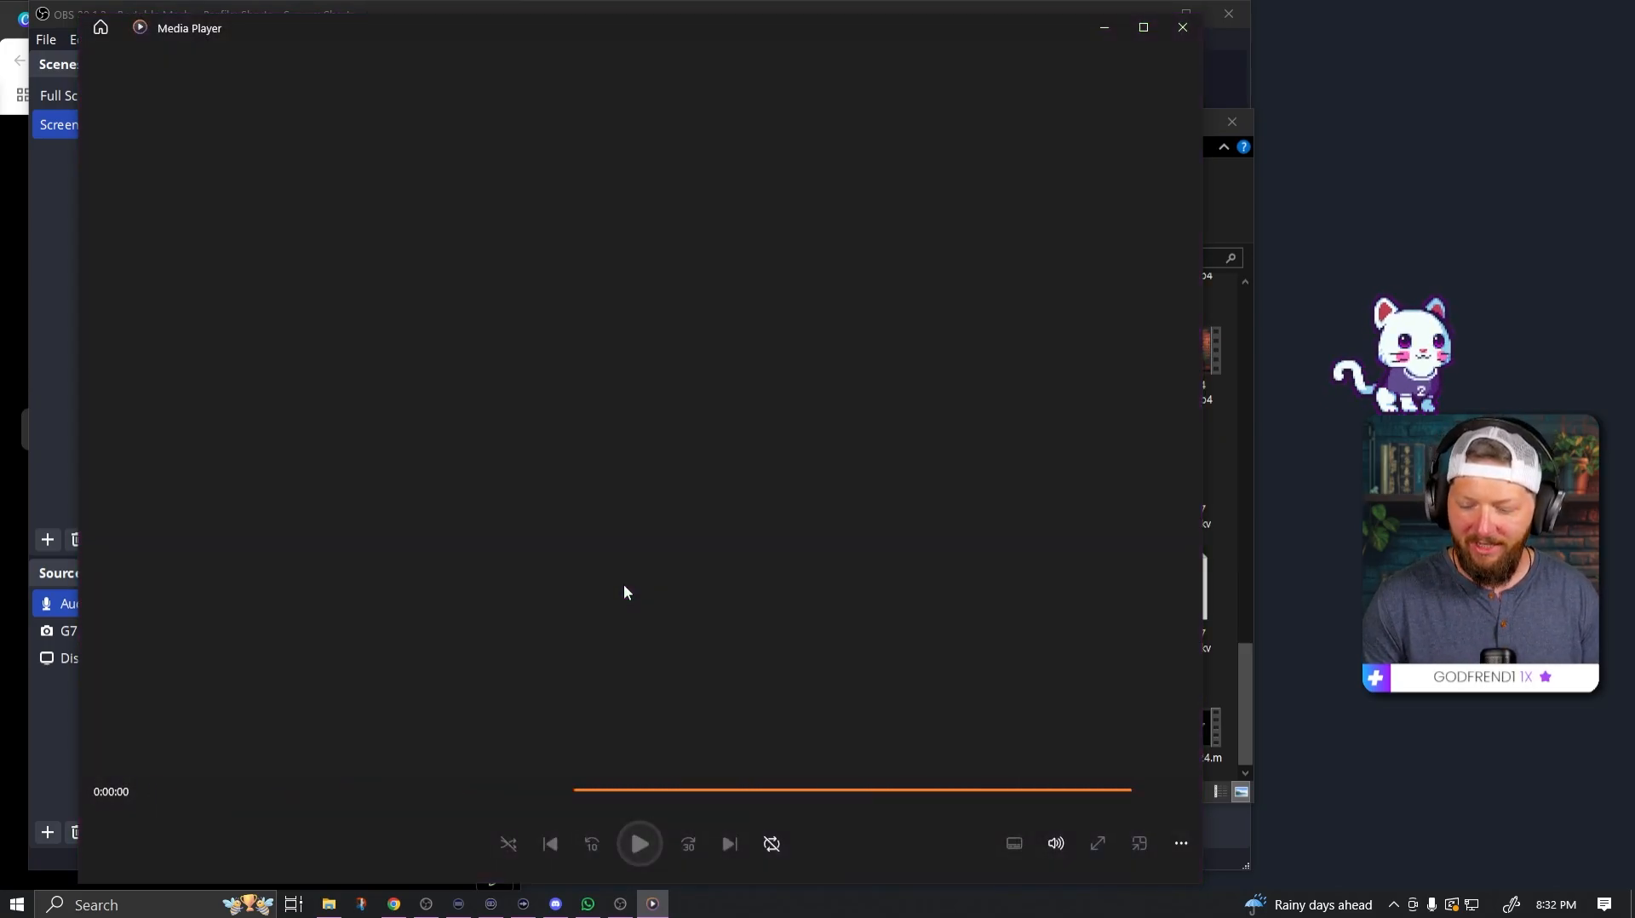